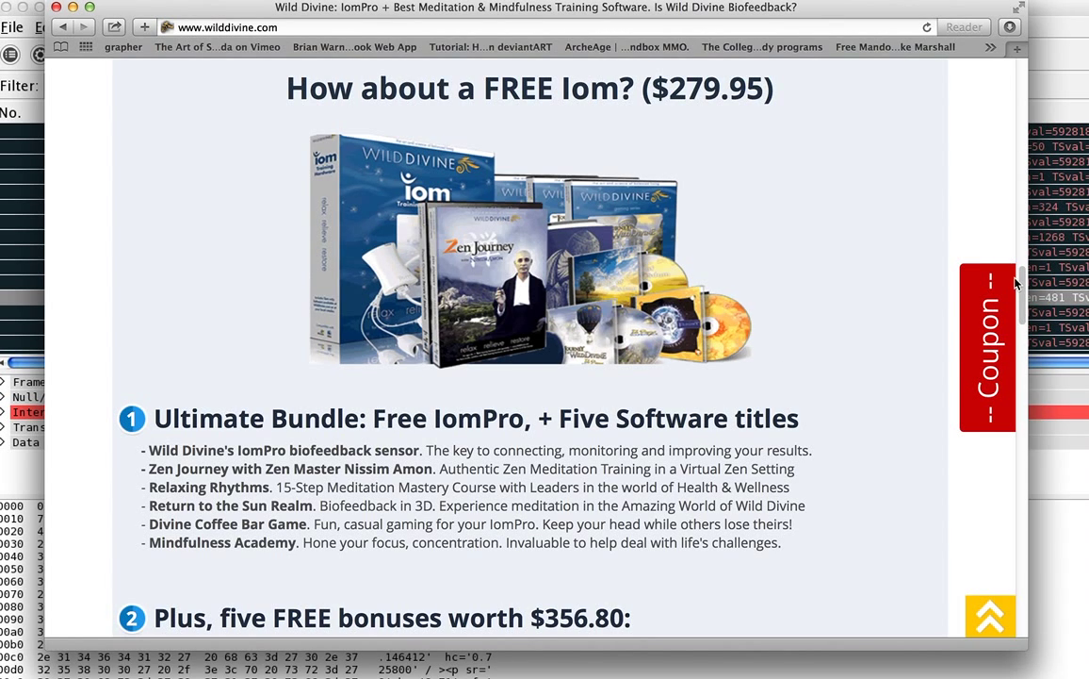
pyautogui.moveTo(1026, 291)
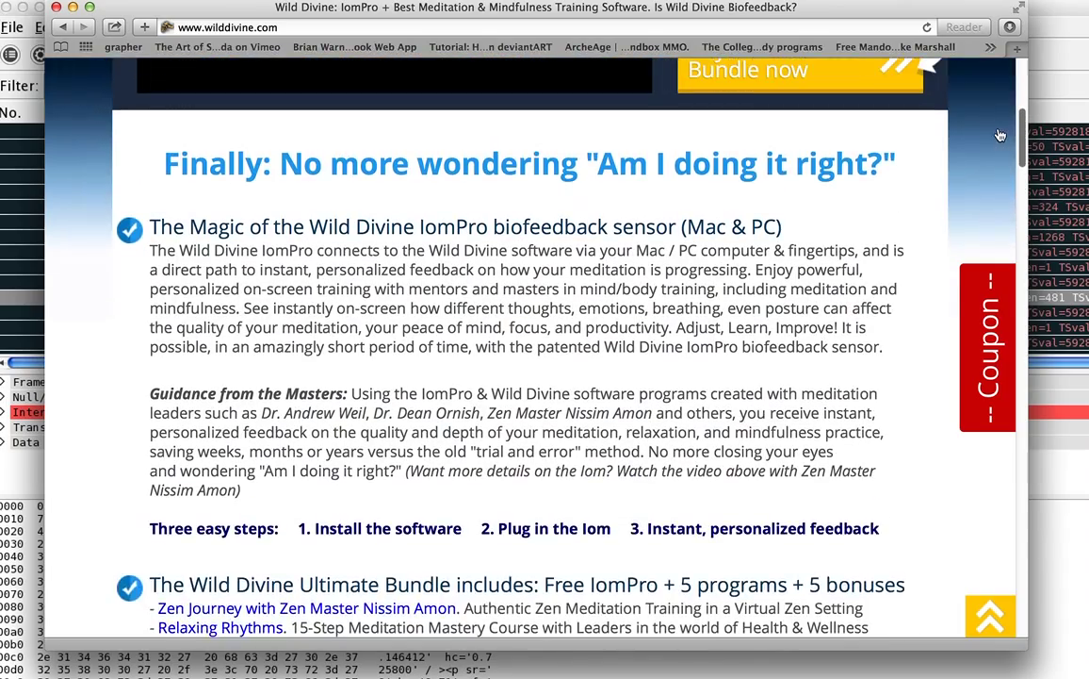
# Scroll through the open script, then bring up pyusb.py in the editor.
pyautogui.scroll(3)
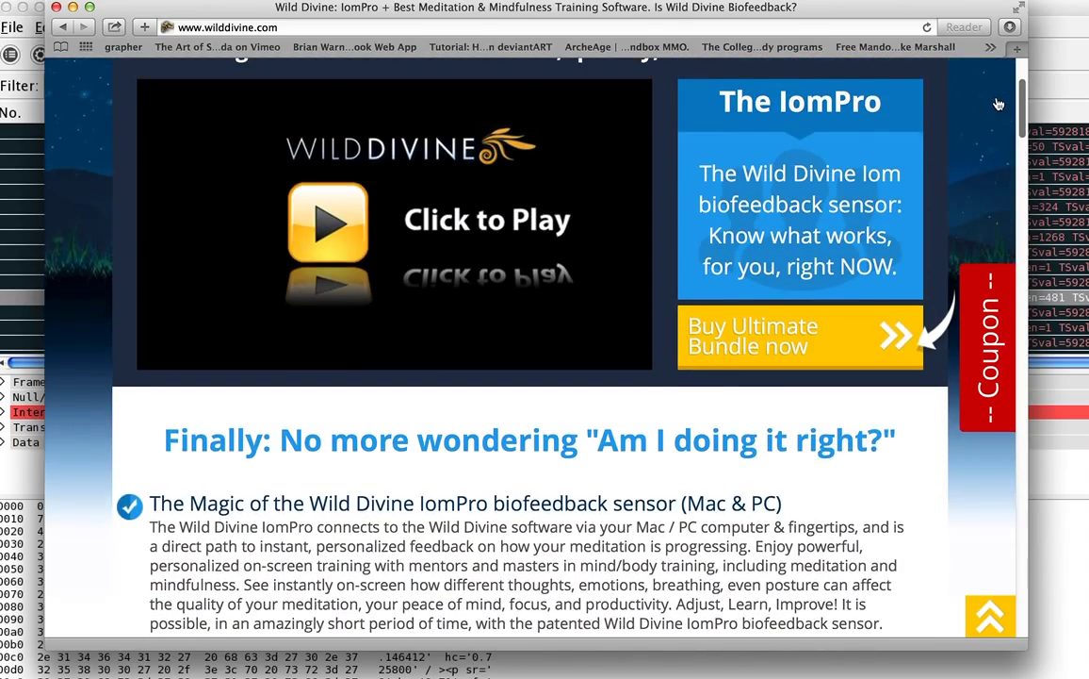
pyautogui.scroll(3)
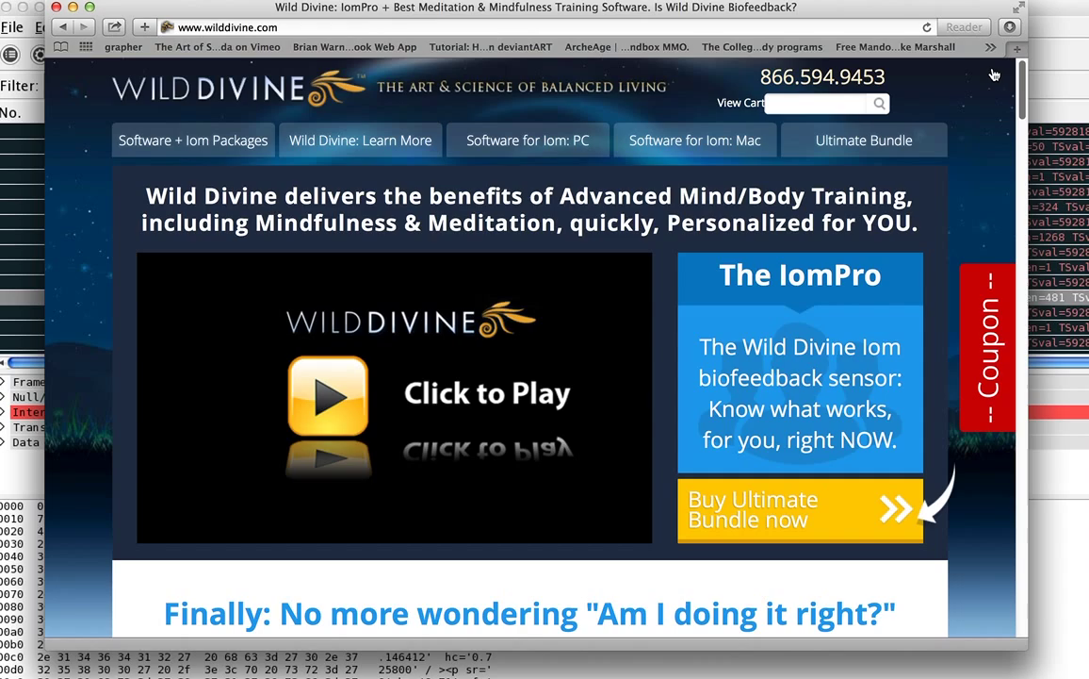
pyautogui.scroll(-3)
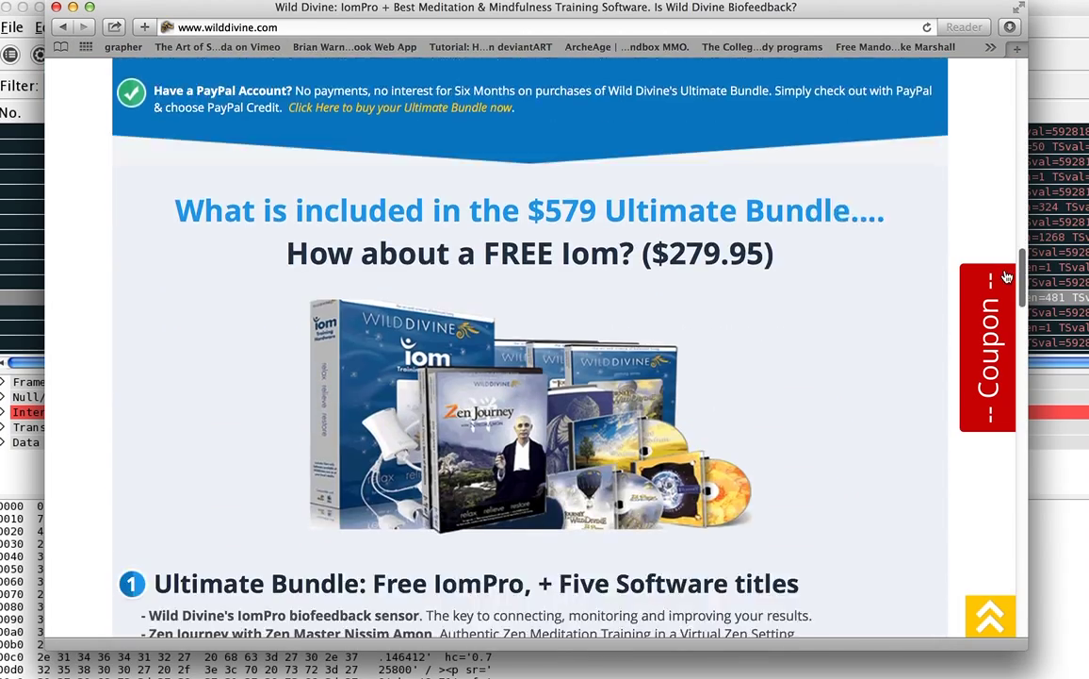
pyautogui.scroll(-3)
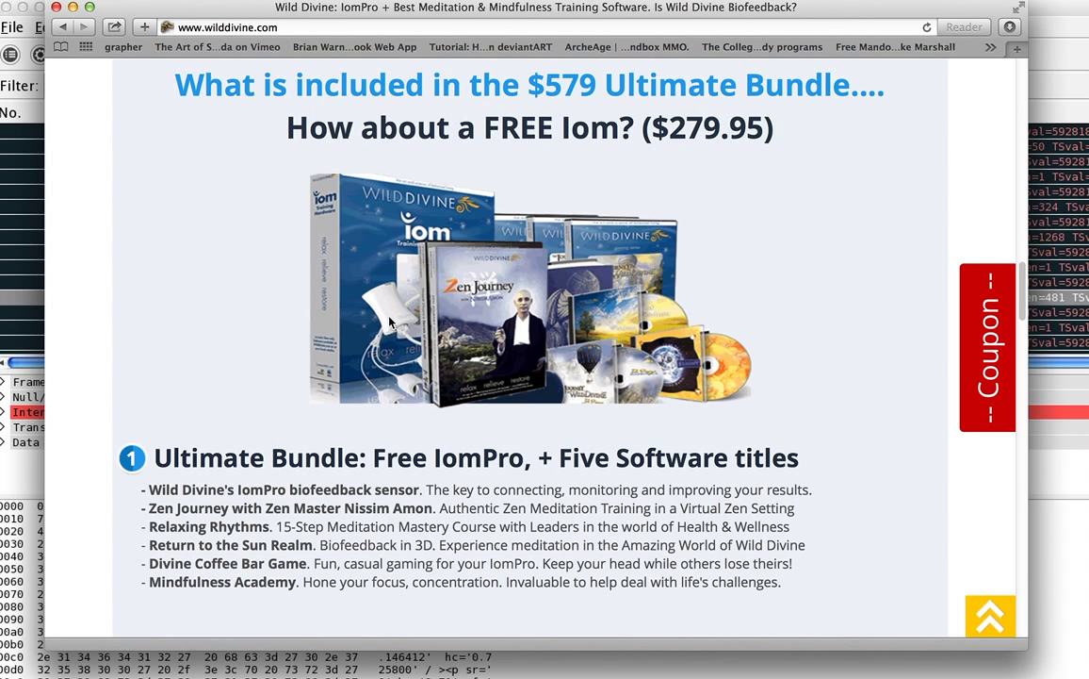
pyautogui.moveTo(426, 389)
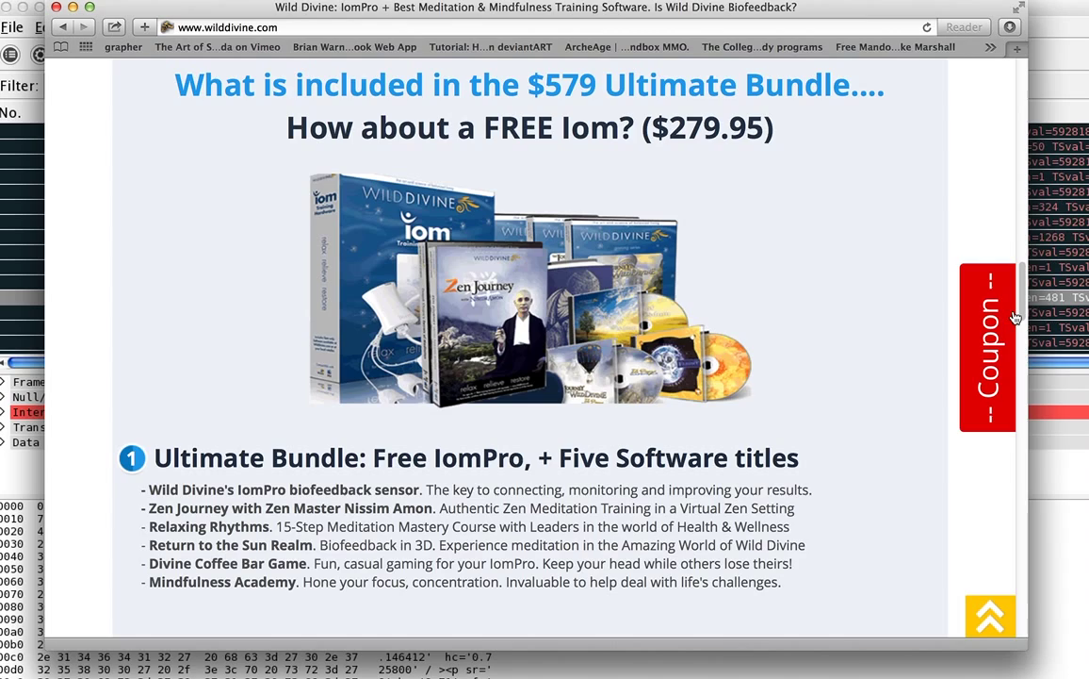
pyautogui.scroll(-3)
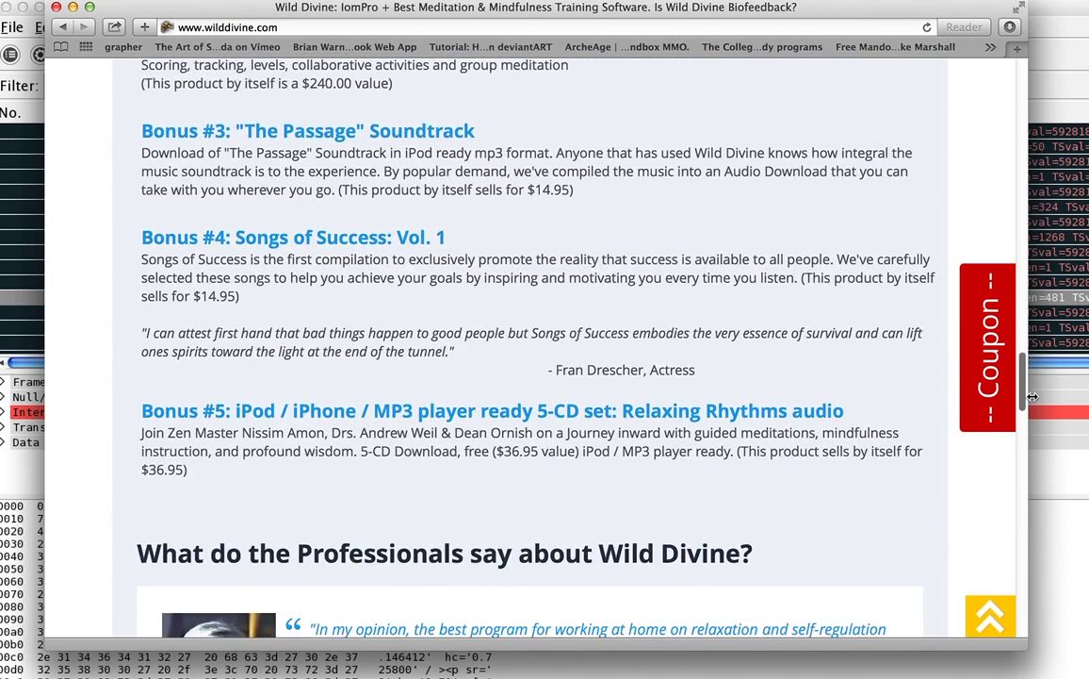
pyautogui.scroll(-3)
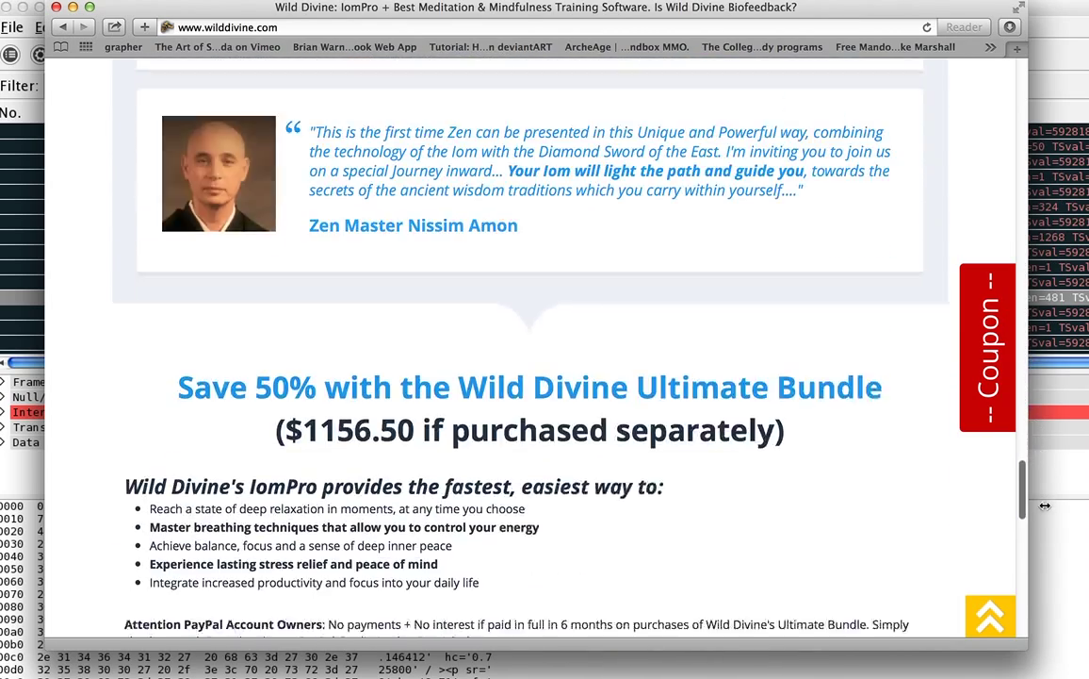
pyautogui.scroll(-3)
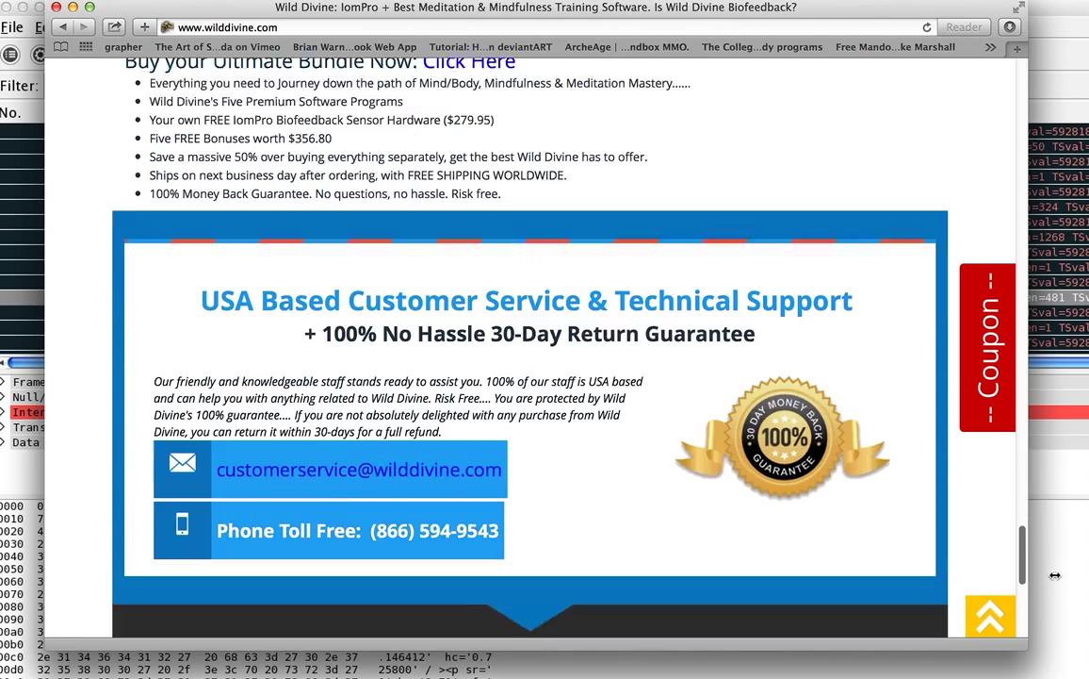
pyautogui.scroll(3)
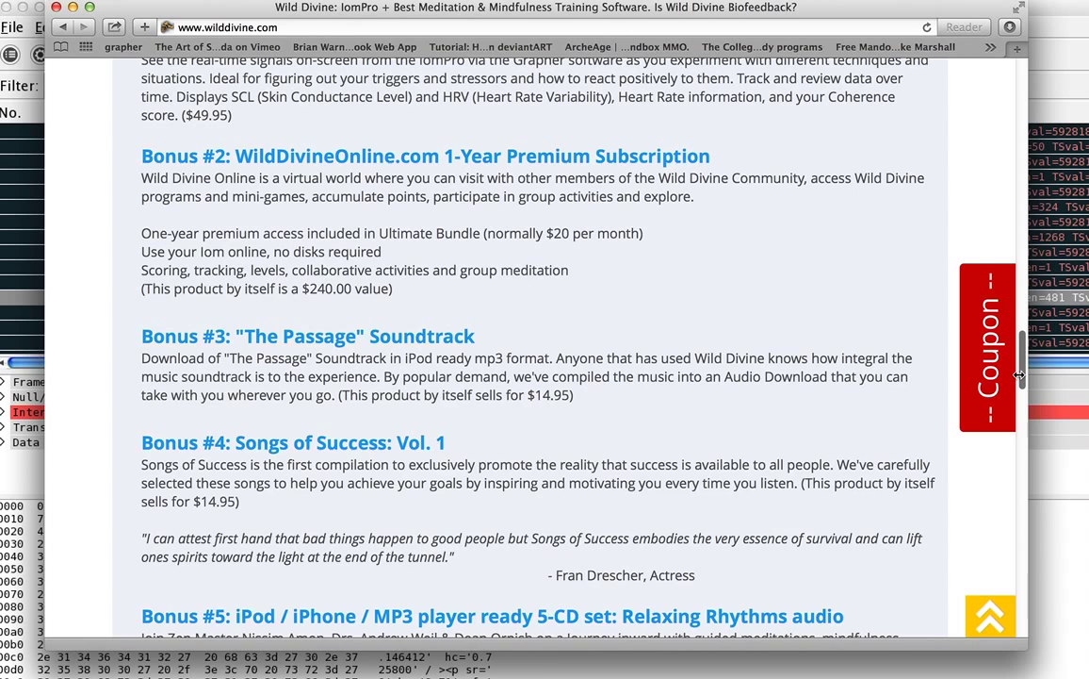
pyautogui.scroll(3)
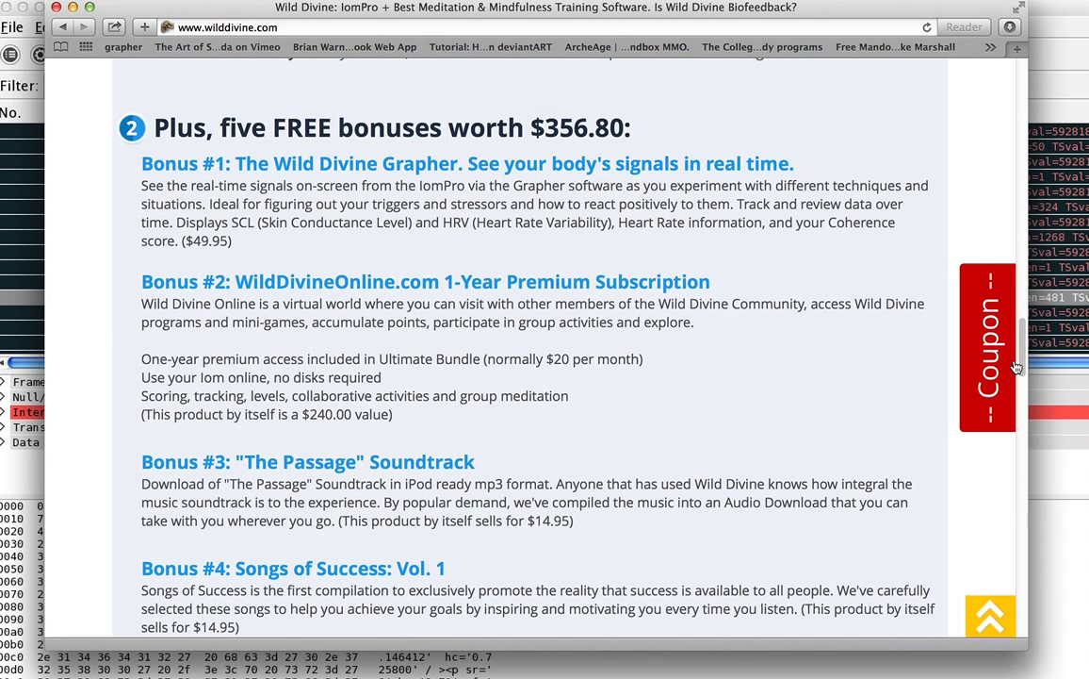
pyautogui.moveTo(1022, 368)
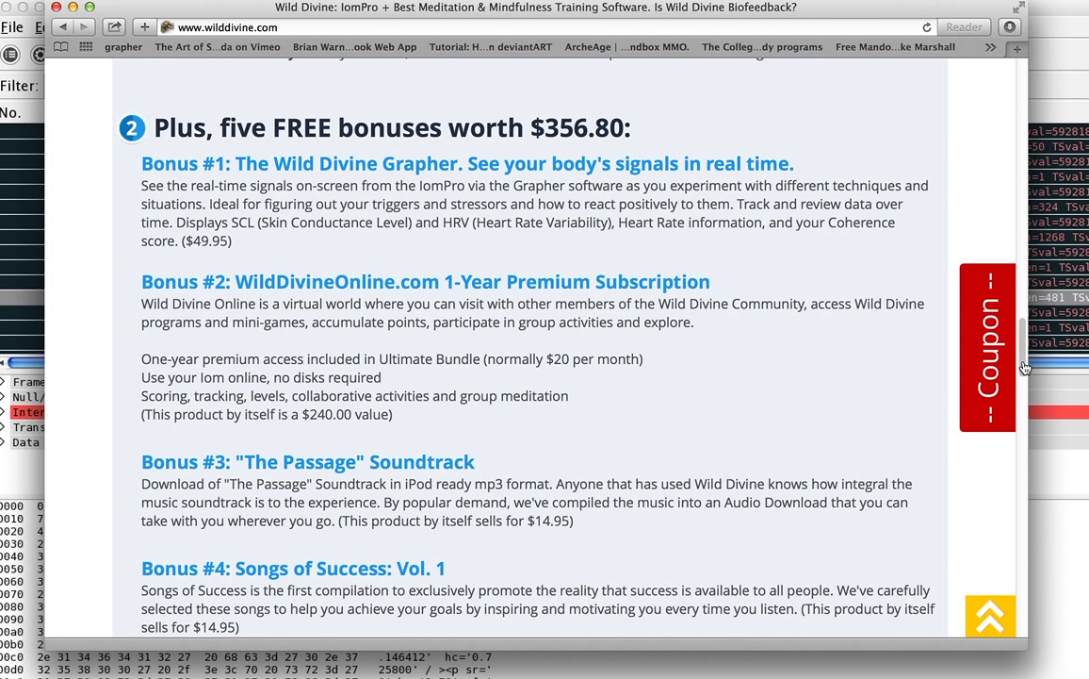
pyautogui.scroll(3)
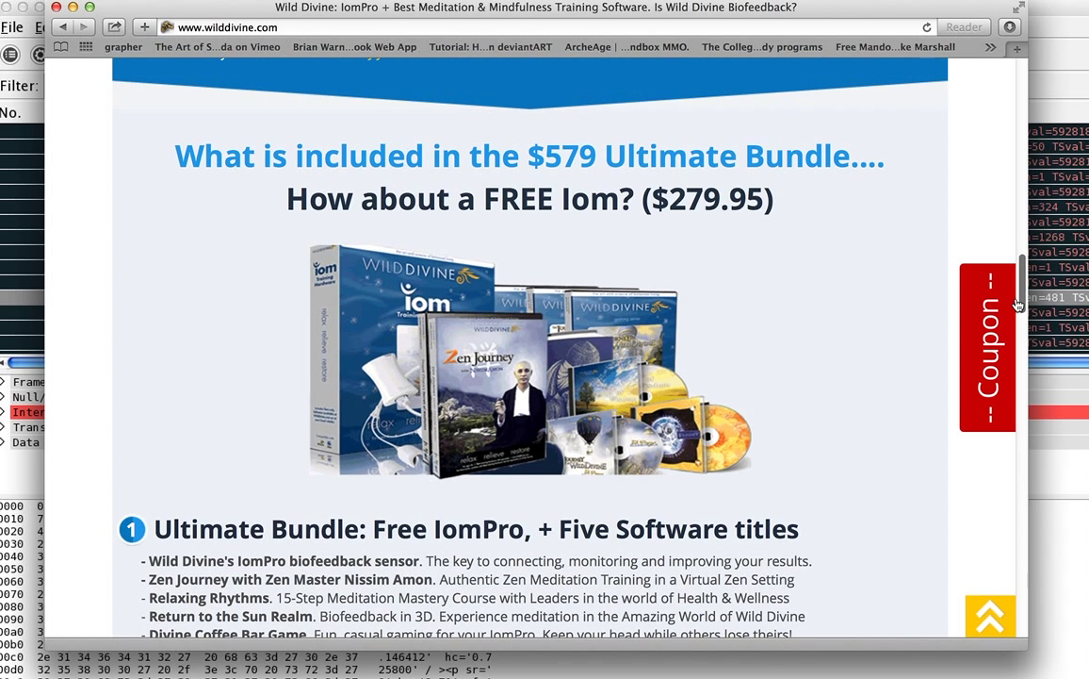
pyautogui.scroll(-3)
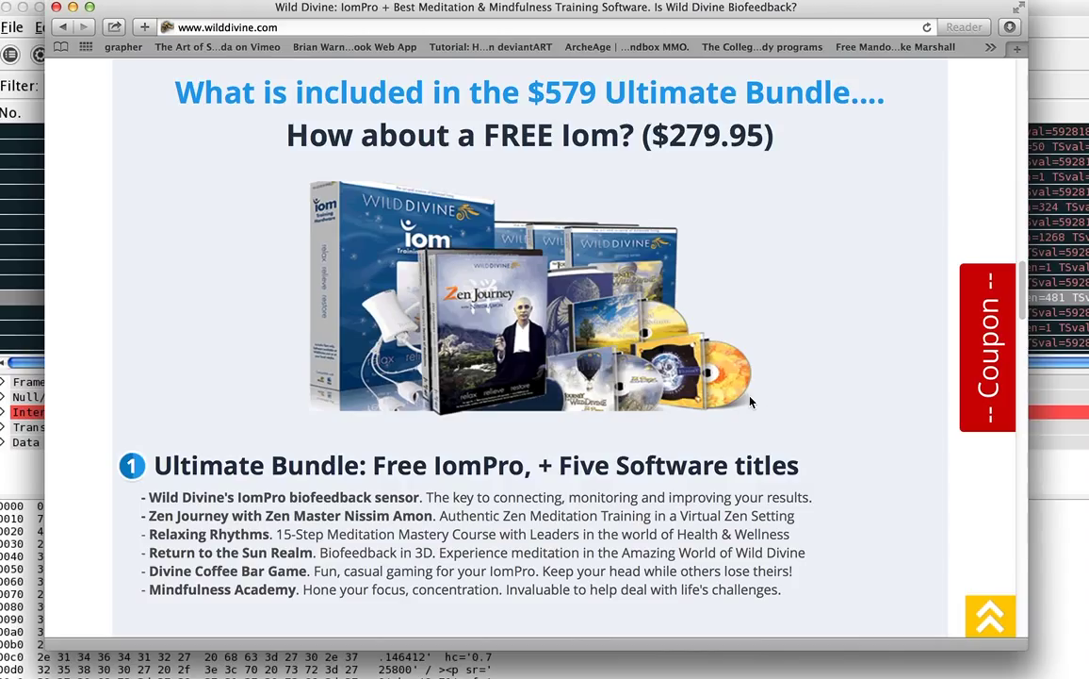
pyautogui.moveTo(744, 392)
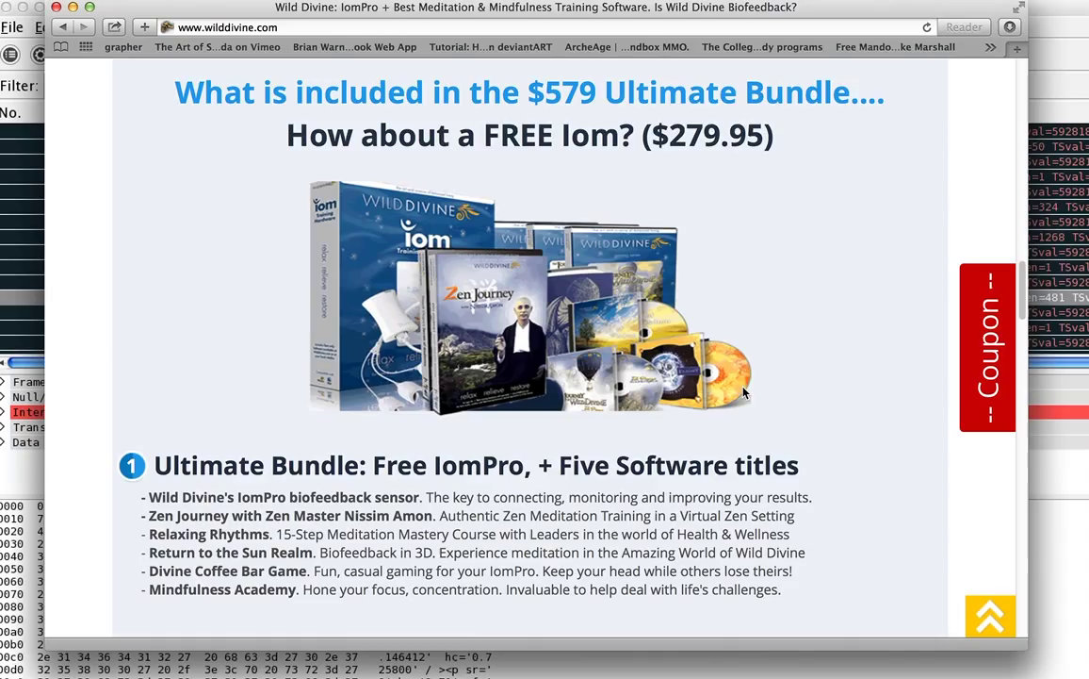
pyautogui.moveTo(713, 407)
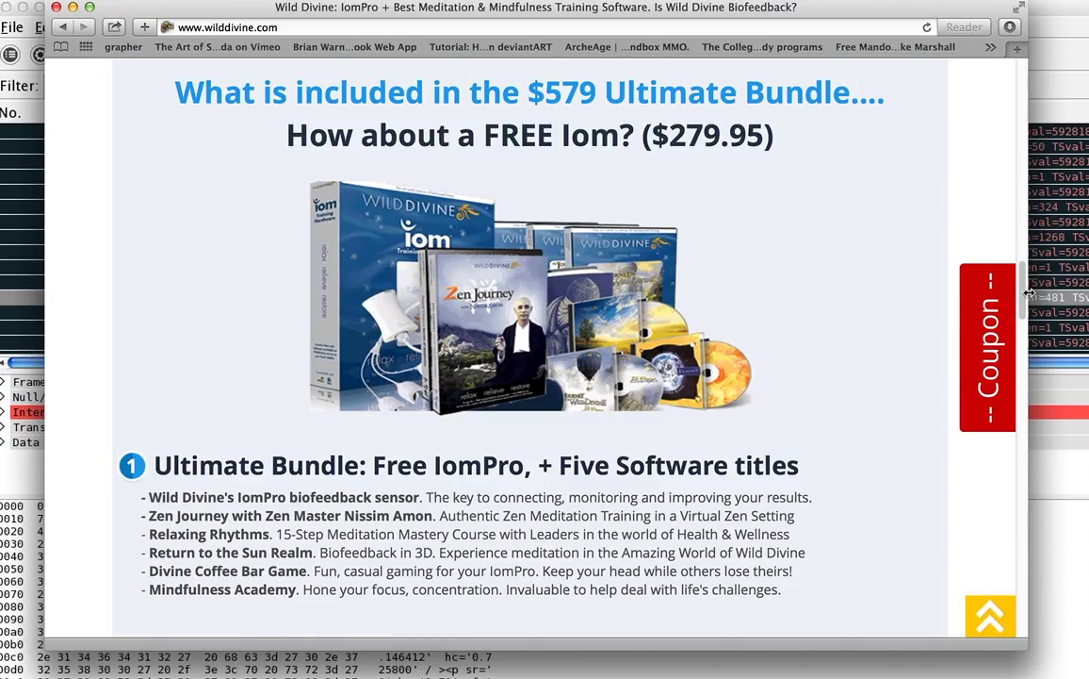
pyautogui.moveTo(1023, 299)
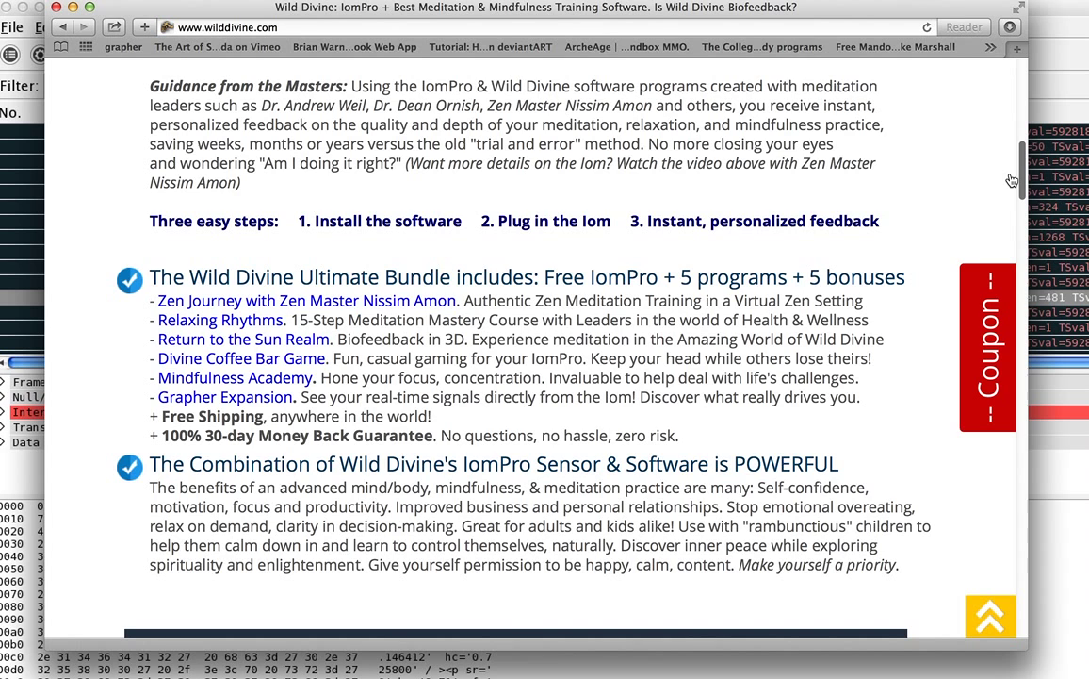
pyautogui.scroll(3)
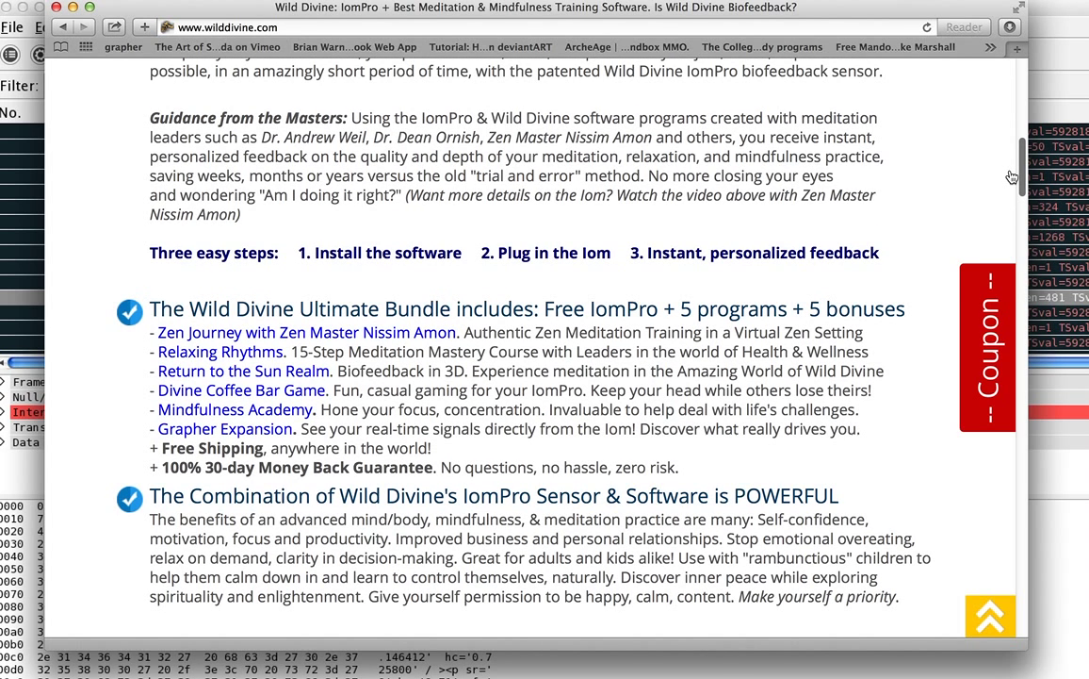
pyautogui.scroll(3)
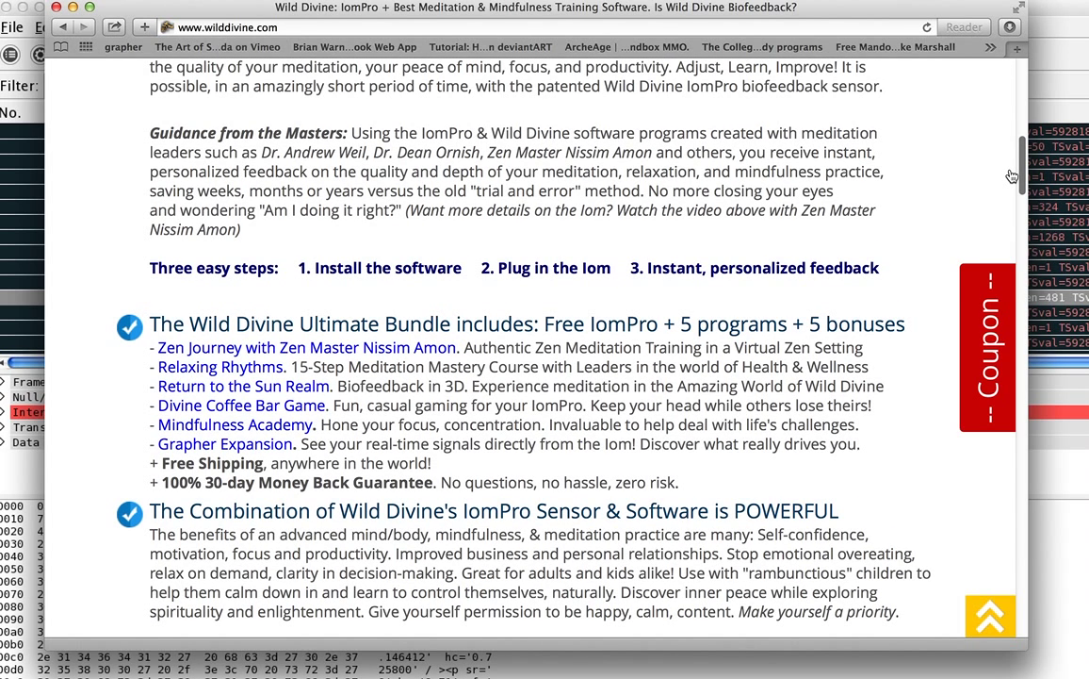
pyautogui.scroll(3)
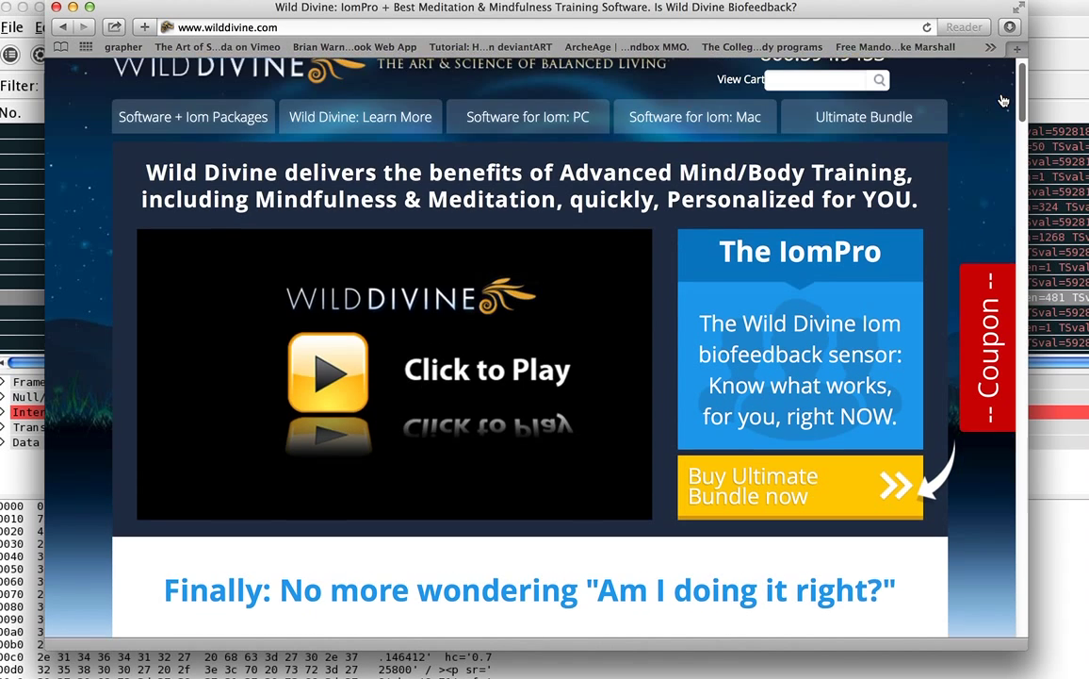
pyautogui.scroll(3)
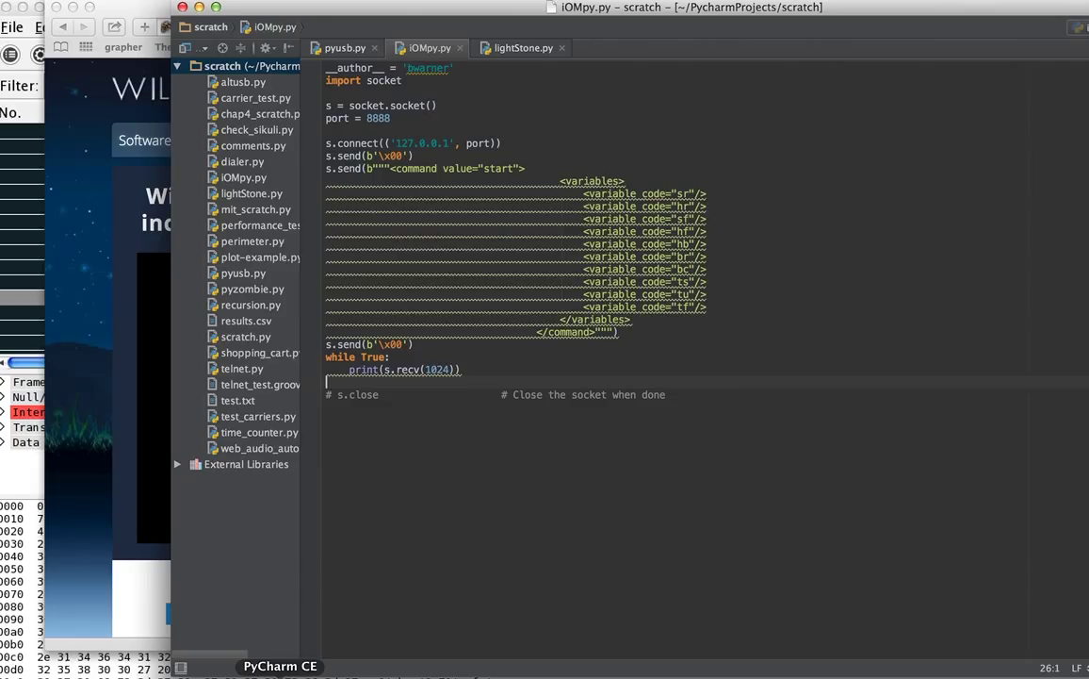
pyautogui.moveTo(395, 66)
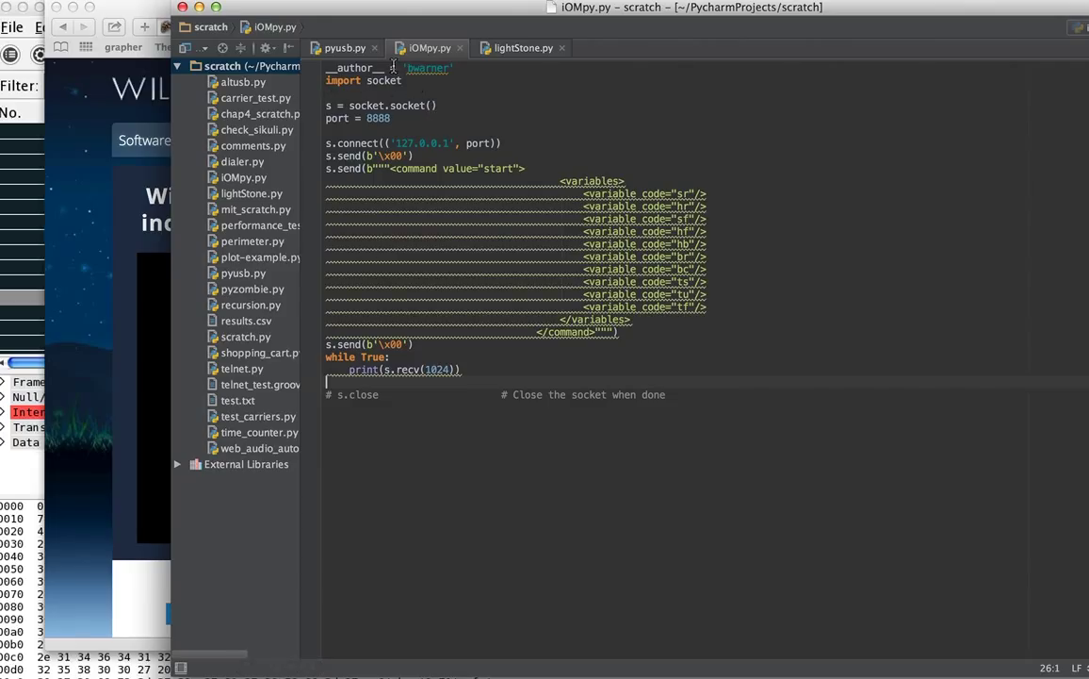
pyautogui.click(345, 47)
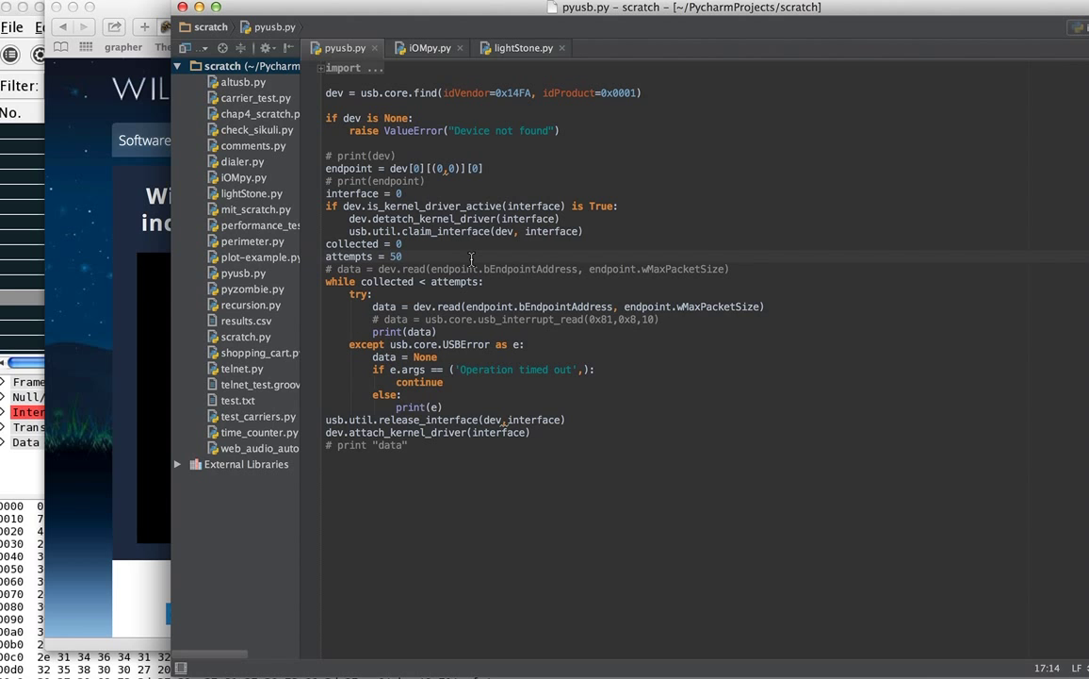
# Run pyusb.py, see the Access denied errors, then switch to lightStone.py.
pyautogui.rightClick(471, 268)
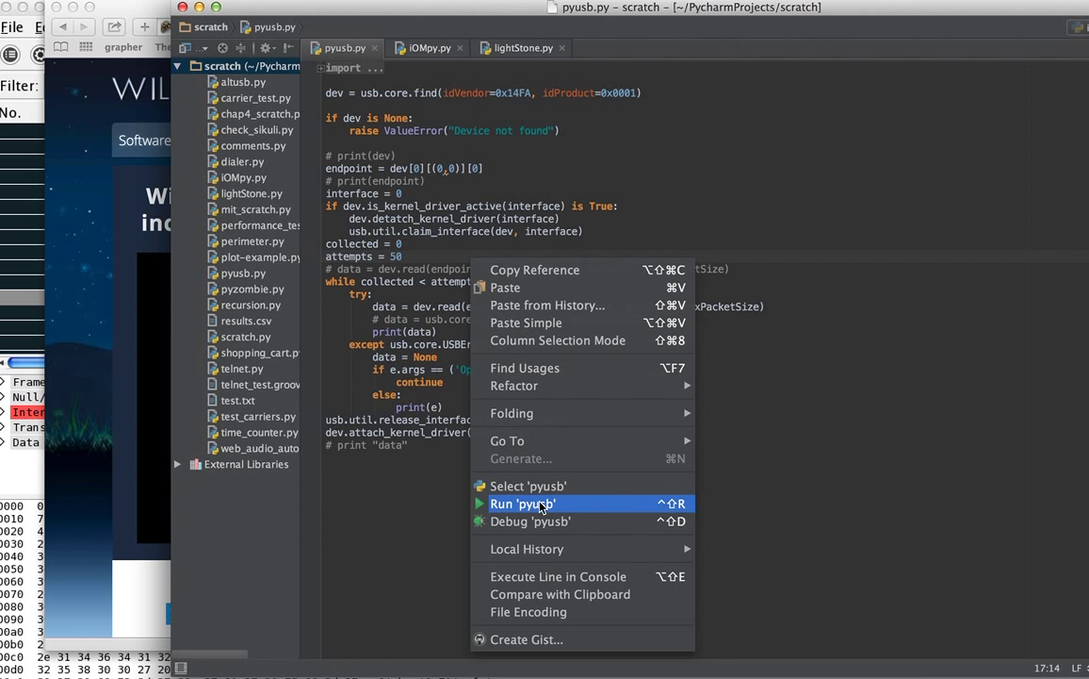
pyautogui.click(522, 502)
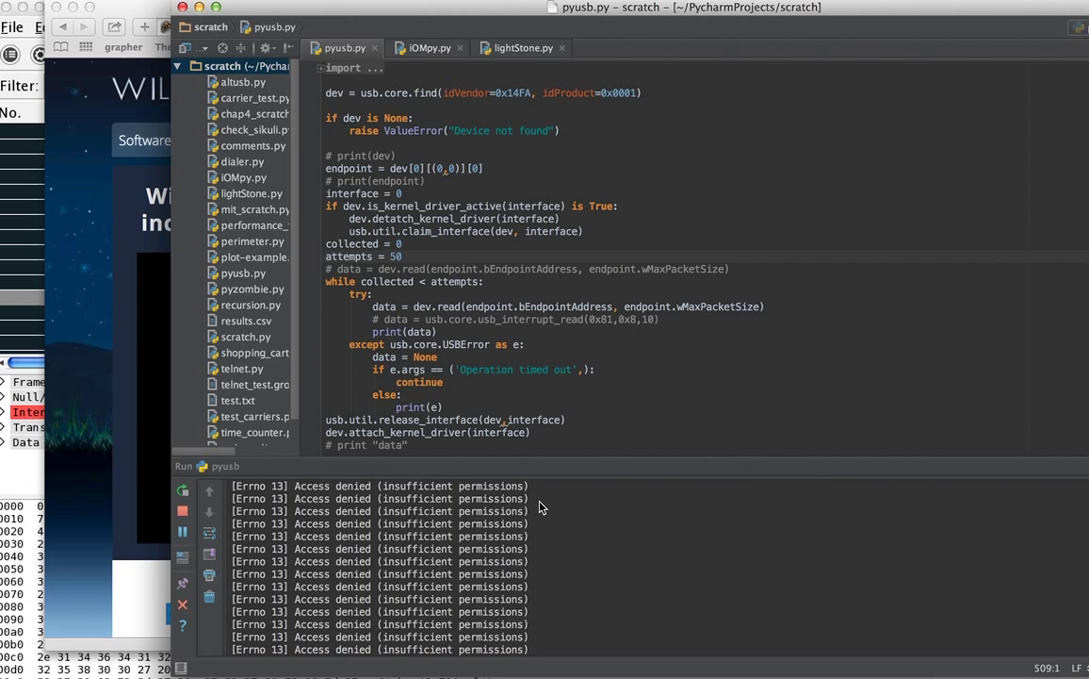
pyautogui.click(180, 511)
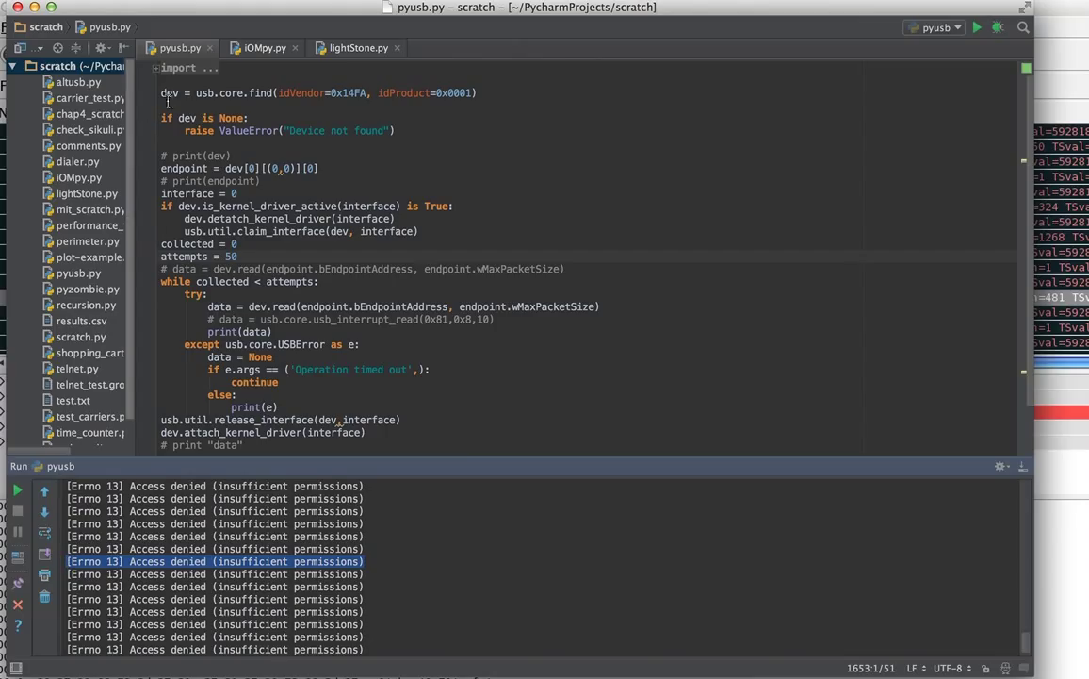
pyautogui.moveTo(257, 121)
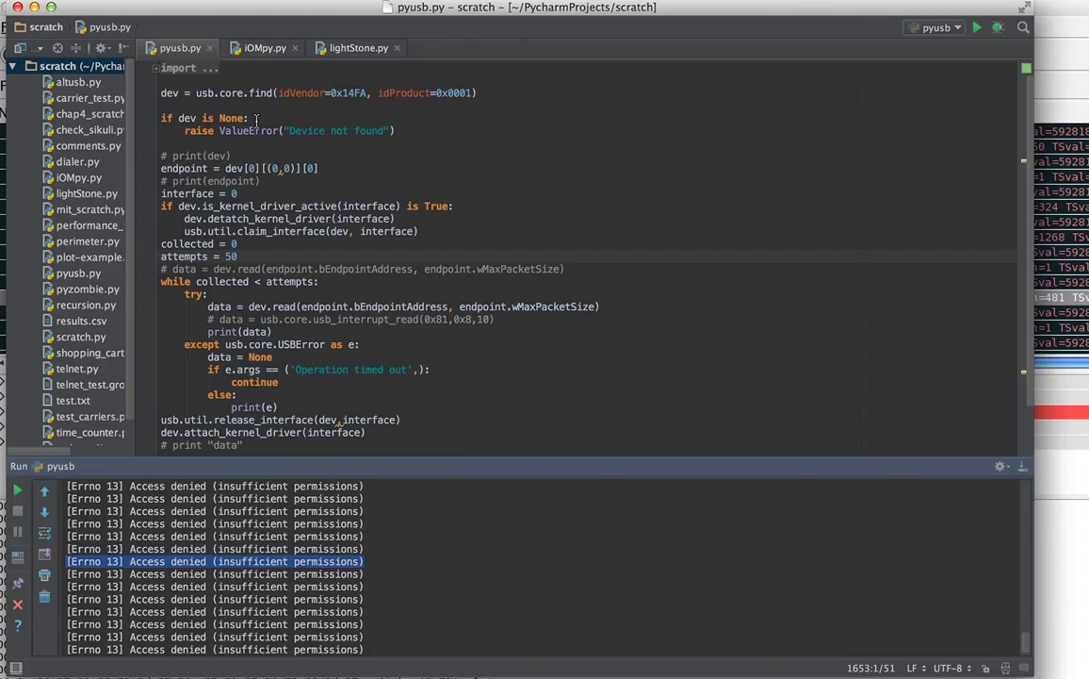
pyautogui.moveTo(403, 312)
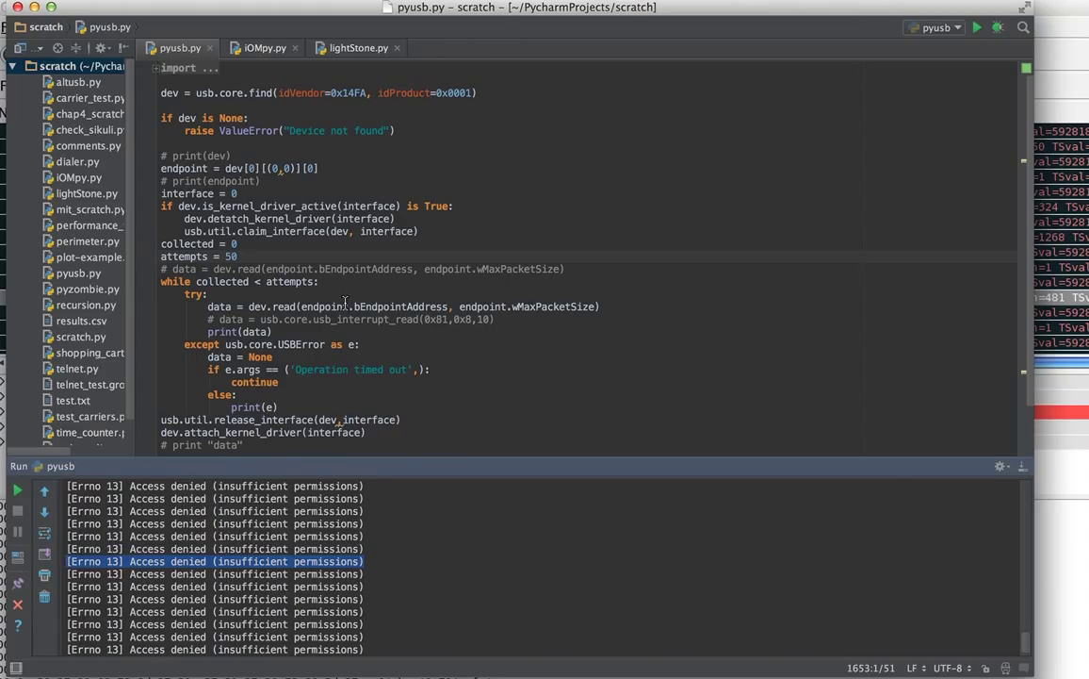
pyautogui.moveTo(313, 264)
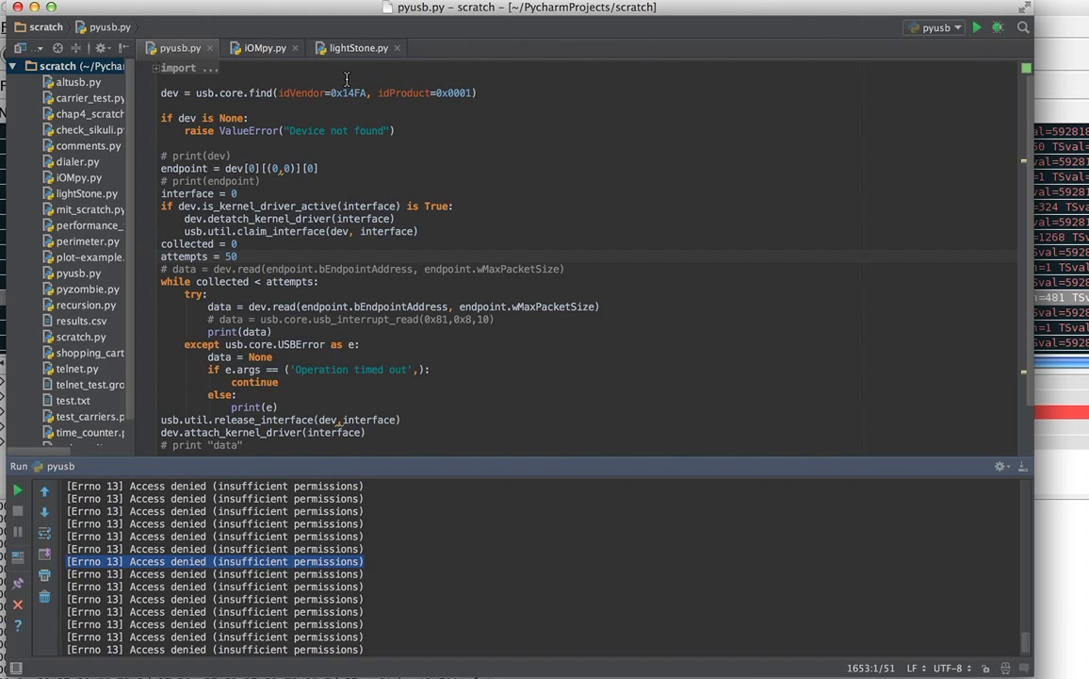
pyautogui.click(356, 47)
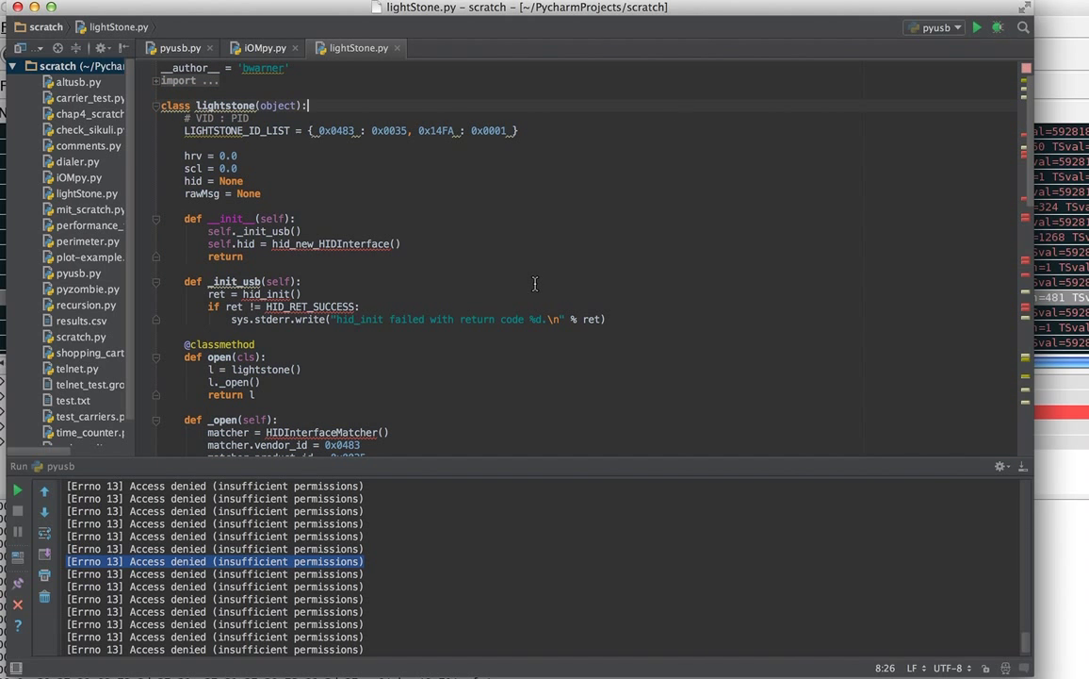
pyautogui.moveTo(275, 147)
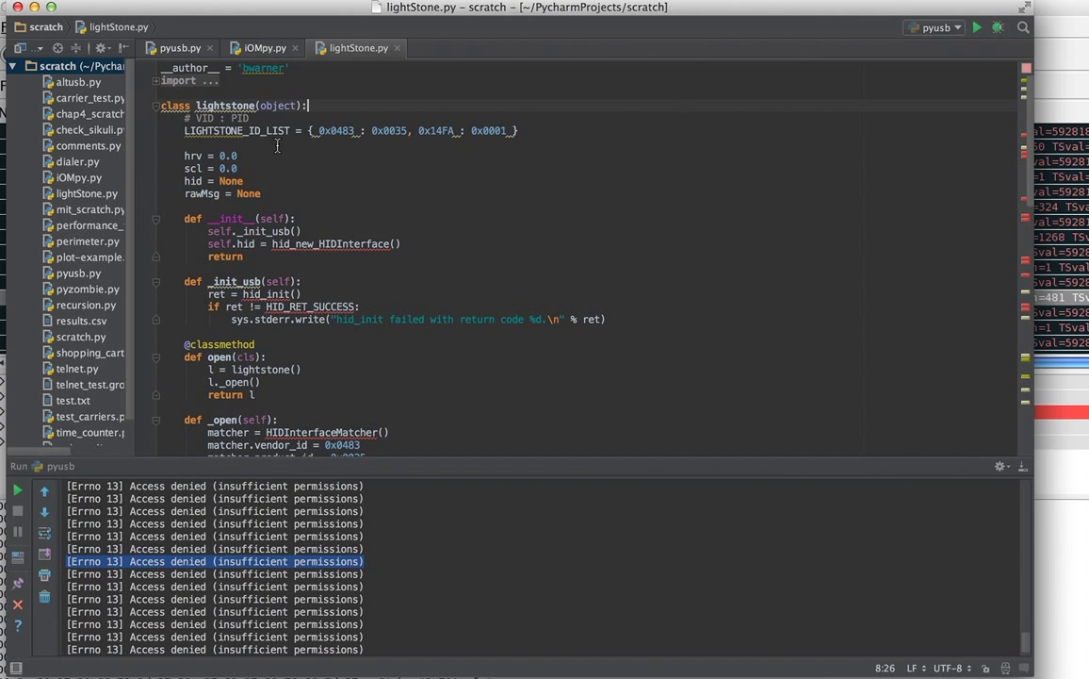
pyautogui.moveTo(277, 198)
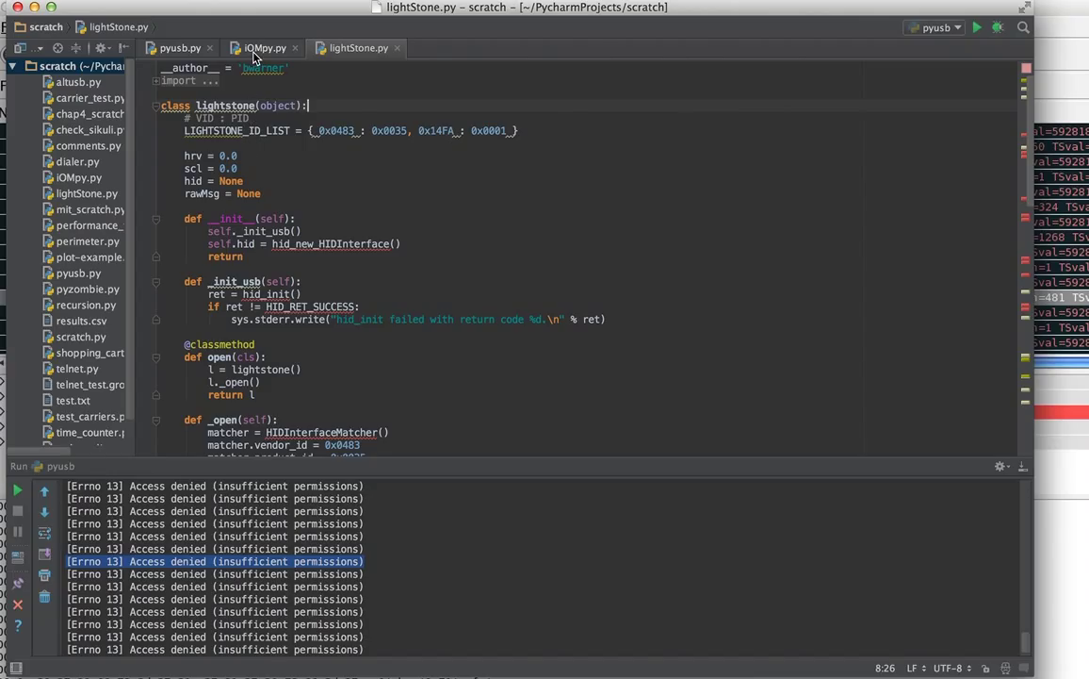
pyautogui.moveTo(1003, 147)
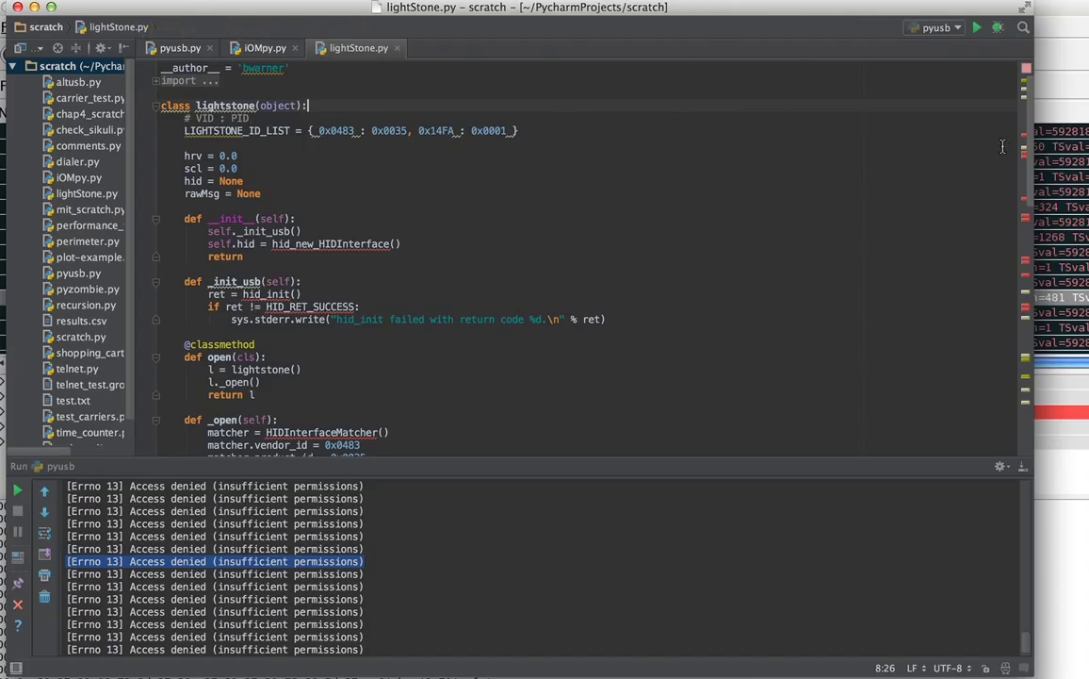
pyautogui.moveTo(1052, 83)
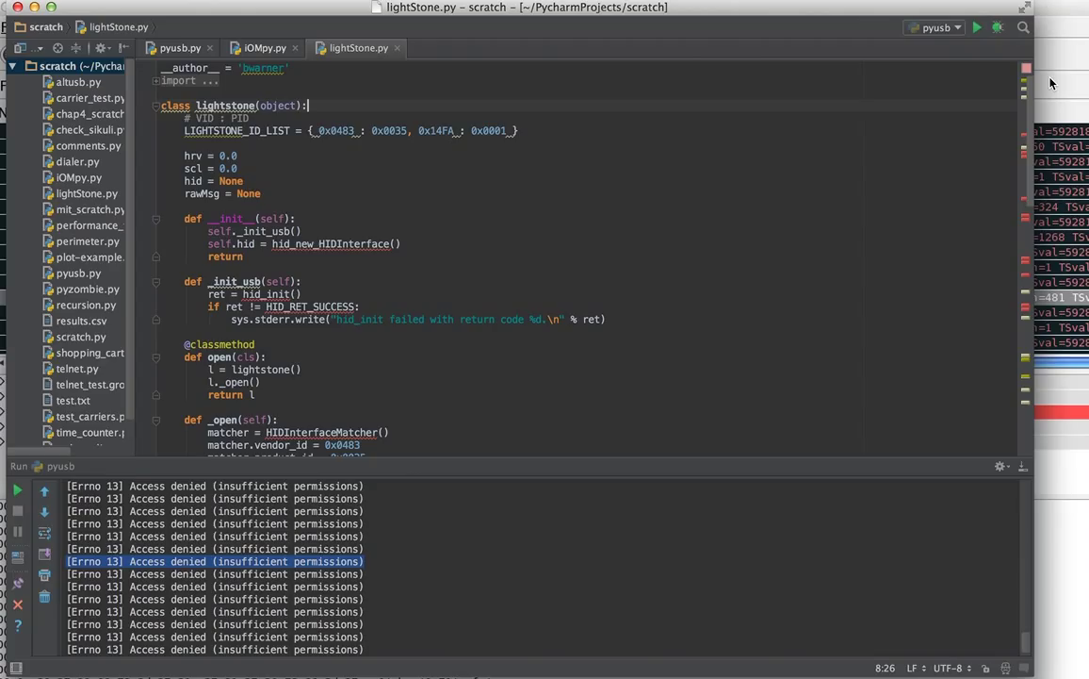
pyautogui.moveTo(718, 47)
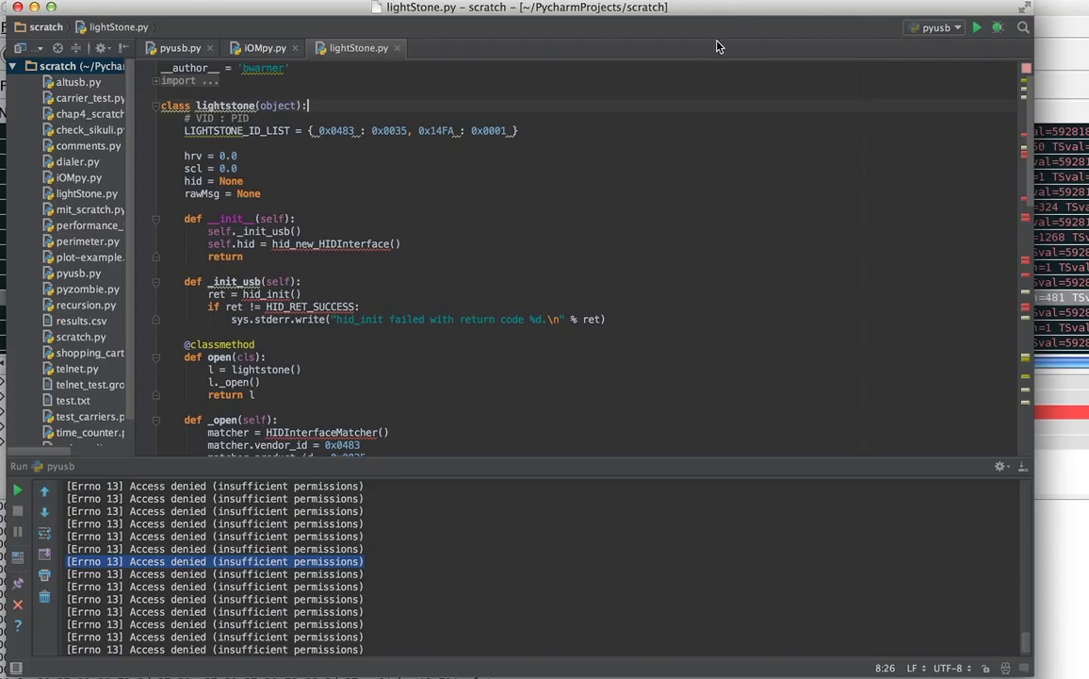
pyautogui.moveTo(723, 4)
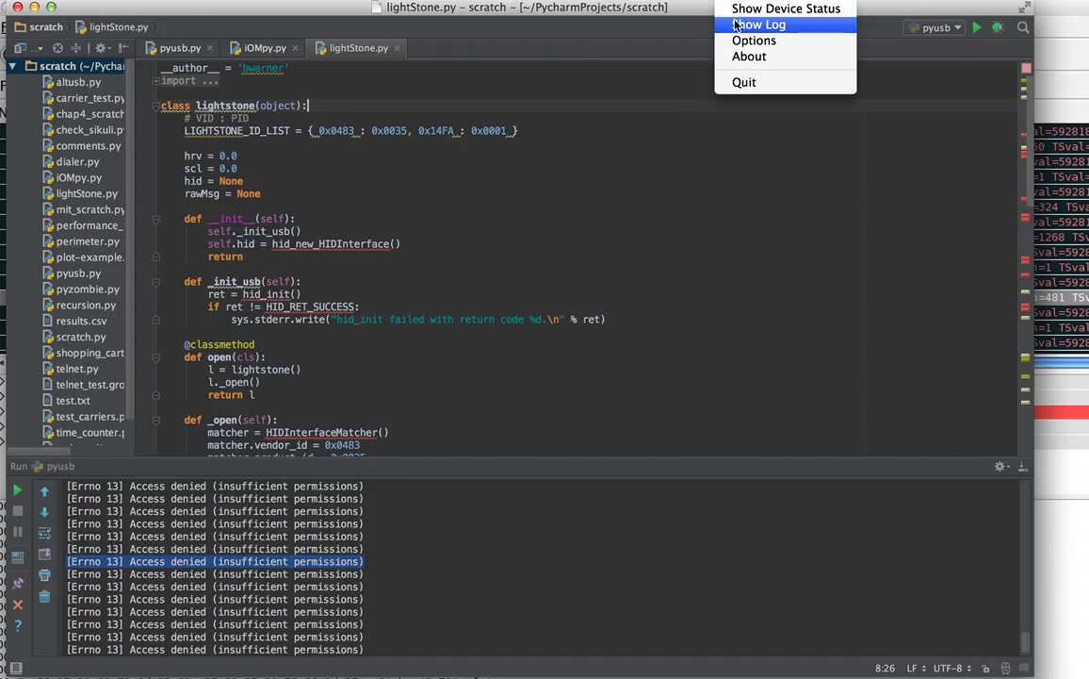
pyautogui.moveTo(754, 40)
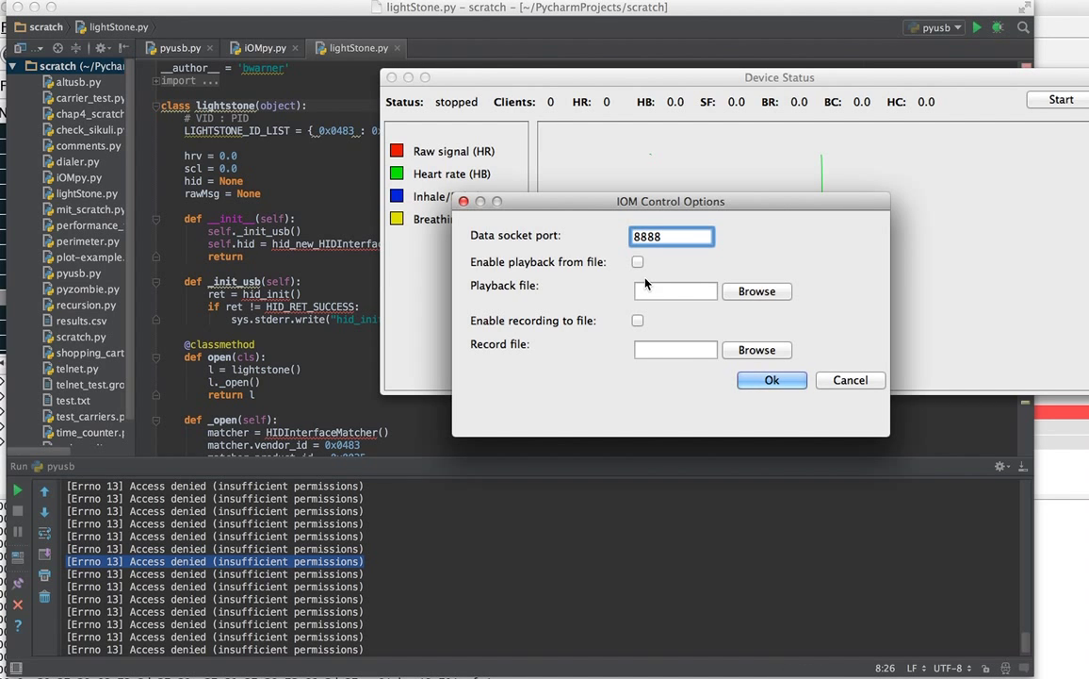
pyautogui.moveTo(713, 217)
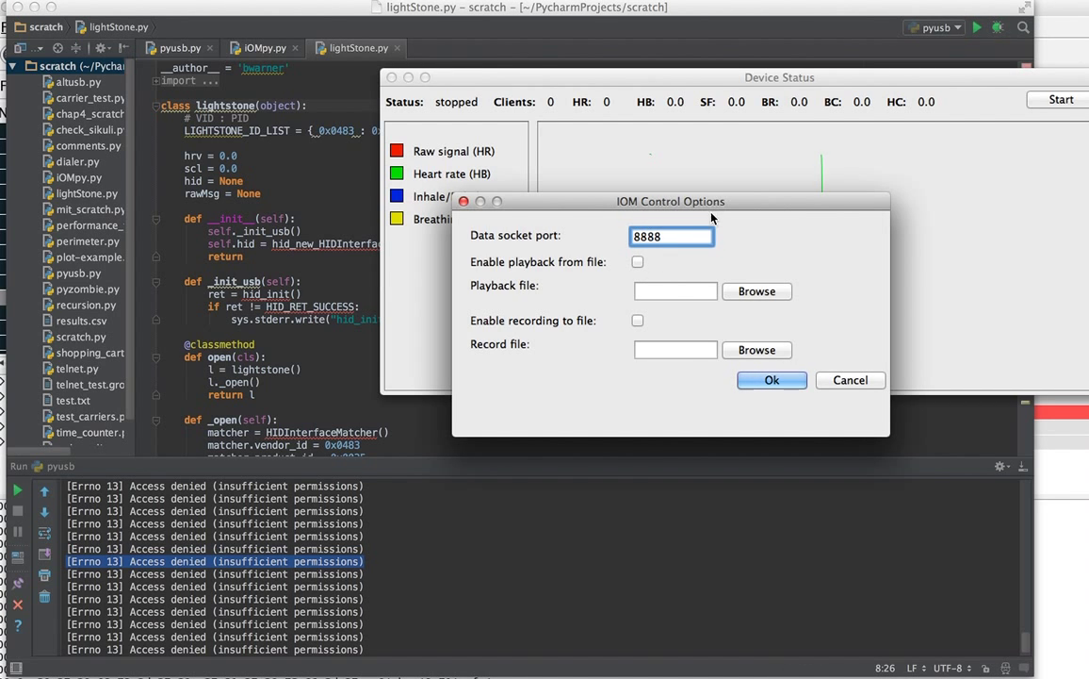
pyautogui.moveTo(667, 236)
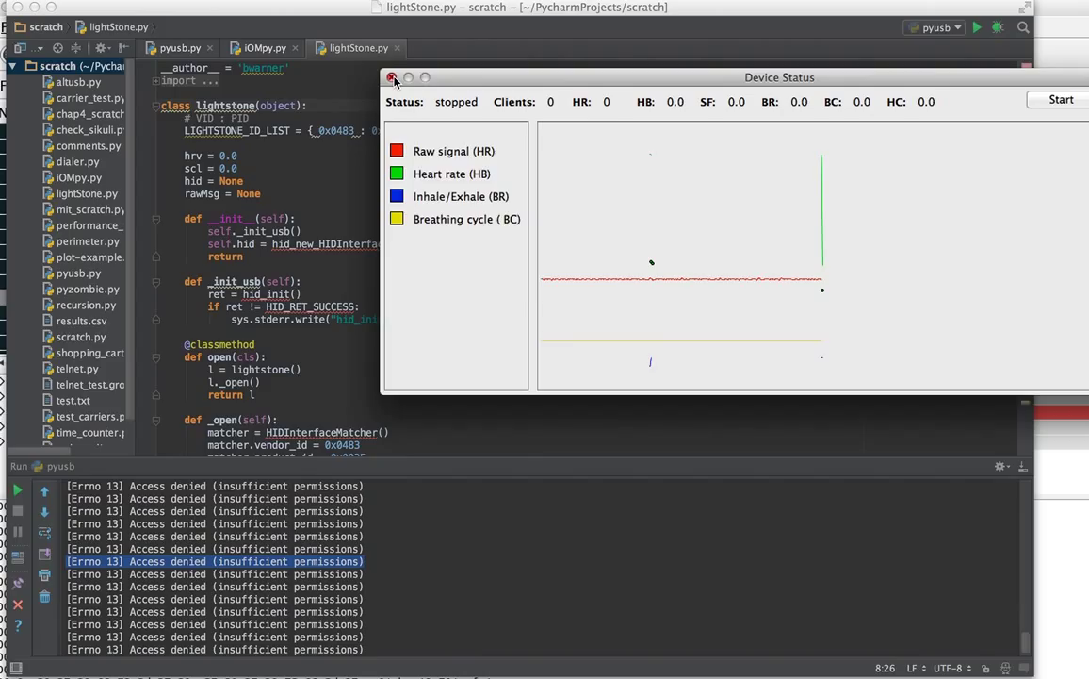
# Confirm the Device Status options showing socket port 8888.
pyautogui.click(392, 77)
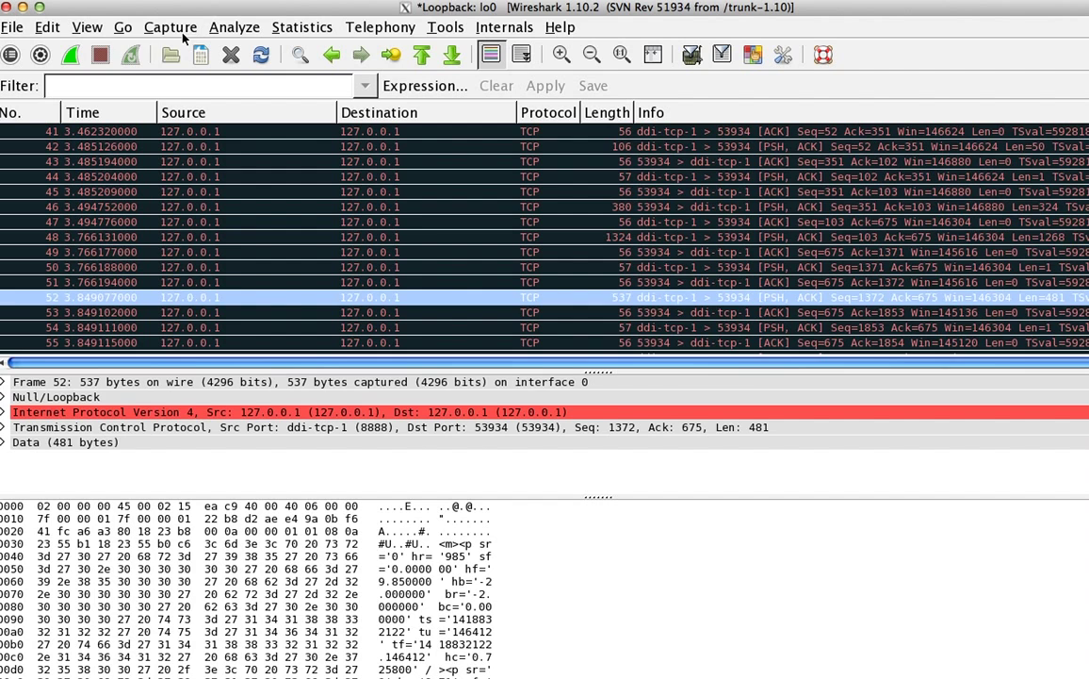
# Restart the loopback capture, discard old packets unsaved, and stop back at the start page.
pyautogui.click(170, 27)
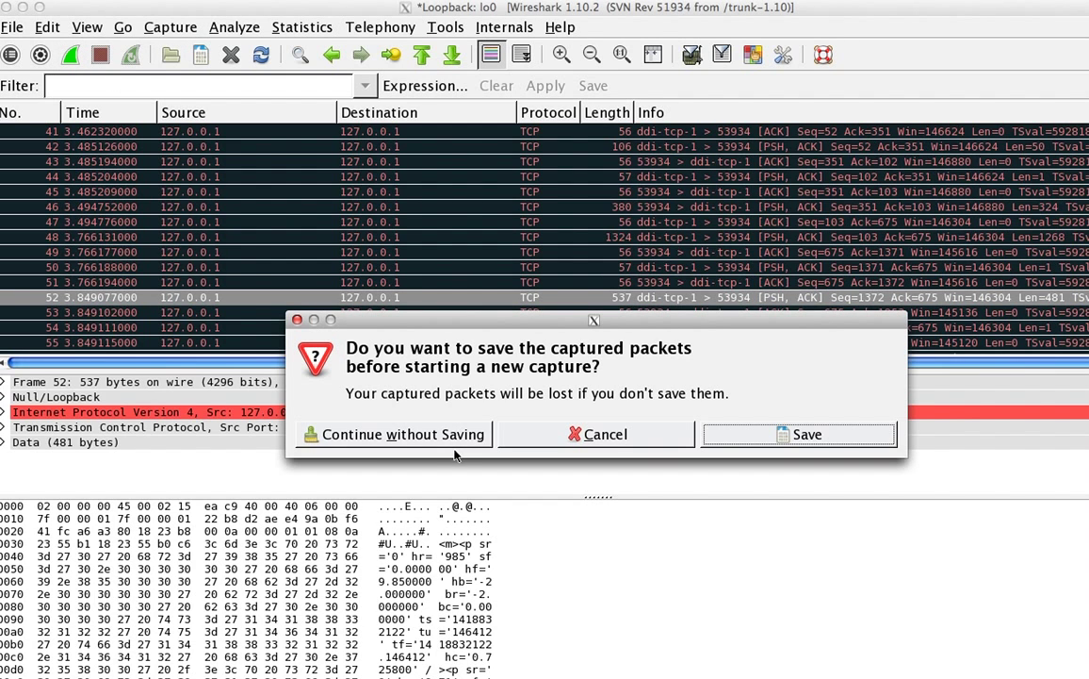
pyautogui.click(392, 433)
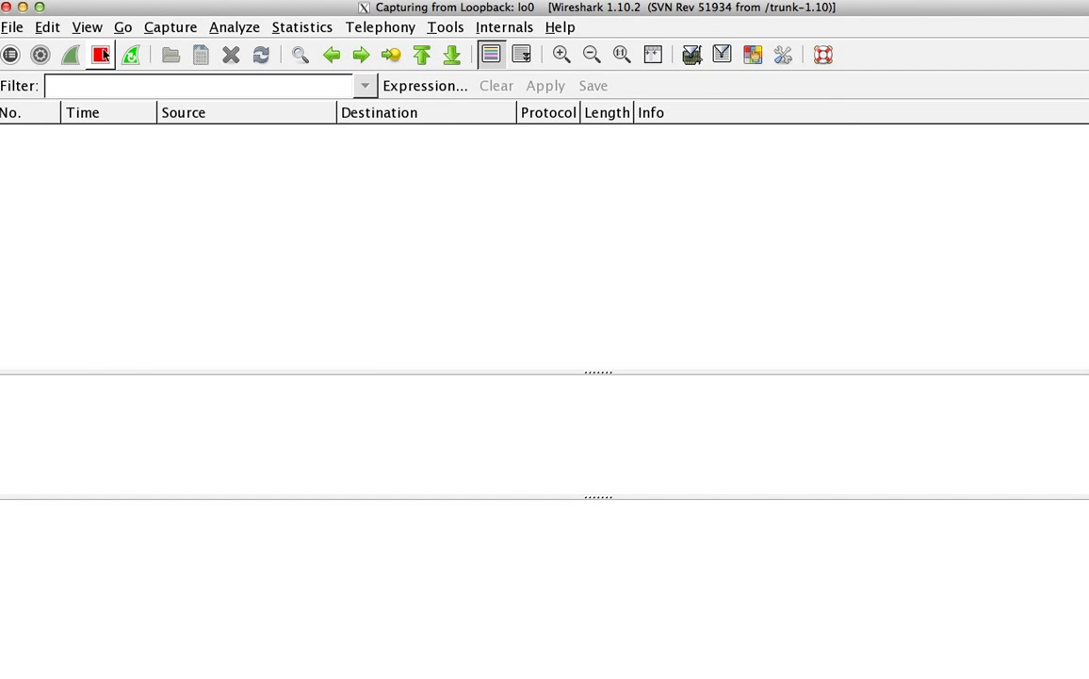
pyautogui.click(102, 53)
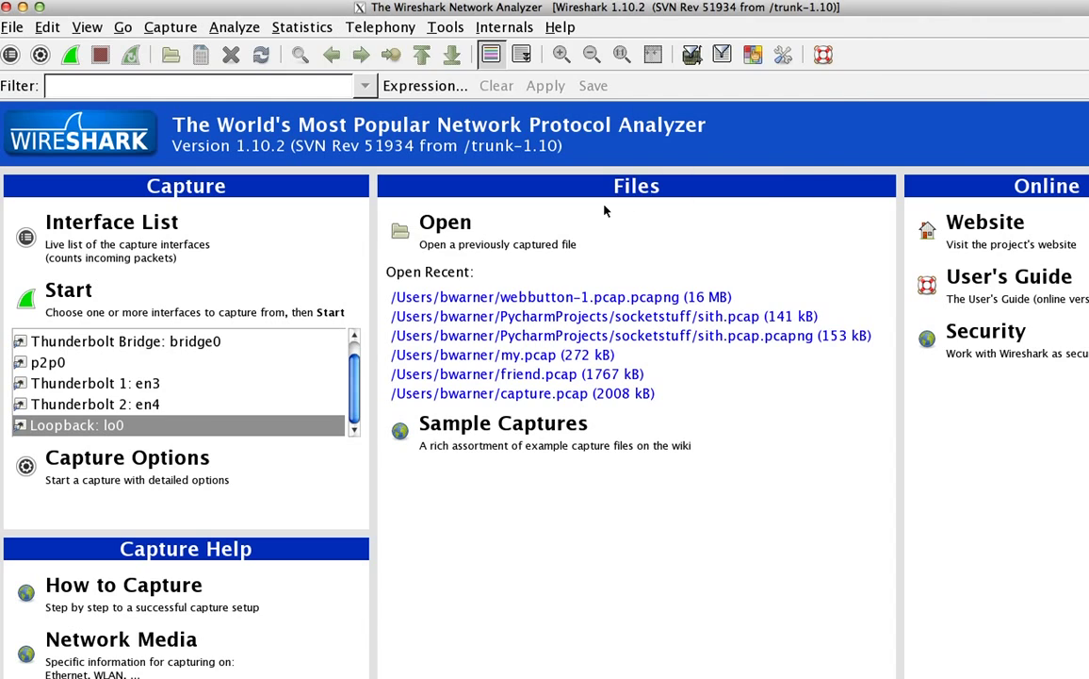
pyautogui.moveTo(147, 429)
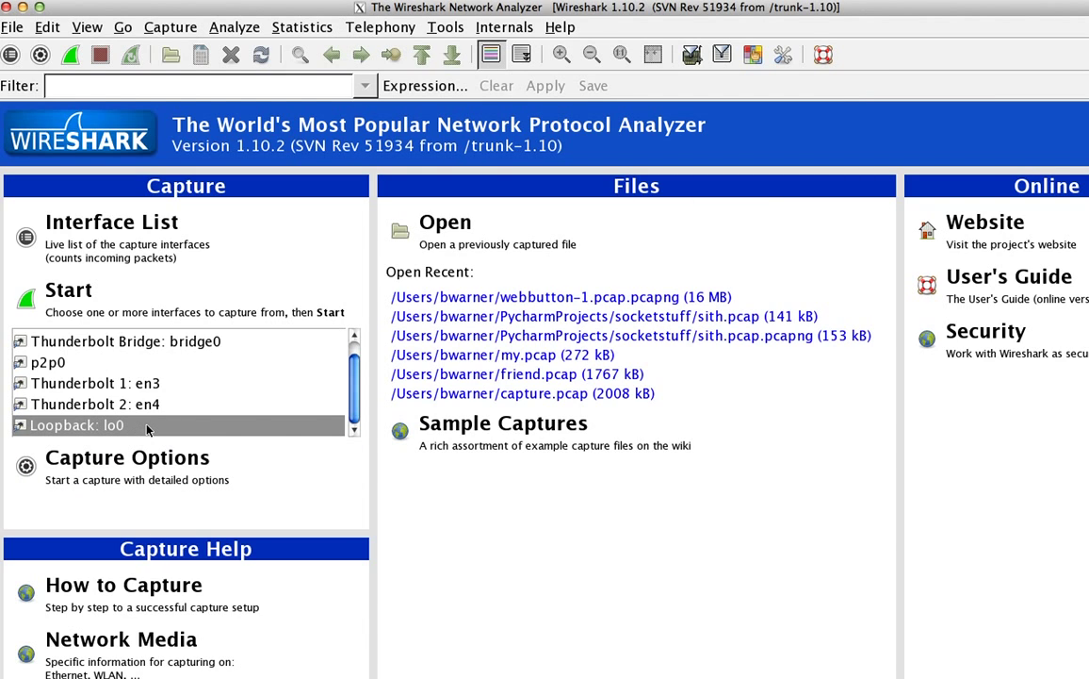
pyautogui.moveTo(68, 292)
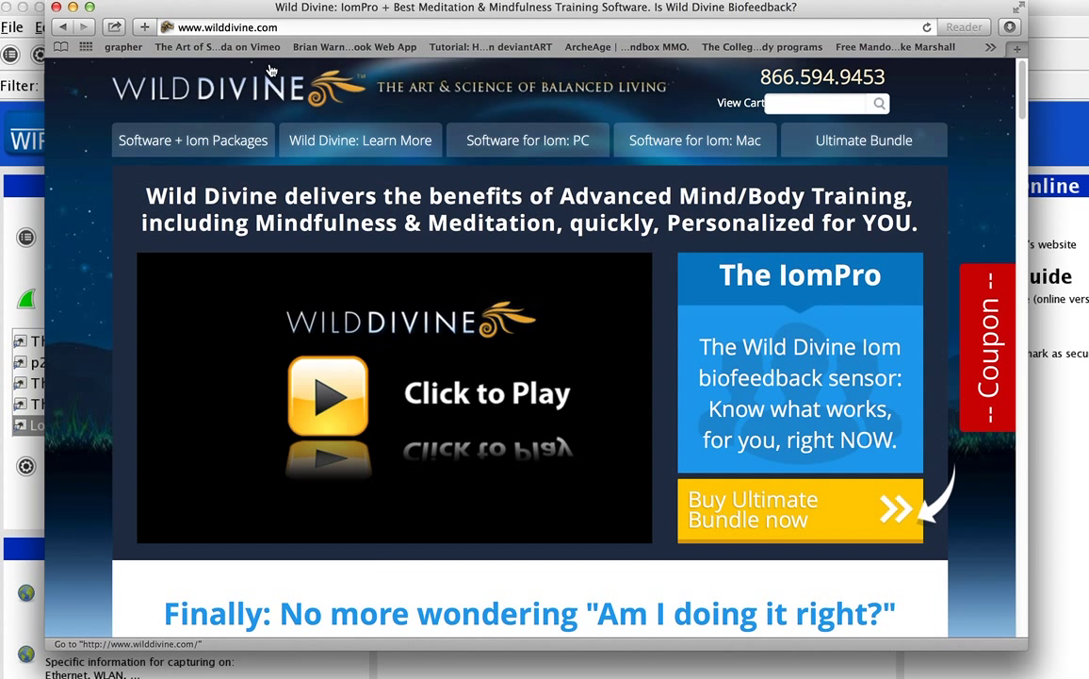
pyautogui.moveTo(149, 62)
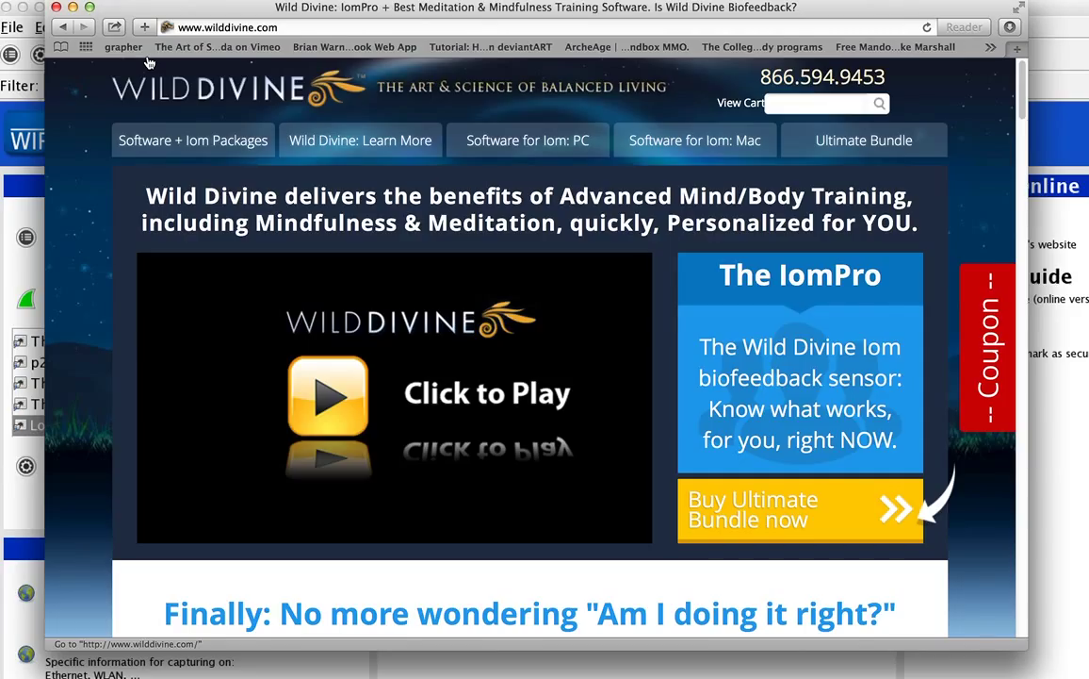
pyautogui.click(124, 47)
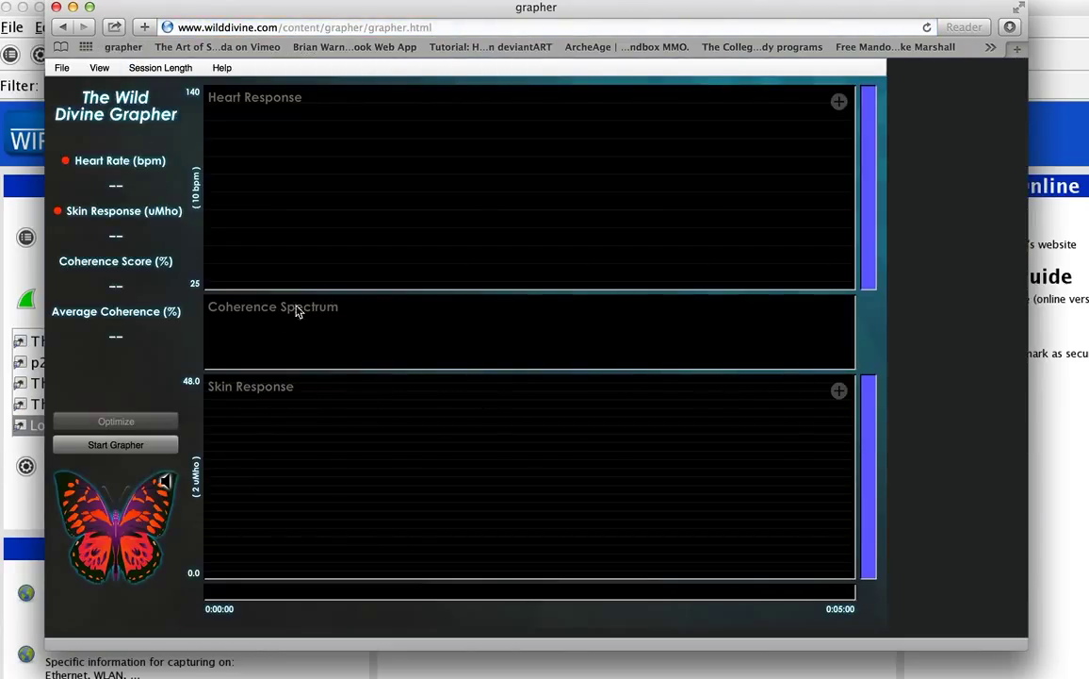
pyautogui.moveTo(375, 394)
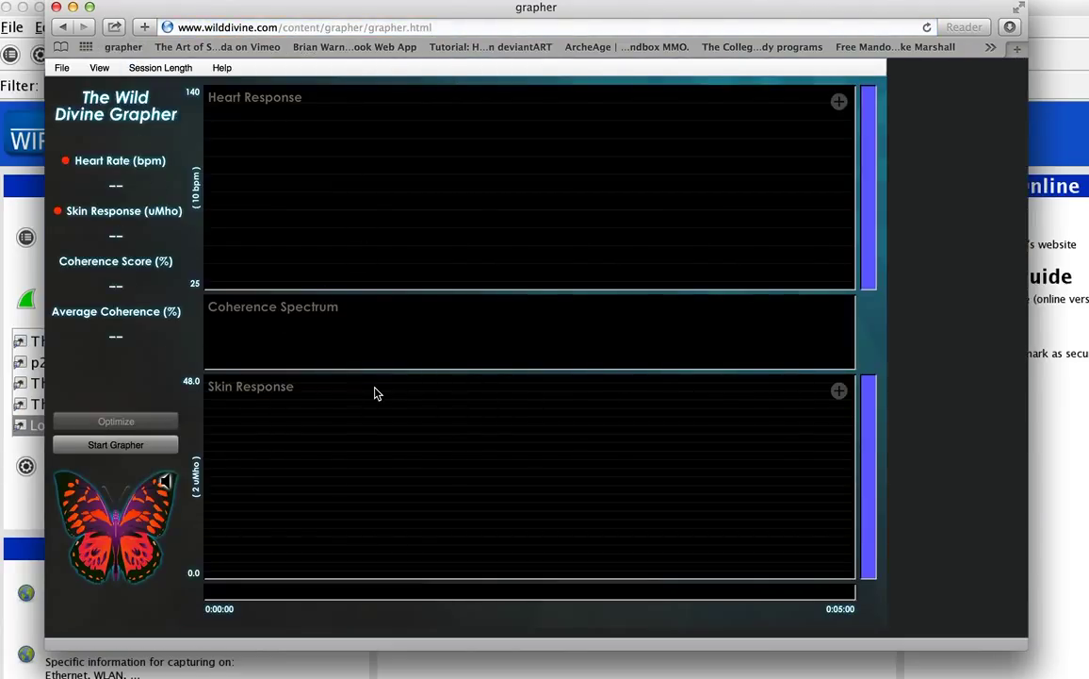
pyautogui.moveTo(179, 426)
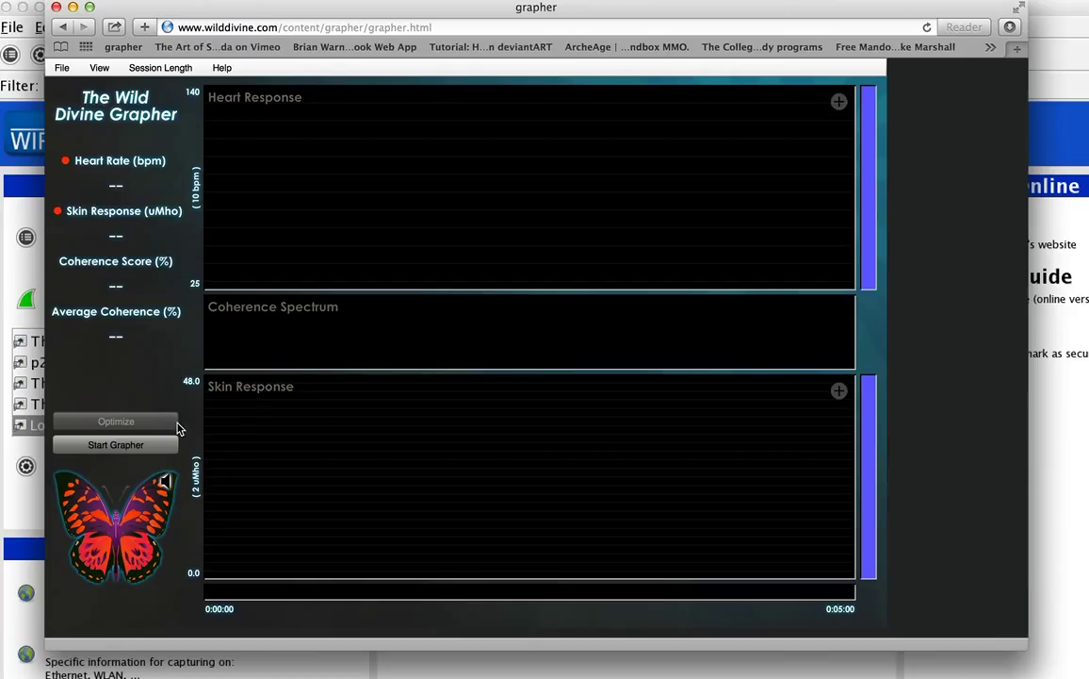
pyautogui.moveTo(234, 413)
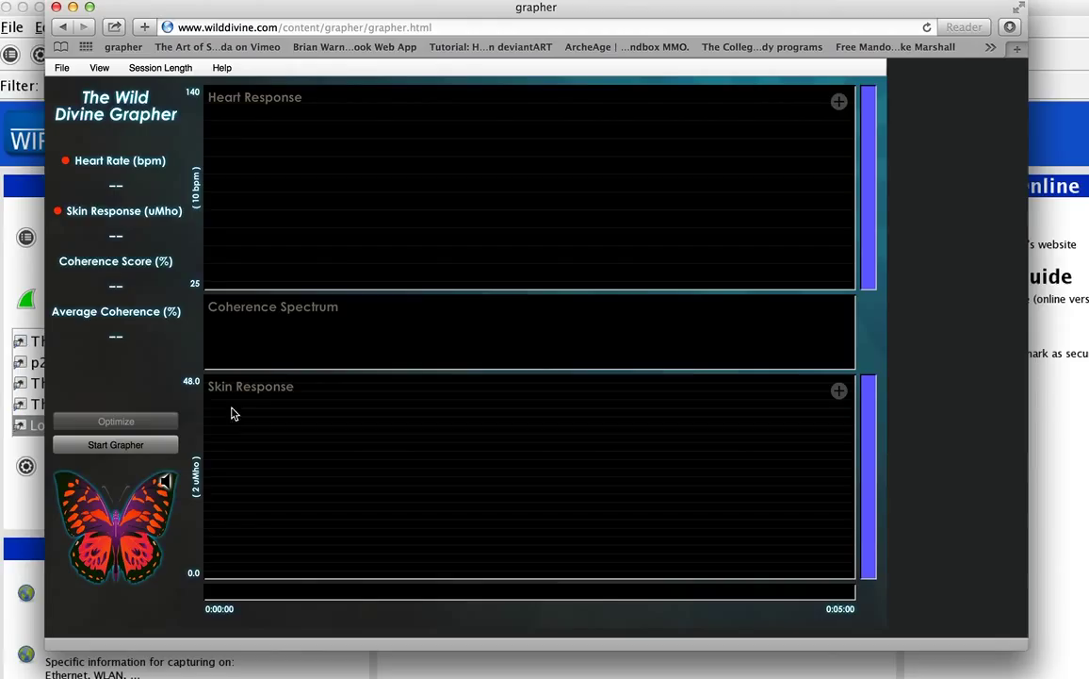
pyautogui.moveTo(289, 426)
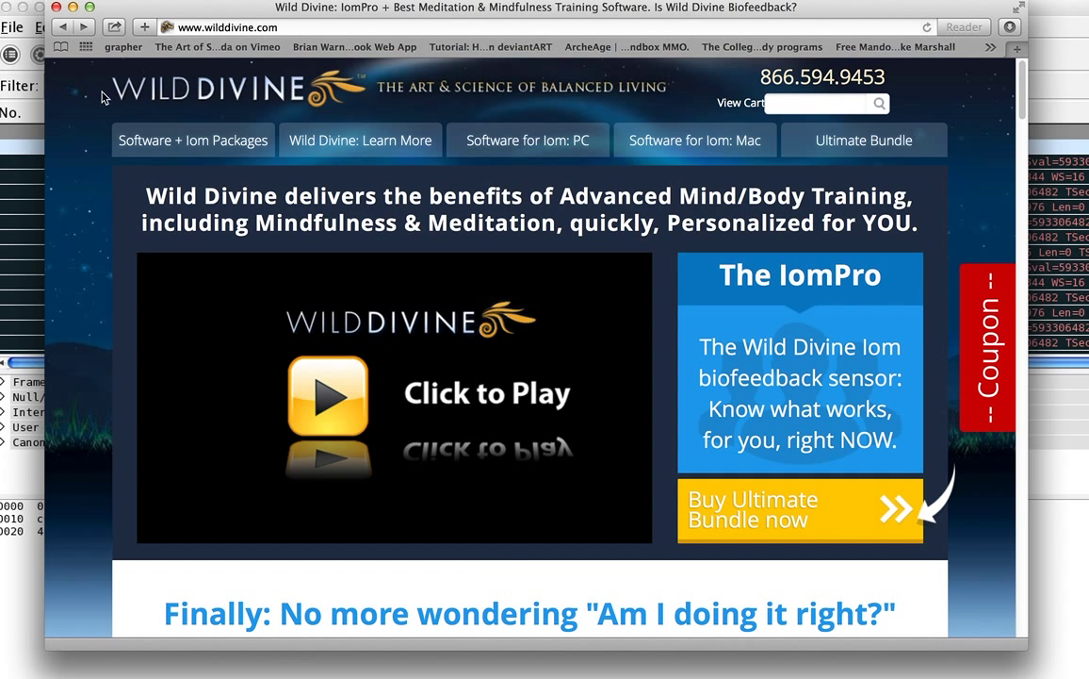
# Return to Wireshark and stop the loopback capture to inspect the port 8888 packets.
pyautogui.click(123, 47)
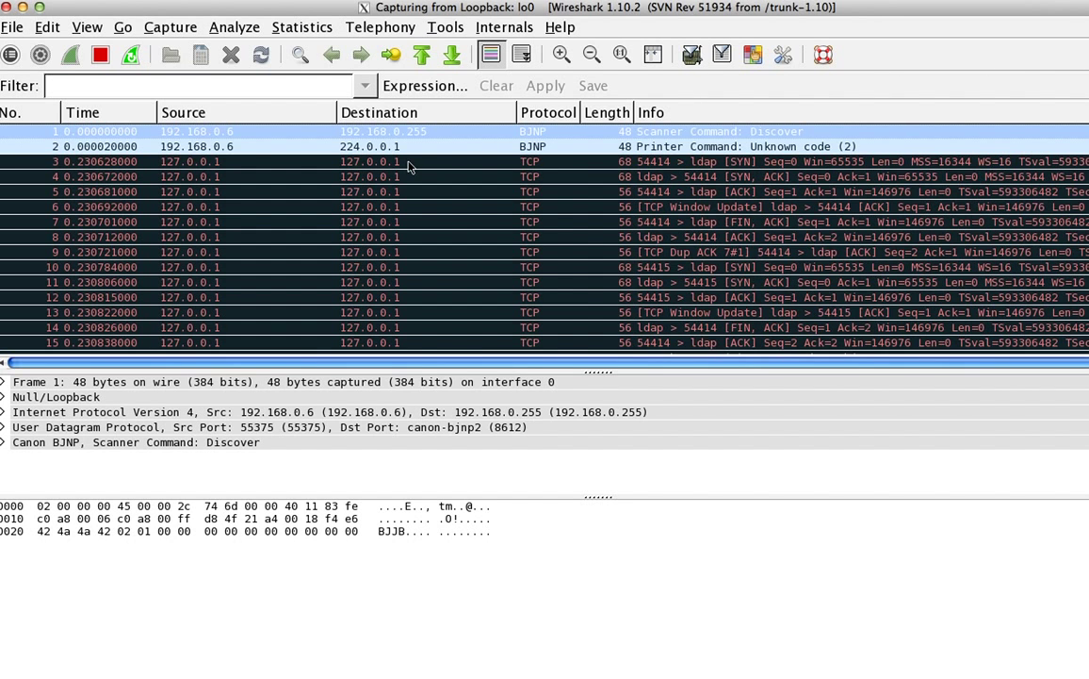
pyautogui.click(100, 53)
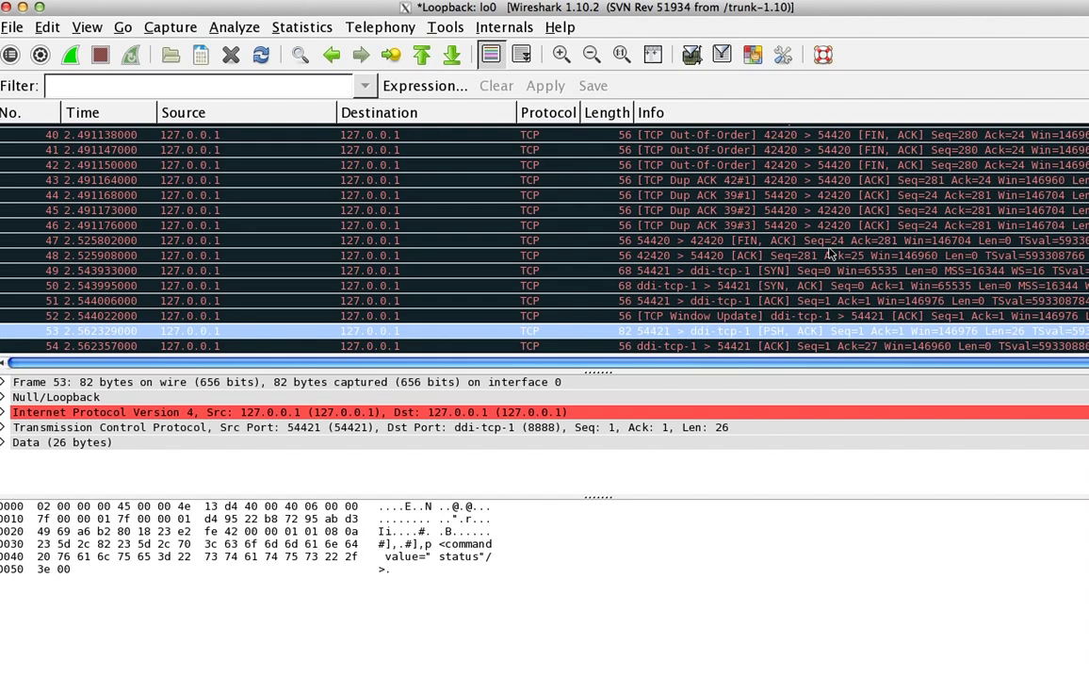
pyautogui.moveTo(841, 431)
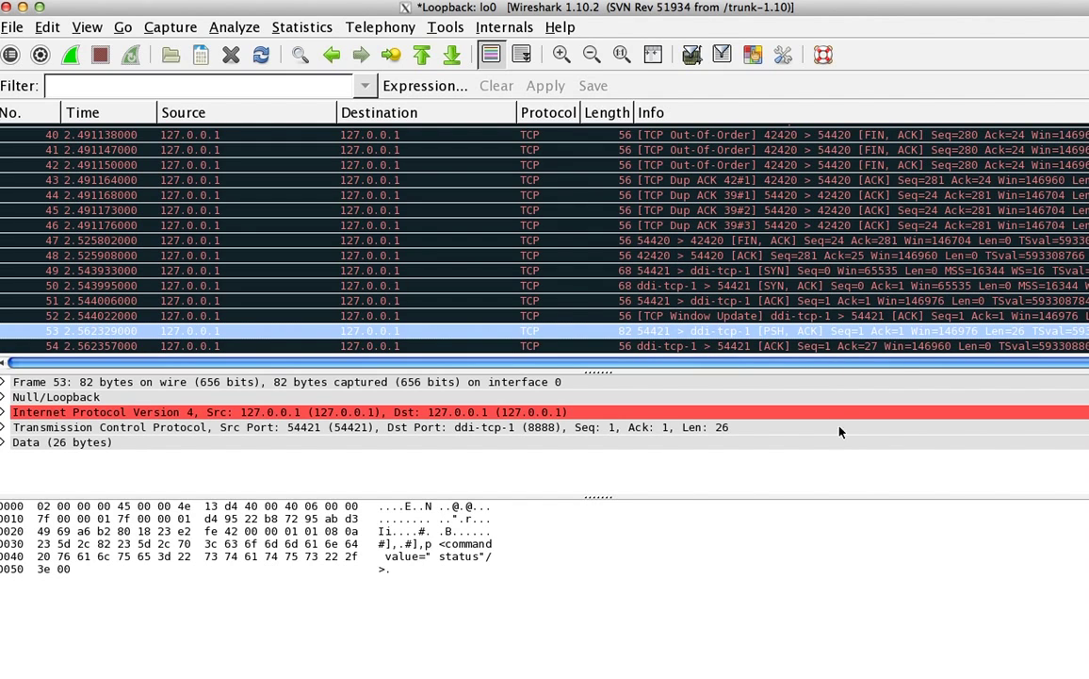
pyautogui.moveTo(461, 562)
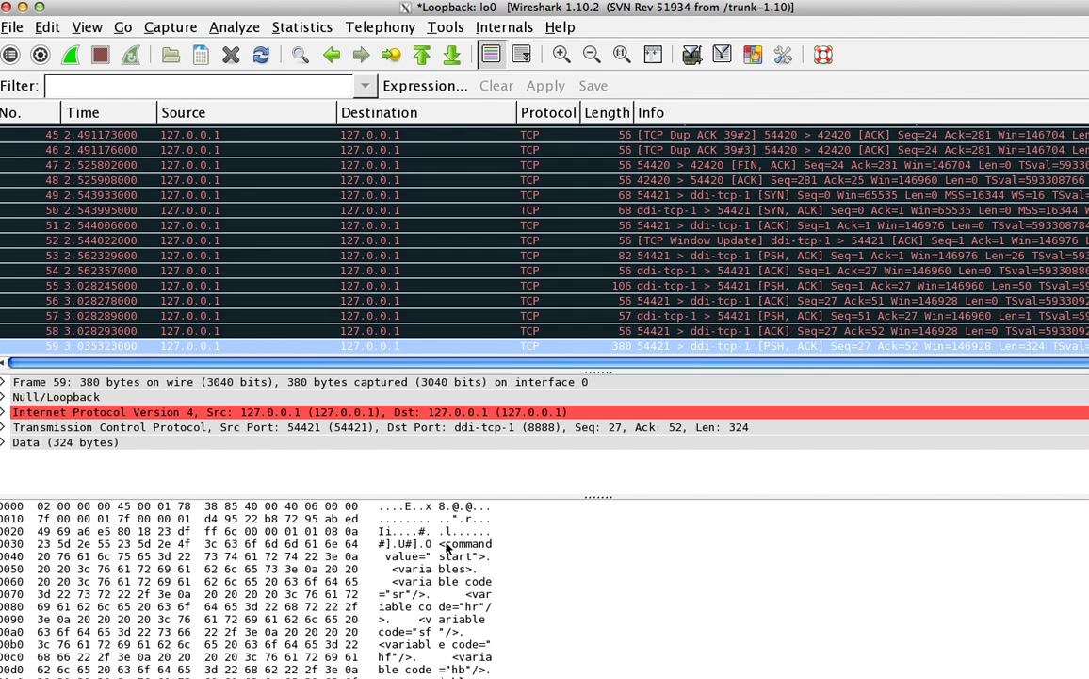
pyautogui.moveTo(447, 551)
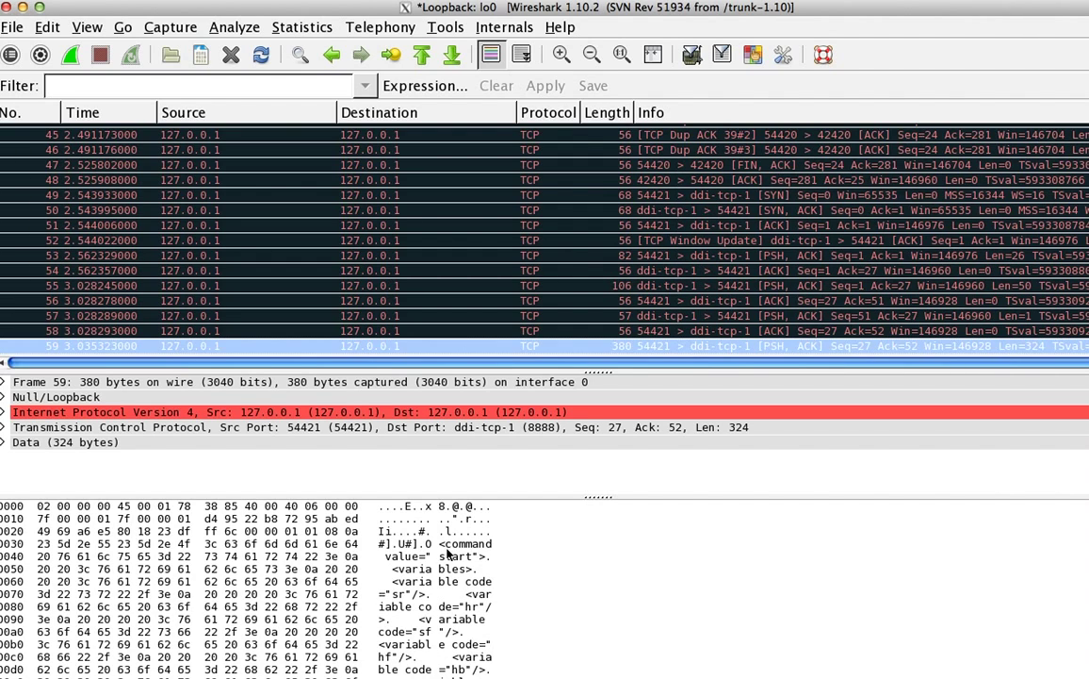
pyautogui.moveTo(452, 584)
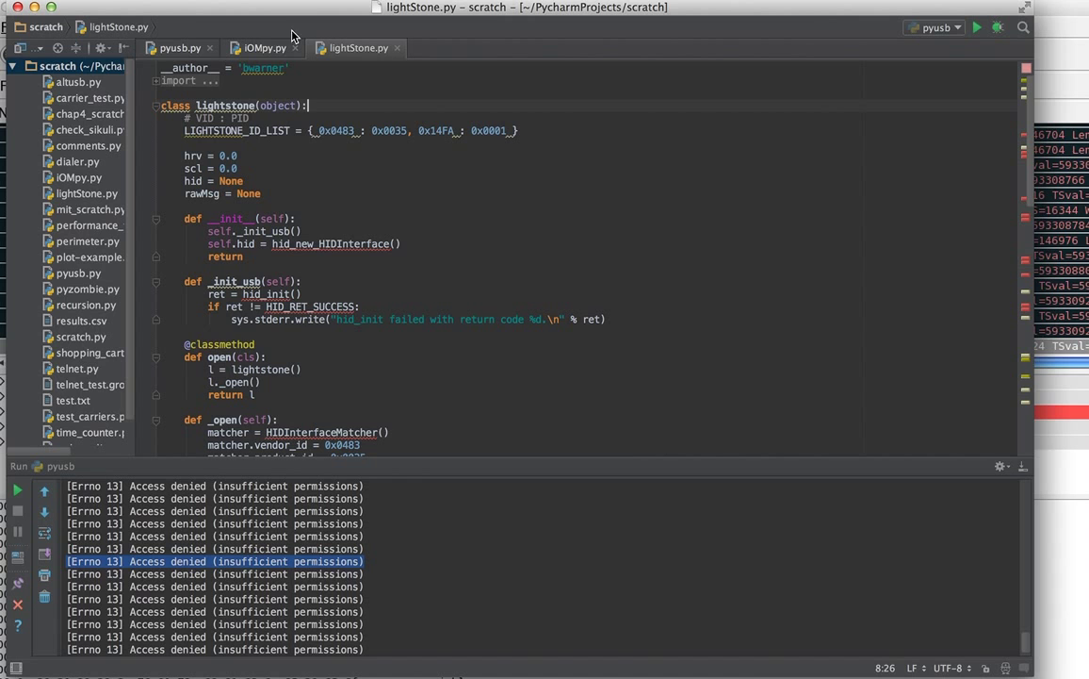
# Run IOMpy to stream biosensor readings, stop it, and comment out the start-command send lines.
pyautogui.click(262, 49)
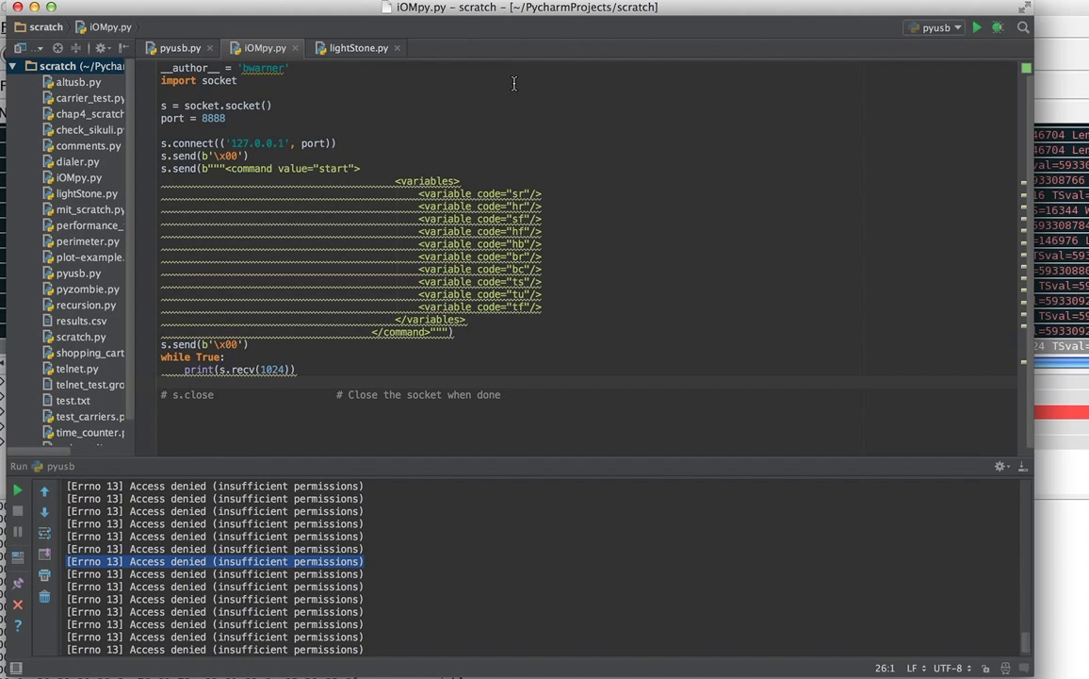
pyautogui.moveTo(481, 349)
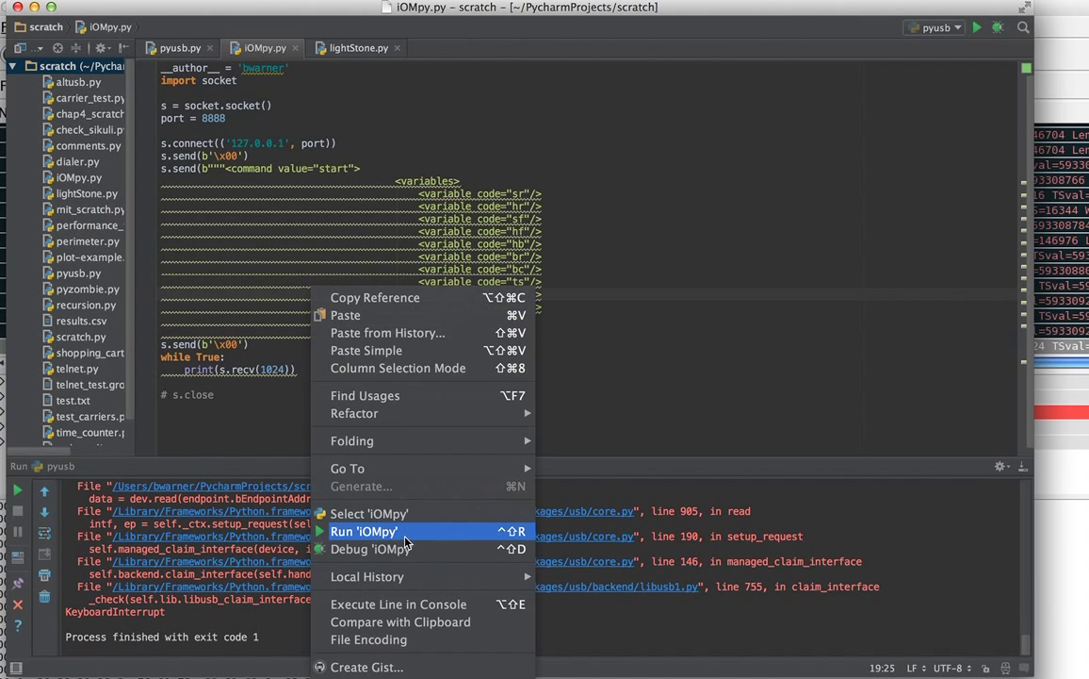
pyautogui.click(362, 531)
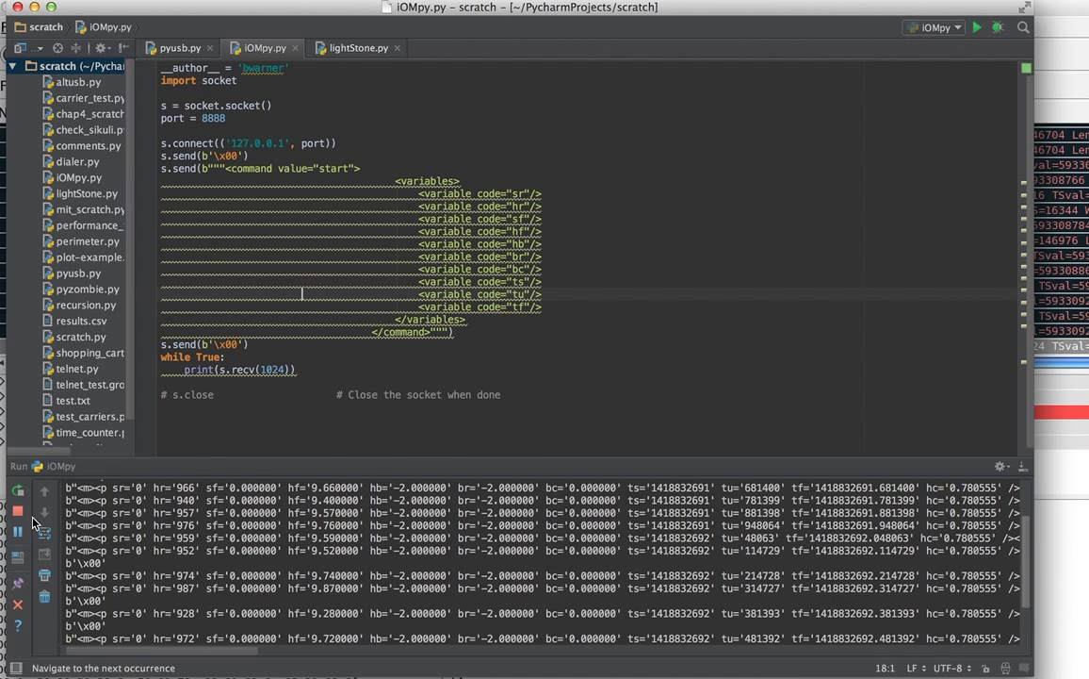
pyautogui.click(17, 511)
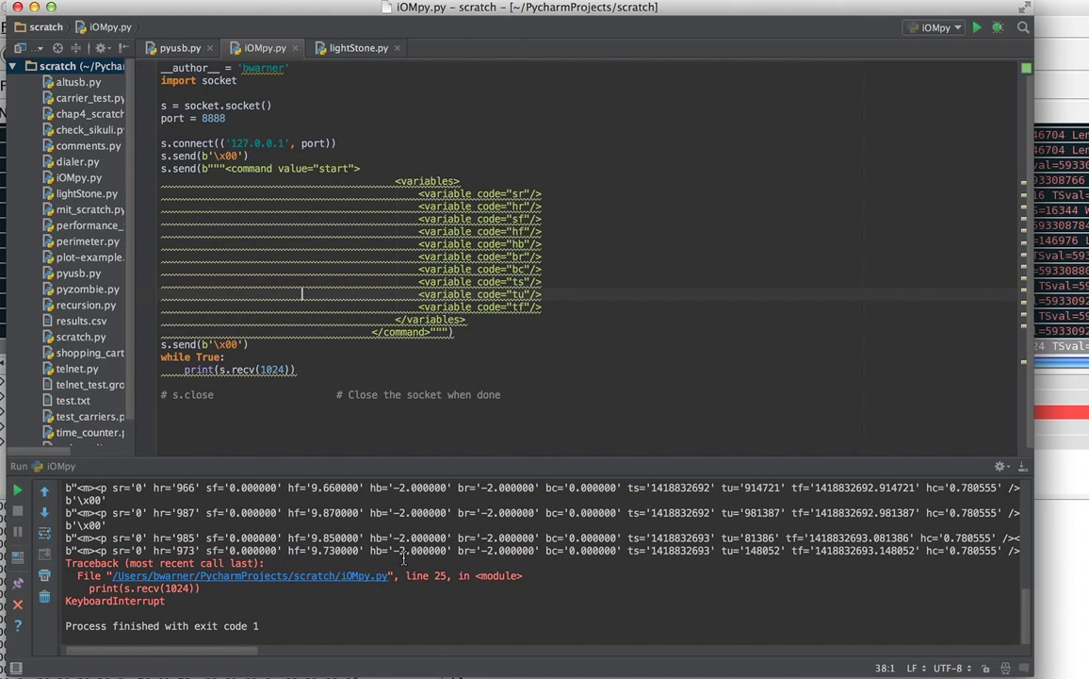
pyautogui.moveTo(335, 390)
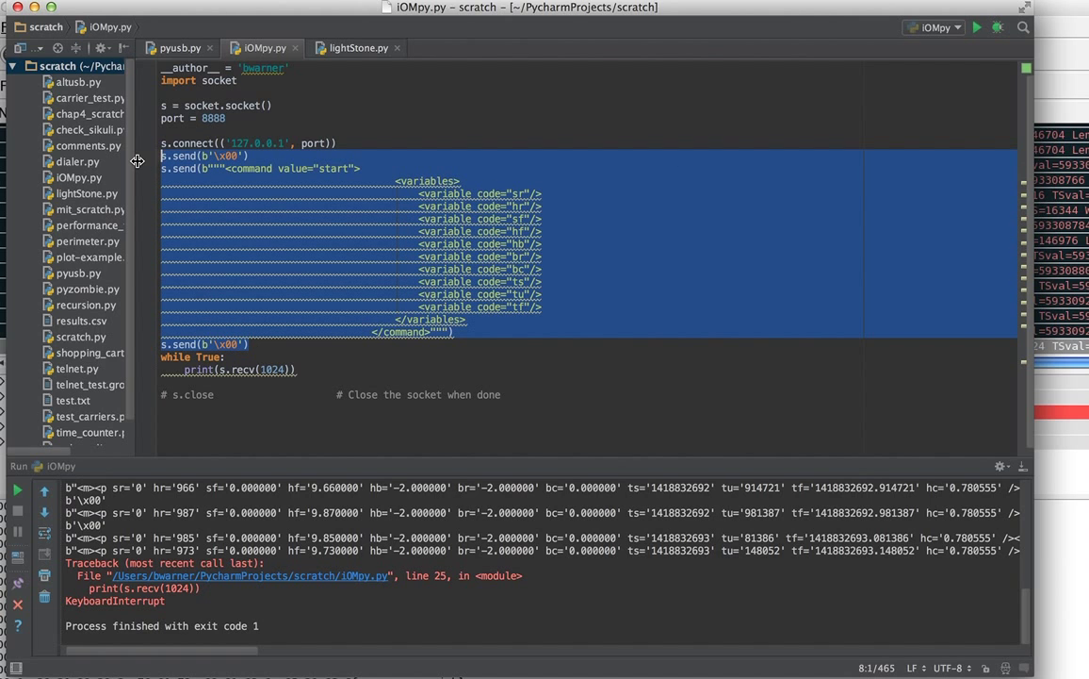
pyautogui.press('cmd+/')
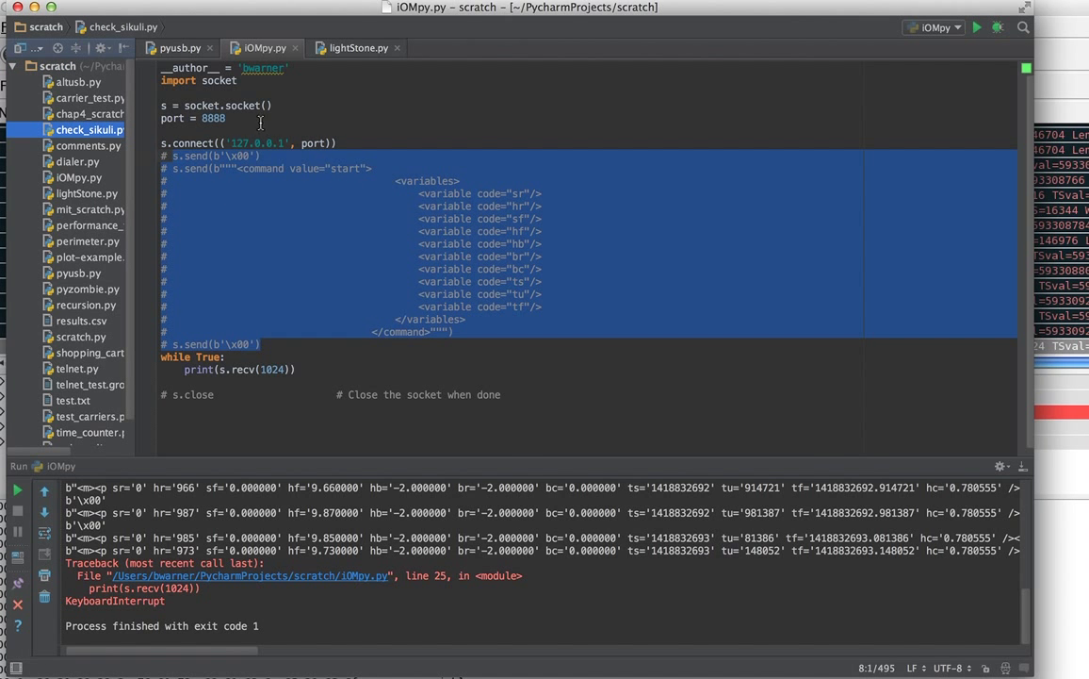
pyautogui.moveTo(91, 90)
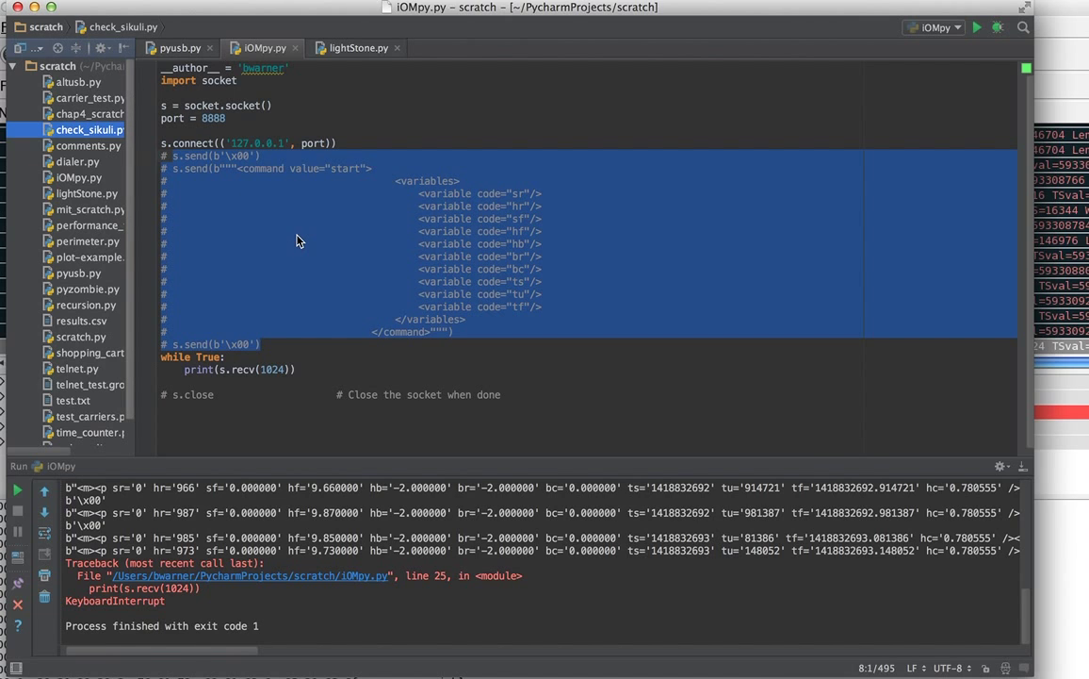
pyautogui.moveTo(977, 28)
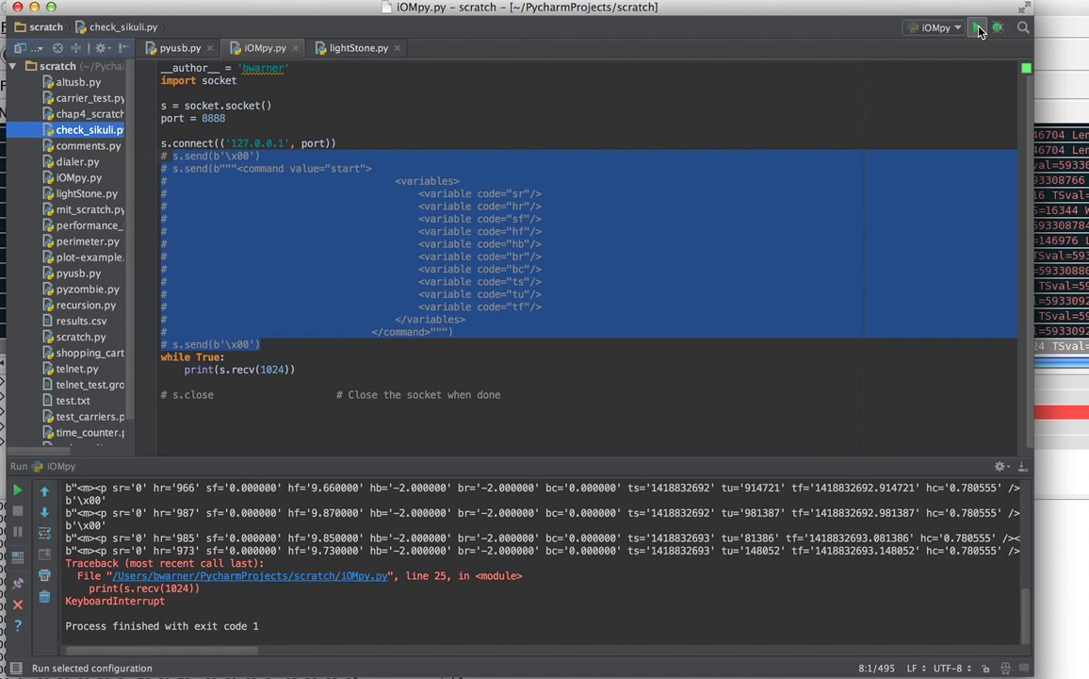
# Run the script again with the send-command lines commented out.
pyautogui.click(976, 26)
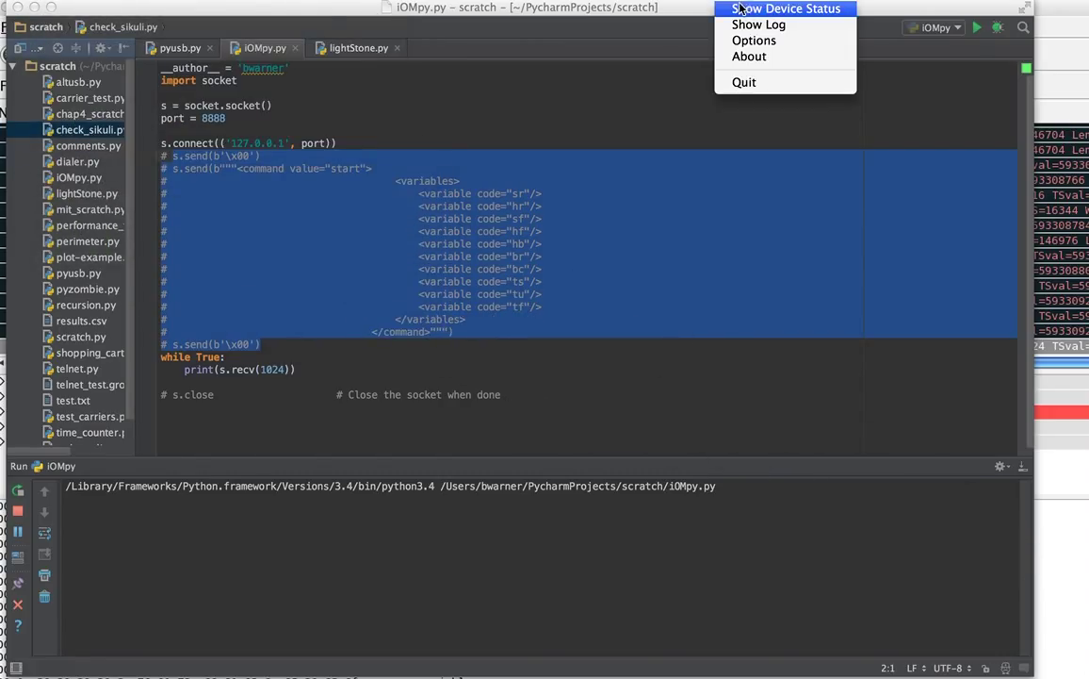
# Show Device Status, move it lower, then start and stop the biosensor device.
pyautogui.click(786, 8)
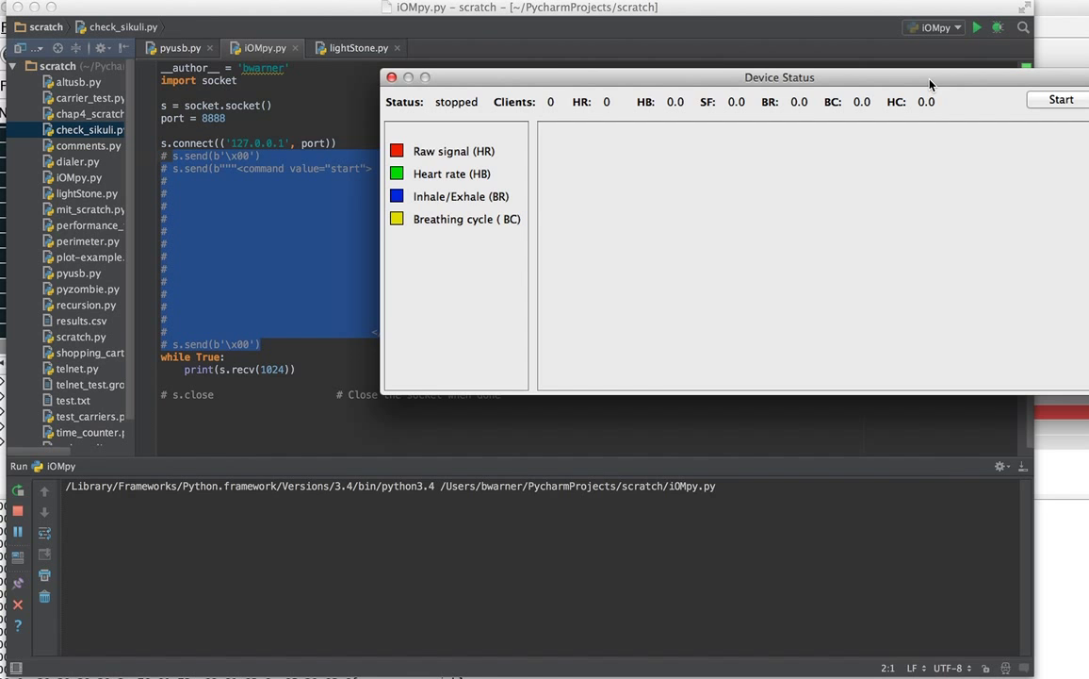
pyautogui.moveTo(781, 78); pyautogui.dragTo(609, 346)
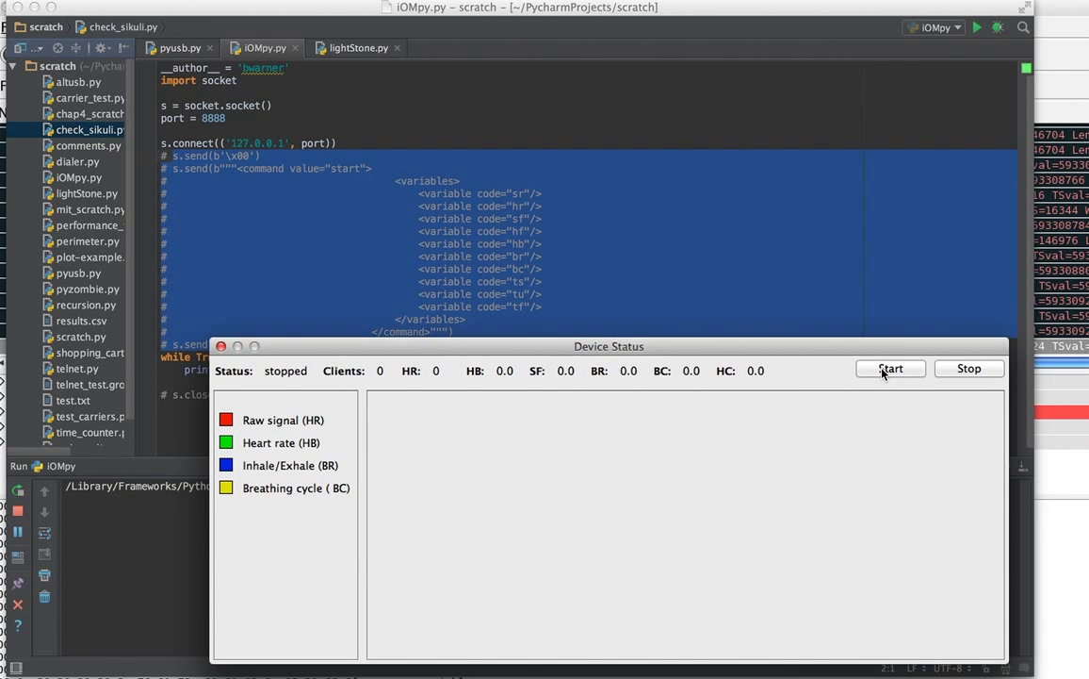
pyautogui.click(890, 367)
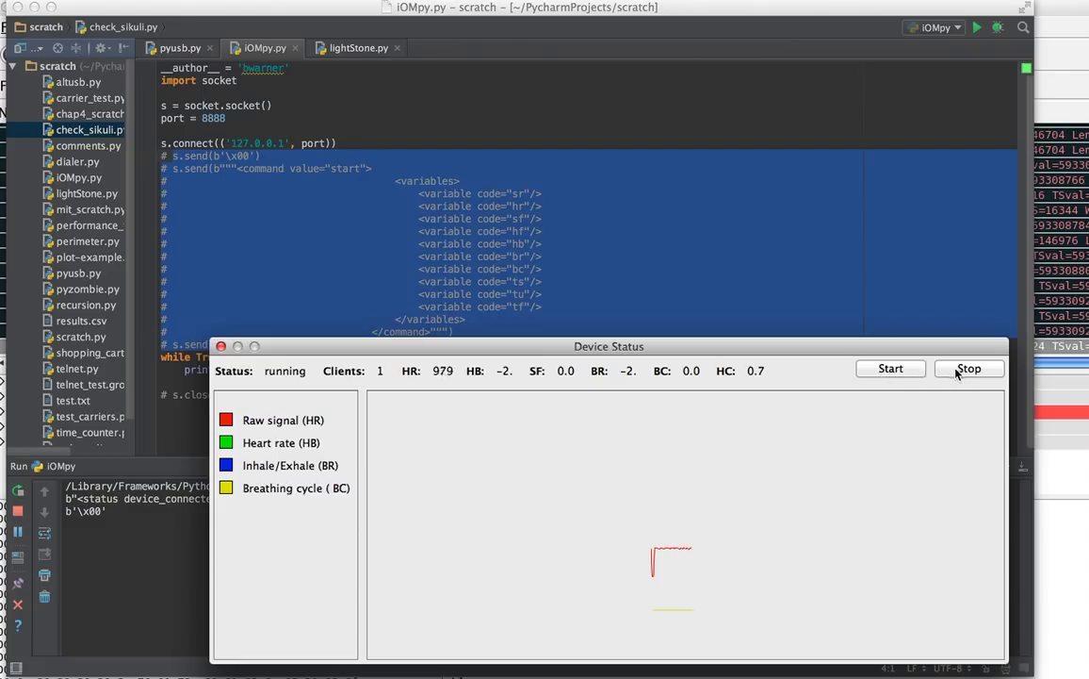
pyautogui.click(969, 368)
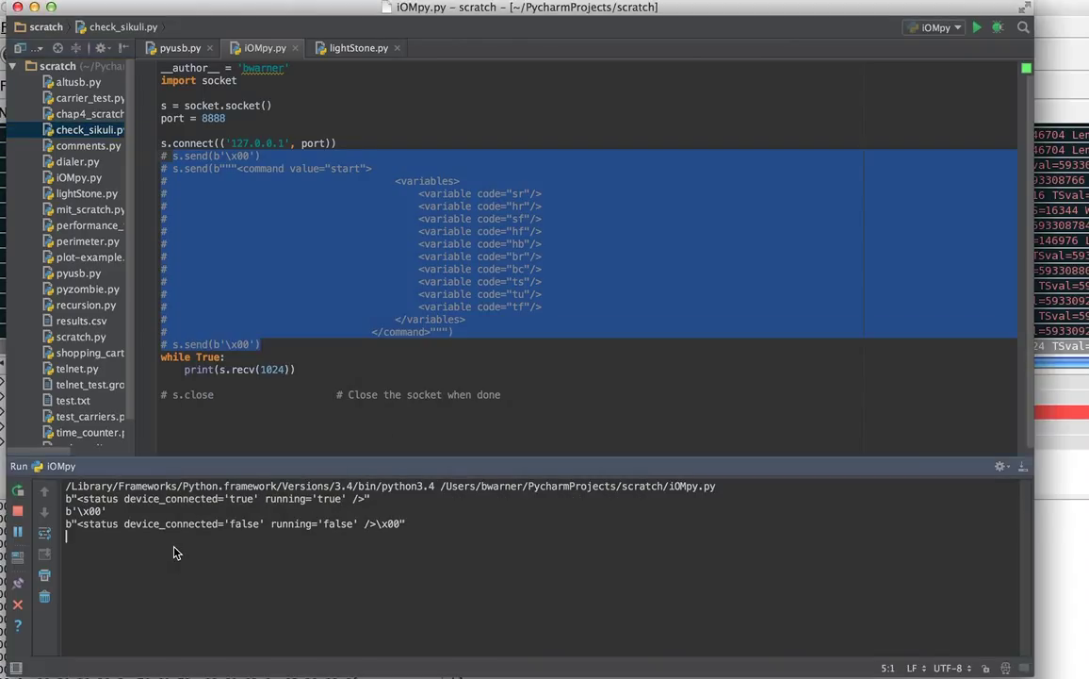
pyautogui.moveTo(306, 520)
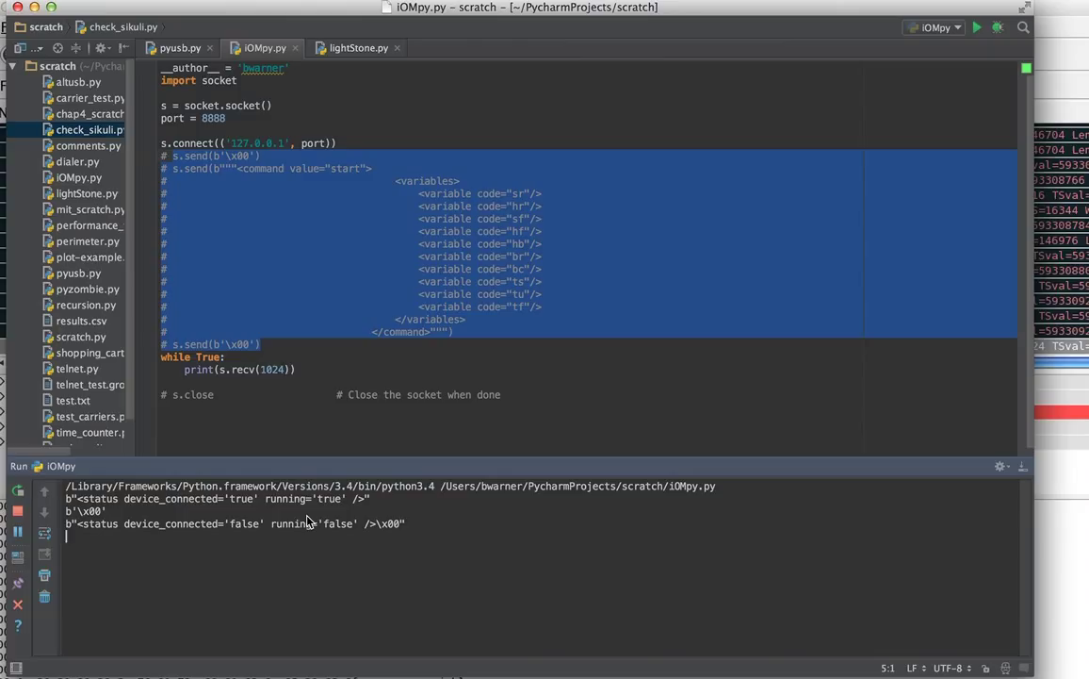
pyautogui.moveTo(226, 512)
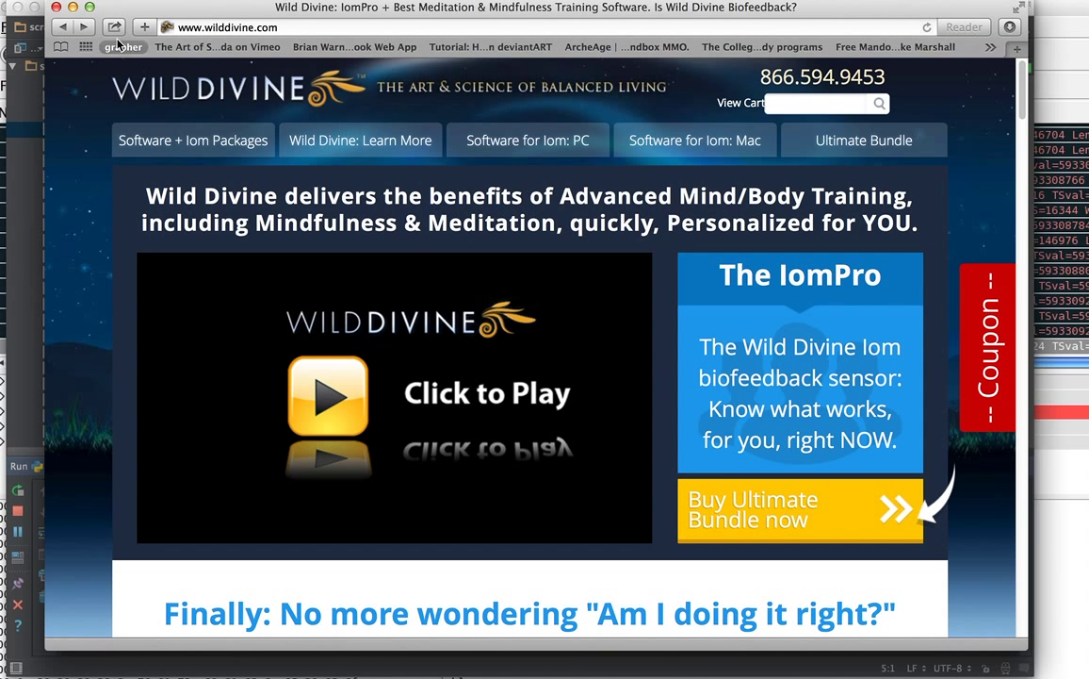
pyautogui.moveTo(125, 47)
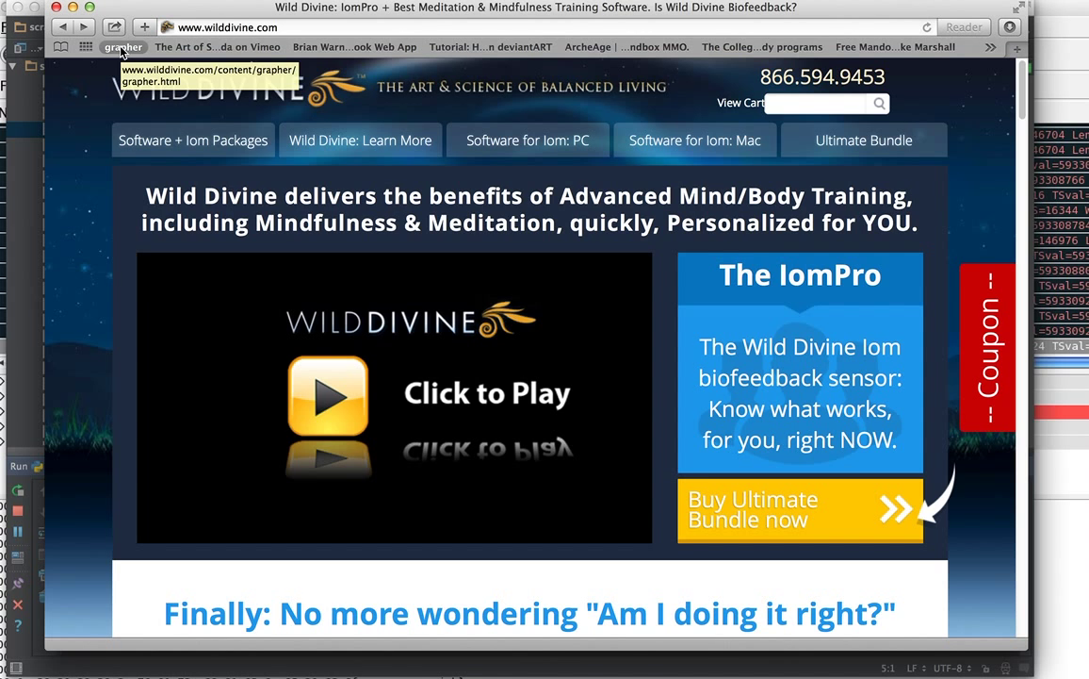
# Launch the Wild Divine grapher page from Safari's bookmarks bar.
pyautogui.click(124, 47)
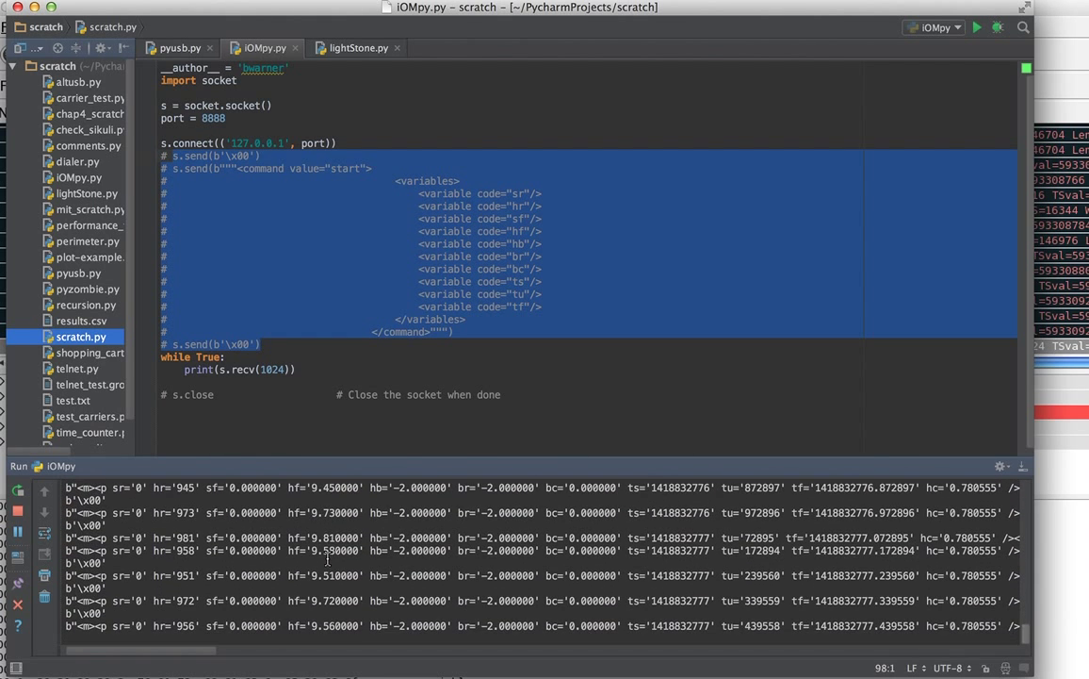
# Stop the running iOMpy script, ending with KeyboardInterrupt and exit code 1.
pyautogui.click(17, 511)
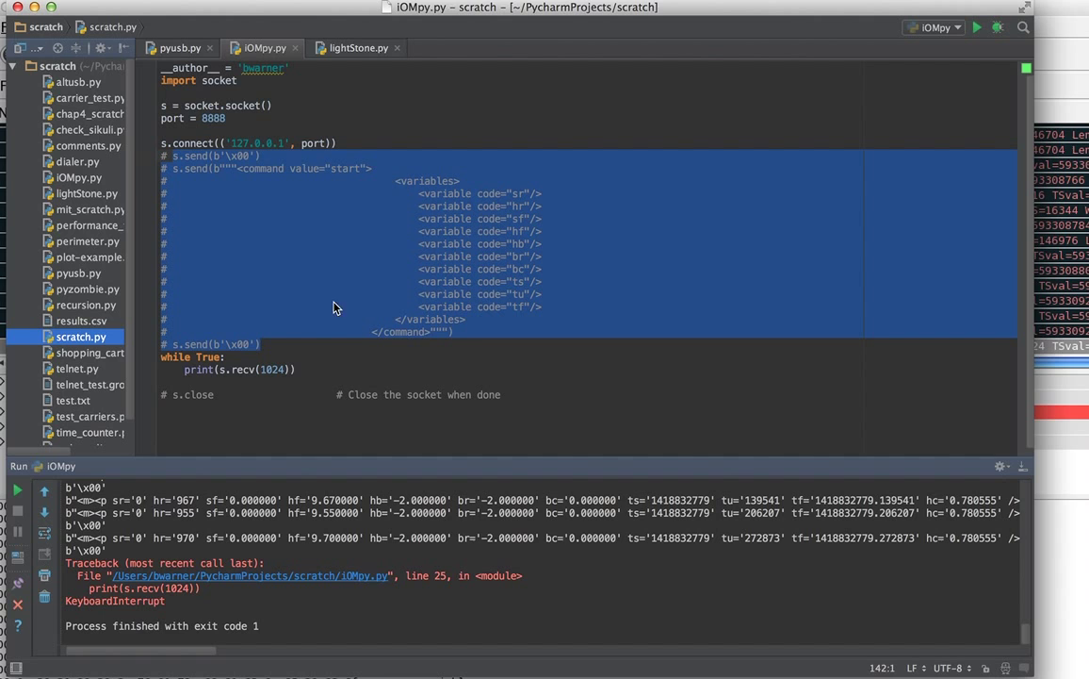
pyautogui.moveTo(243, 665)
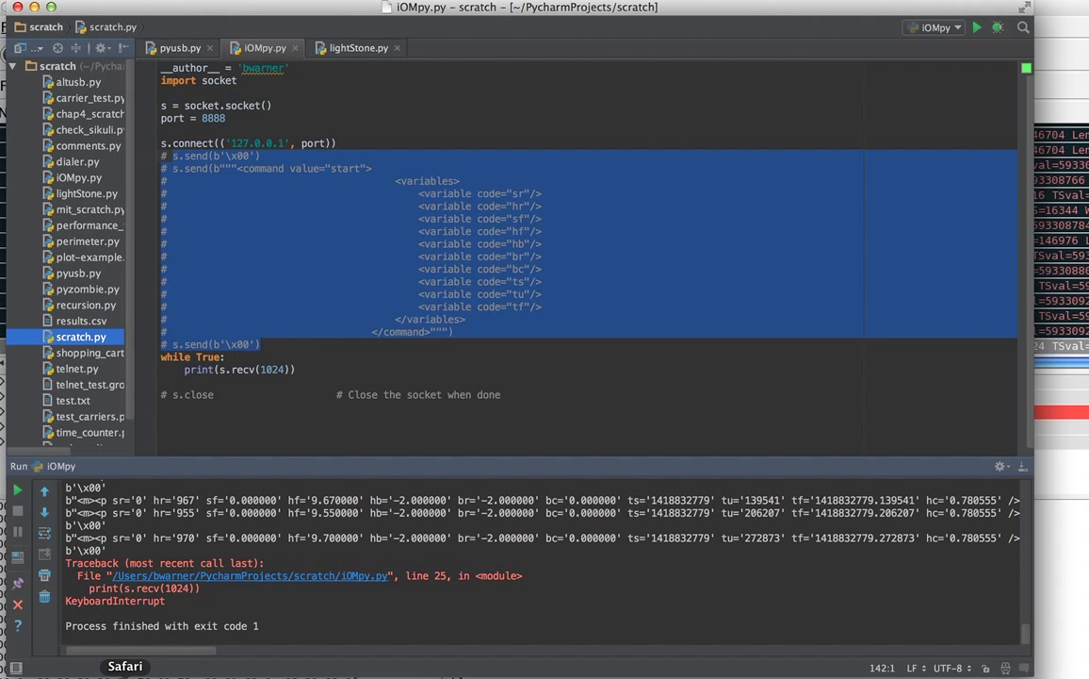
pyautogui.moveTo(1070, 38)
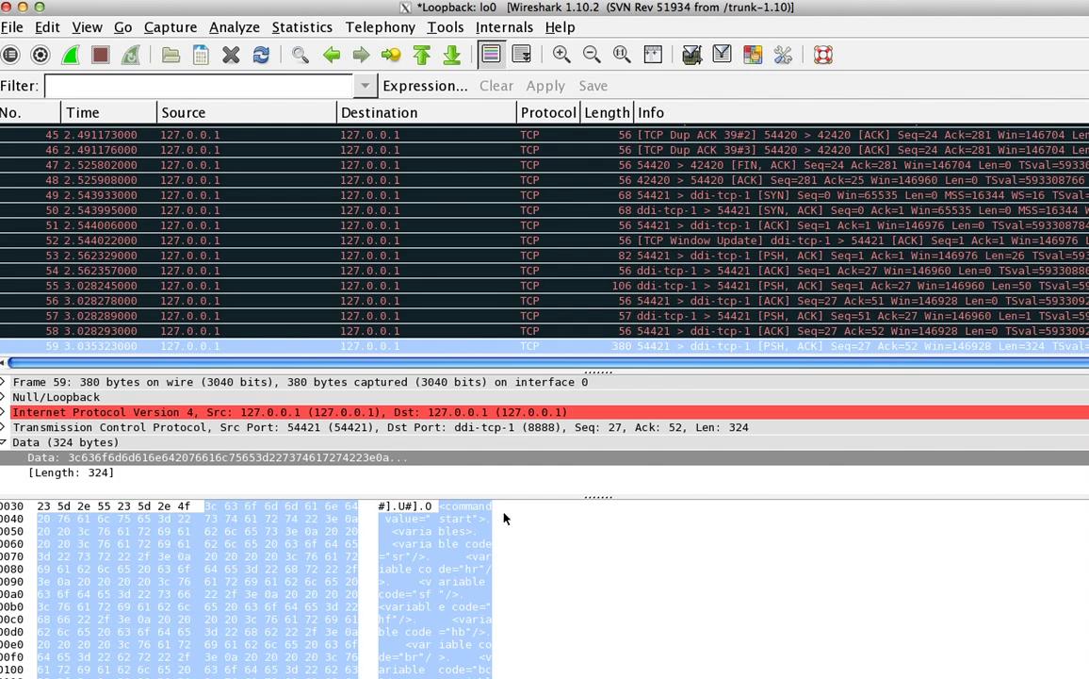
pyautogui.moveTo(486, 521)
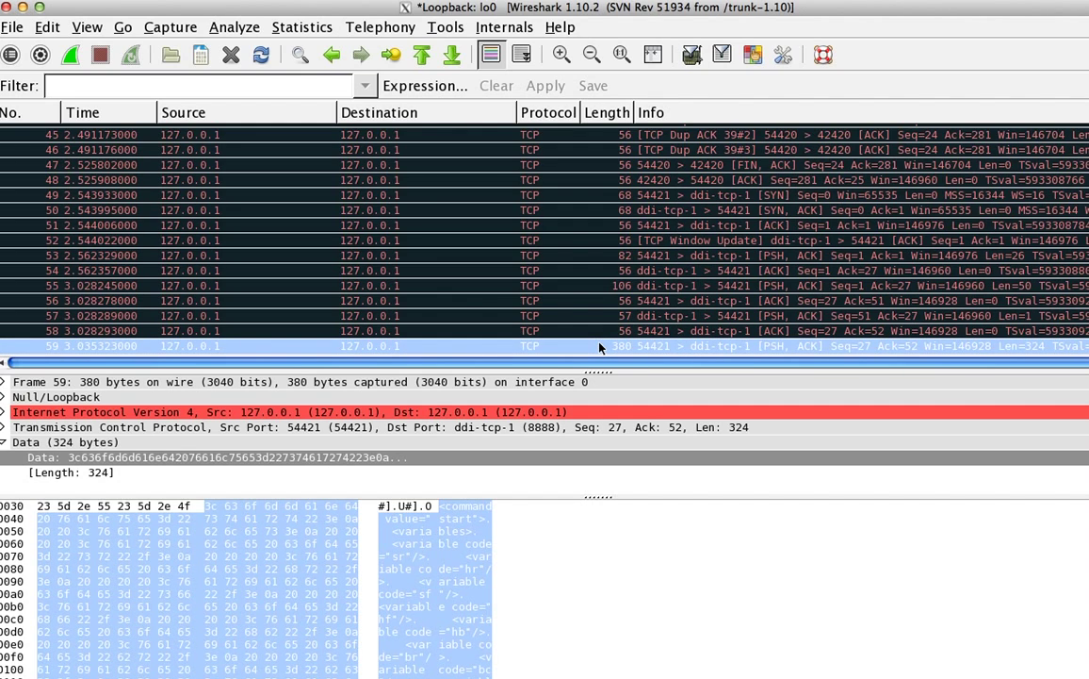
pyautogui.moveTo(460, 554)
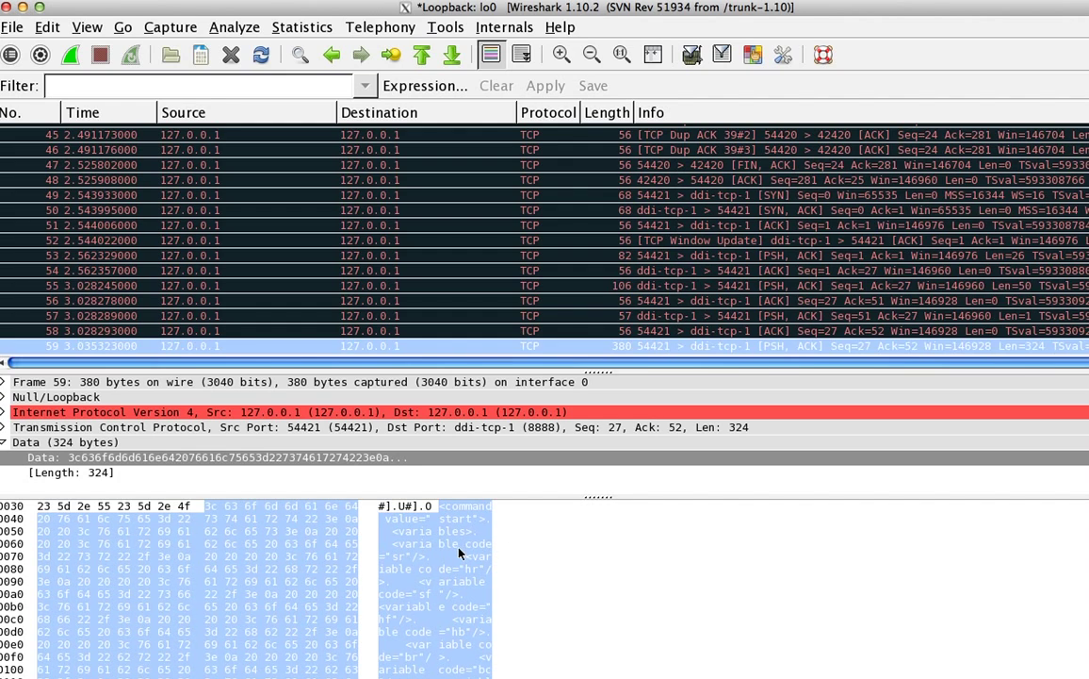
pyautogui.moveTo(629, 586)
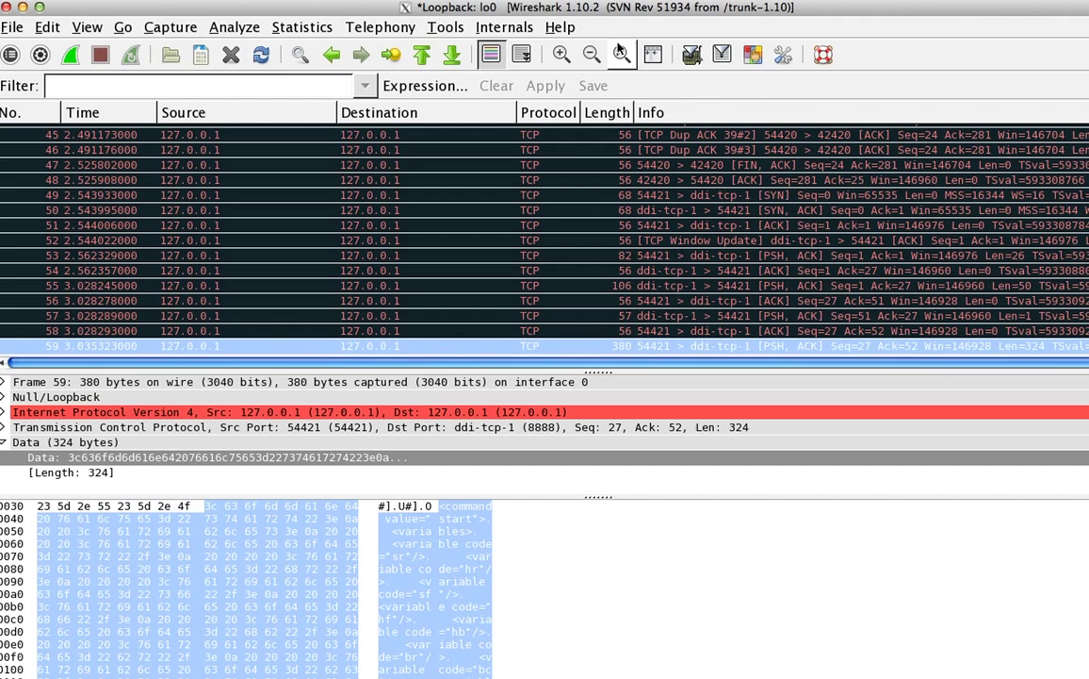
pyautogui.moveTo(460, 584)
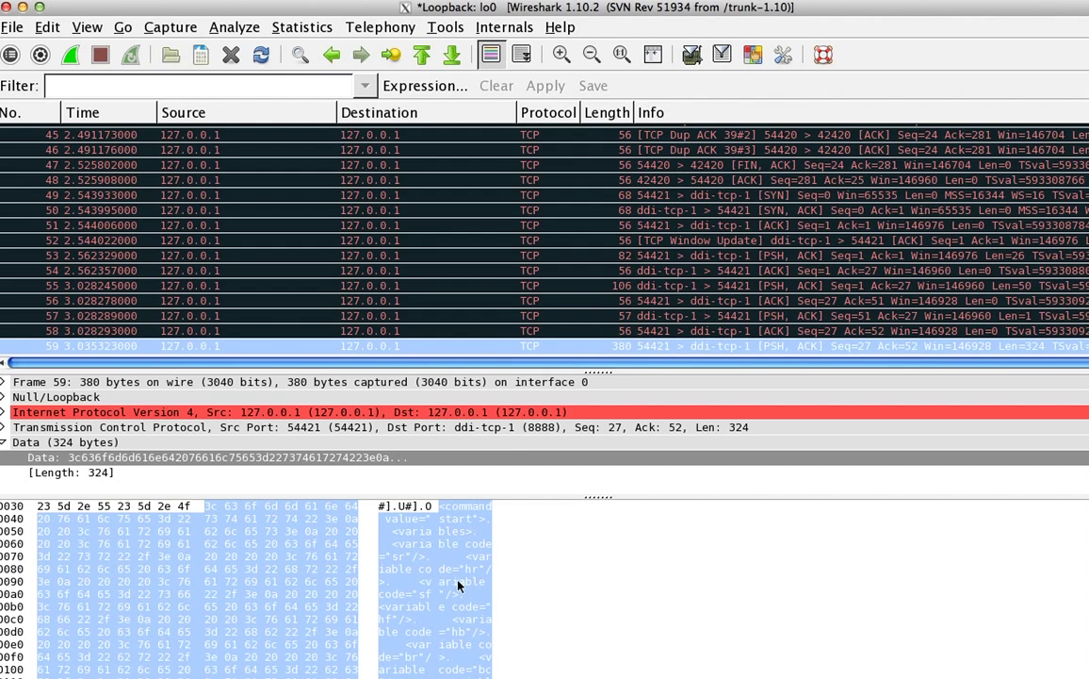
pyautogui.moveTo(456, 520)
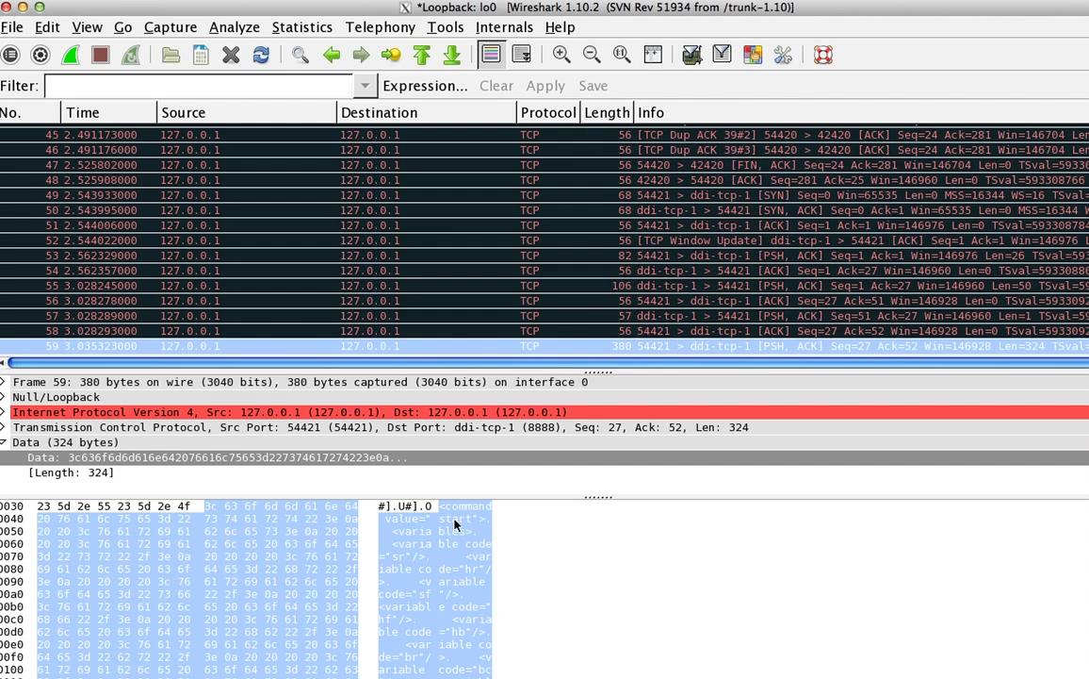
pyautogui.moveTo(443, 537)
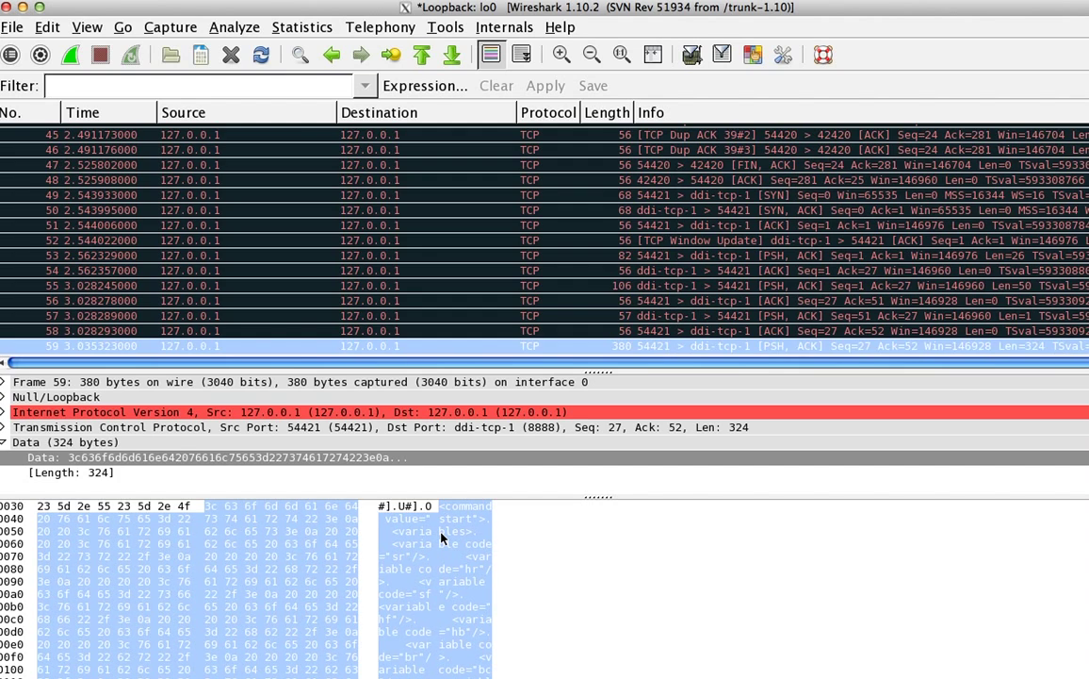
pyautogui.moveTo(405, 539)
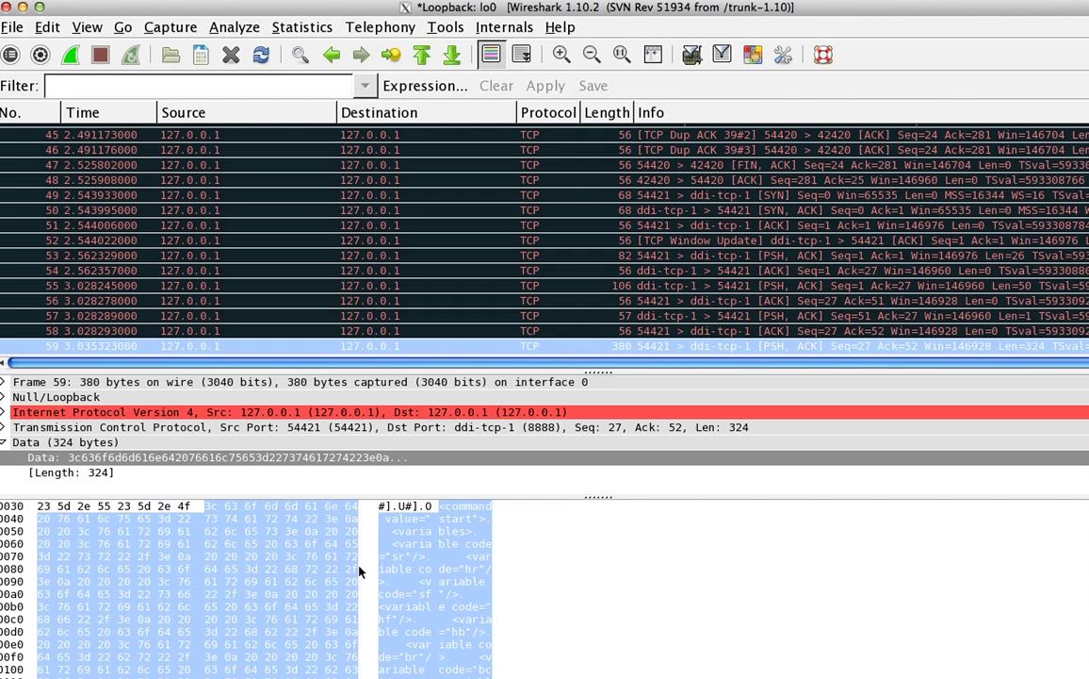
pyautogui.moveTo(468, 576)
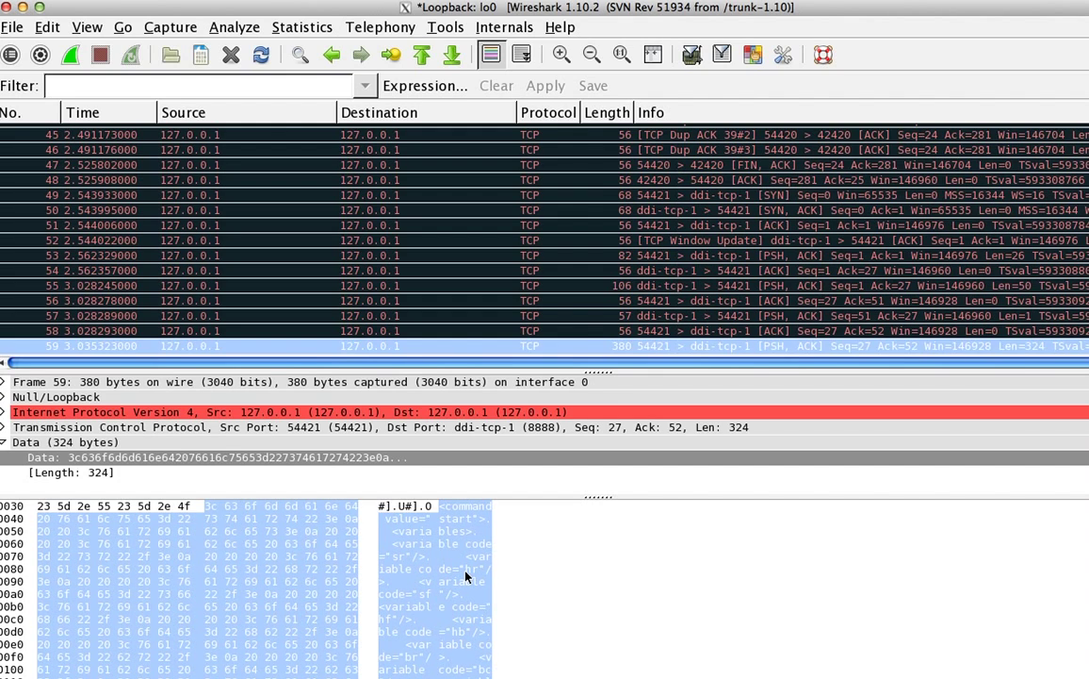
pyautogui.moveTo(478, 575)
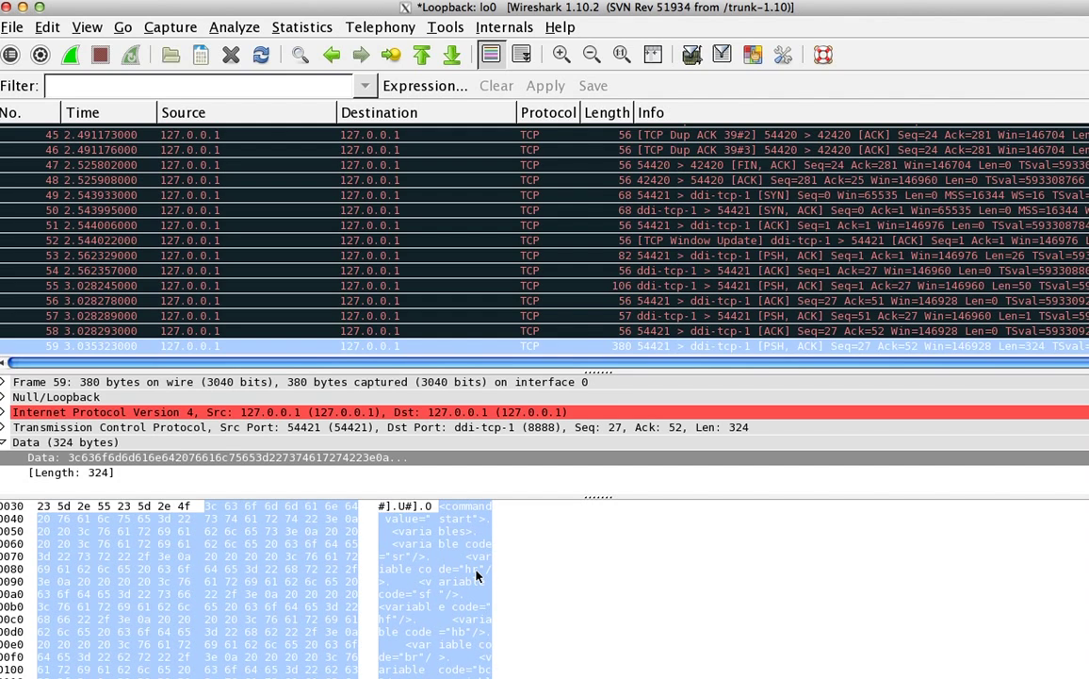
pyautogui.moveTo(488, 632)
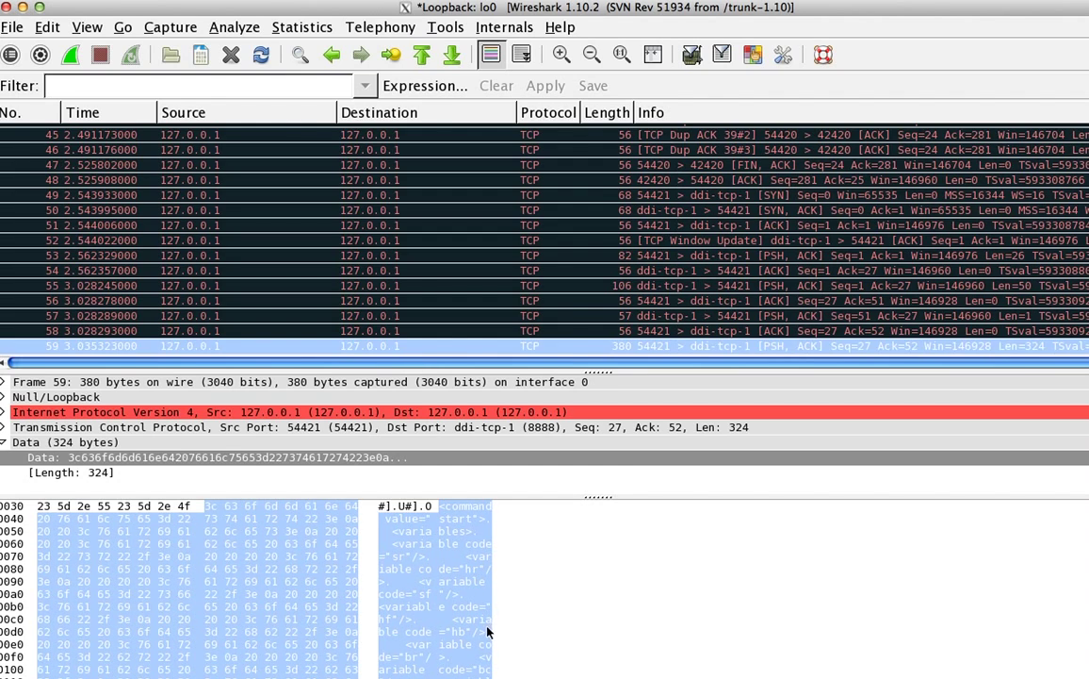
pyautogui.moveTo(422, 660)
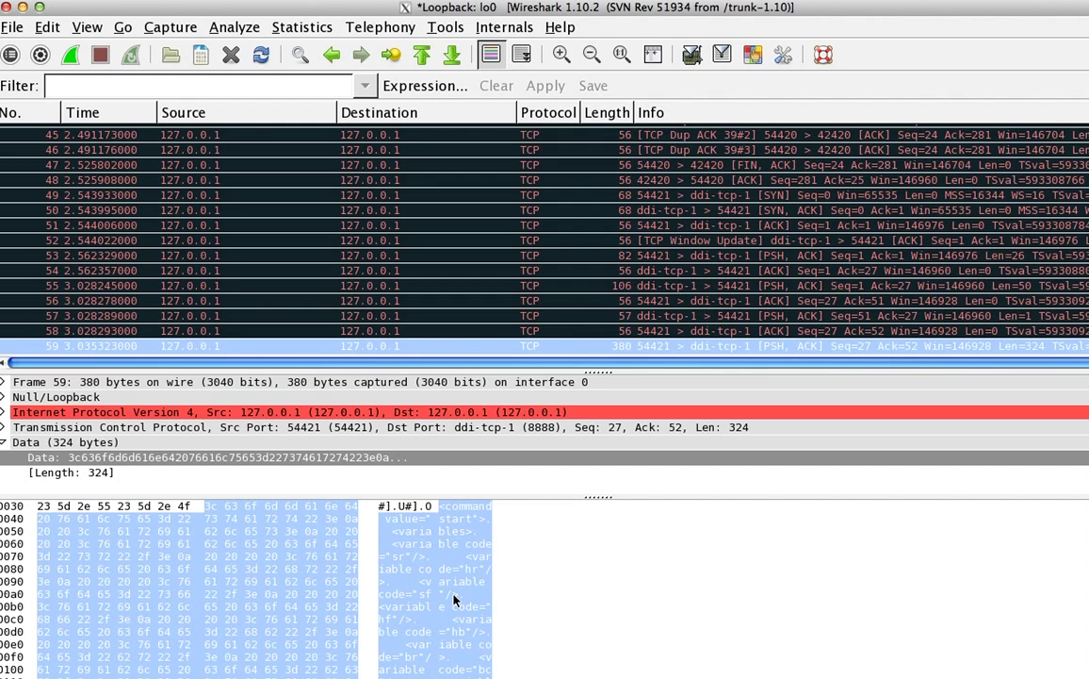
pyautogui.moveTo(430, 539)
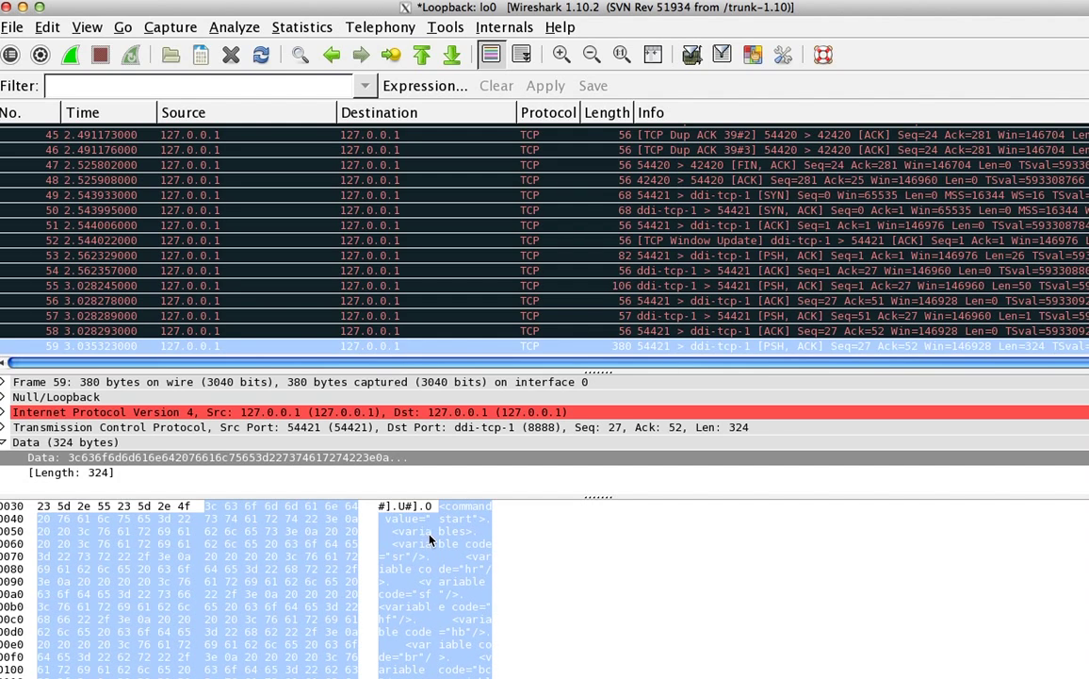
pyautogui.moveTo(434, 671)
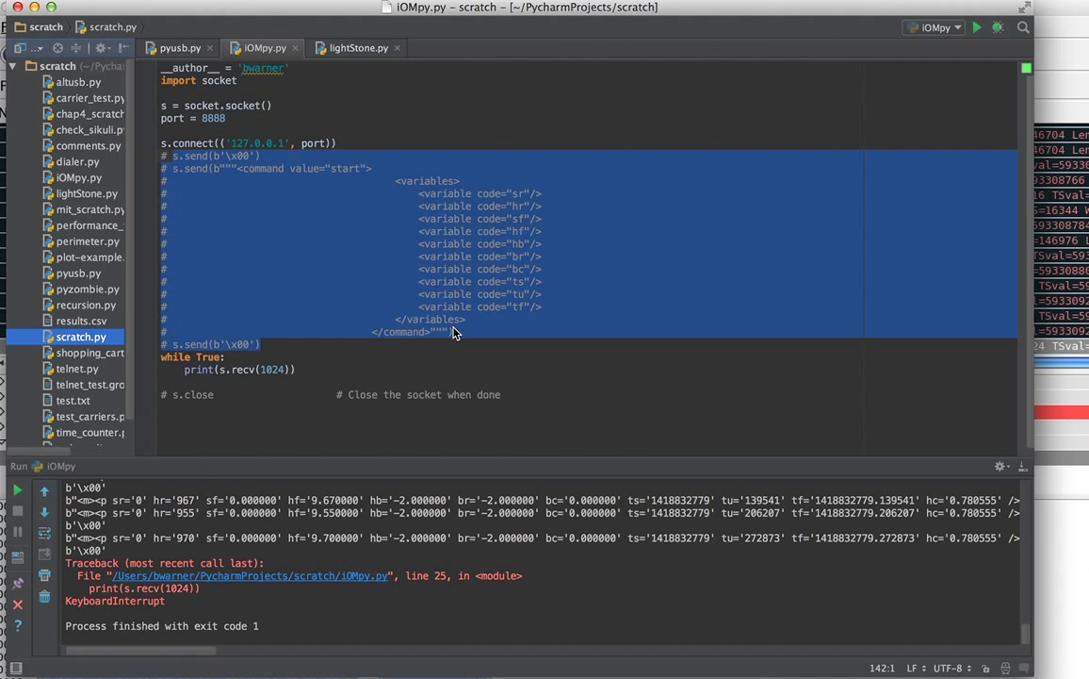
# Uncomment the null-byte send lines and start-command XML block in IOMpy.py.
pyautogui.click(460, 331)
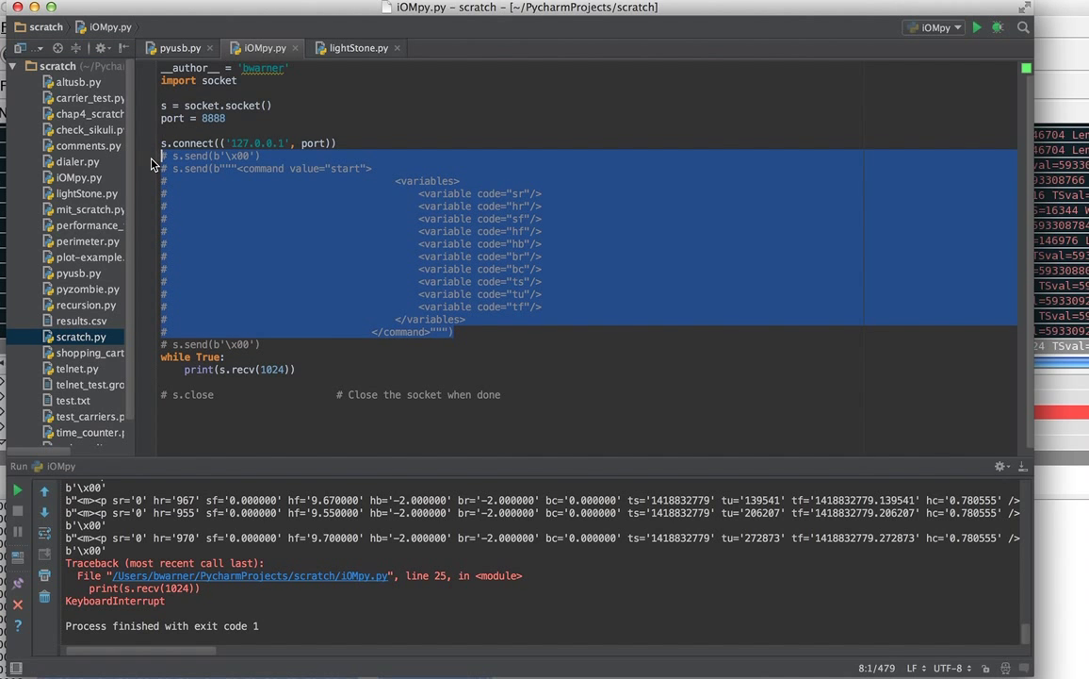
pyautogui.click(264, 343)
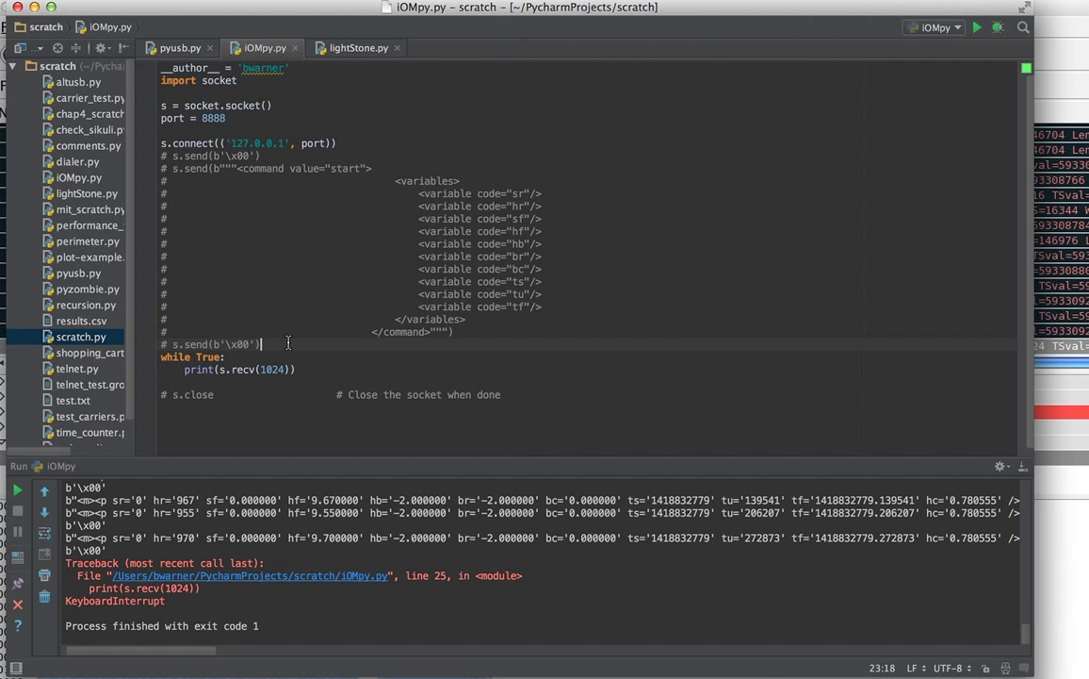
pyautogui.moveTo(264, 343); pyautogui.dragTo(163, 155)
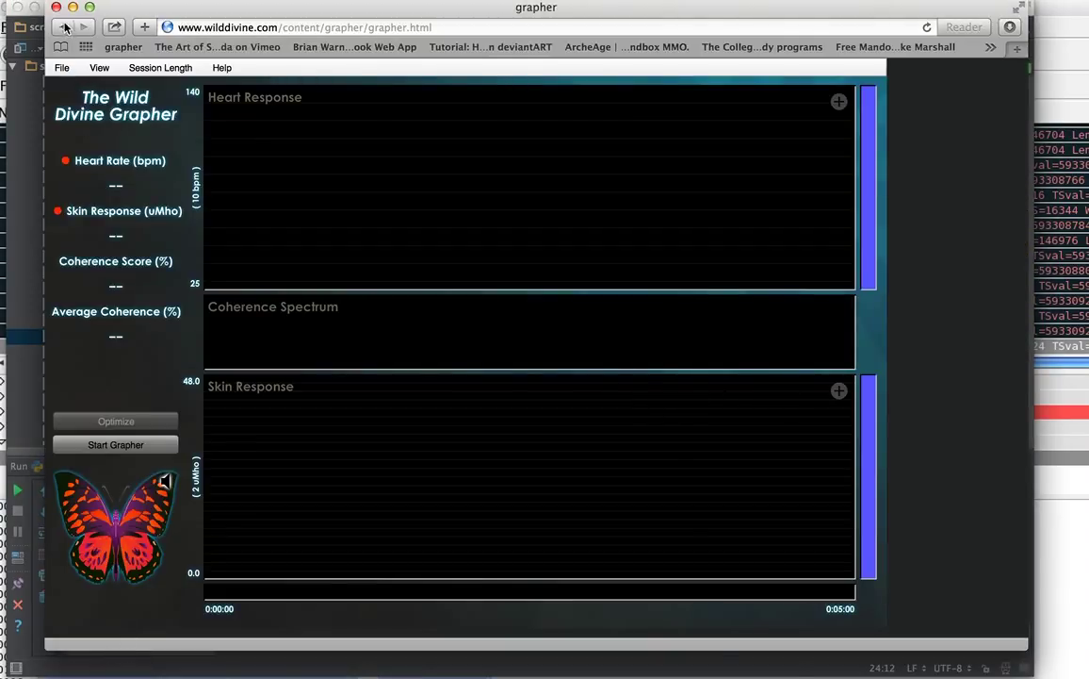
pyautogui.click(62, 26)
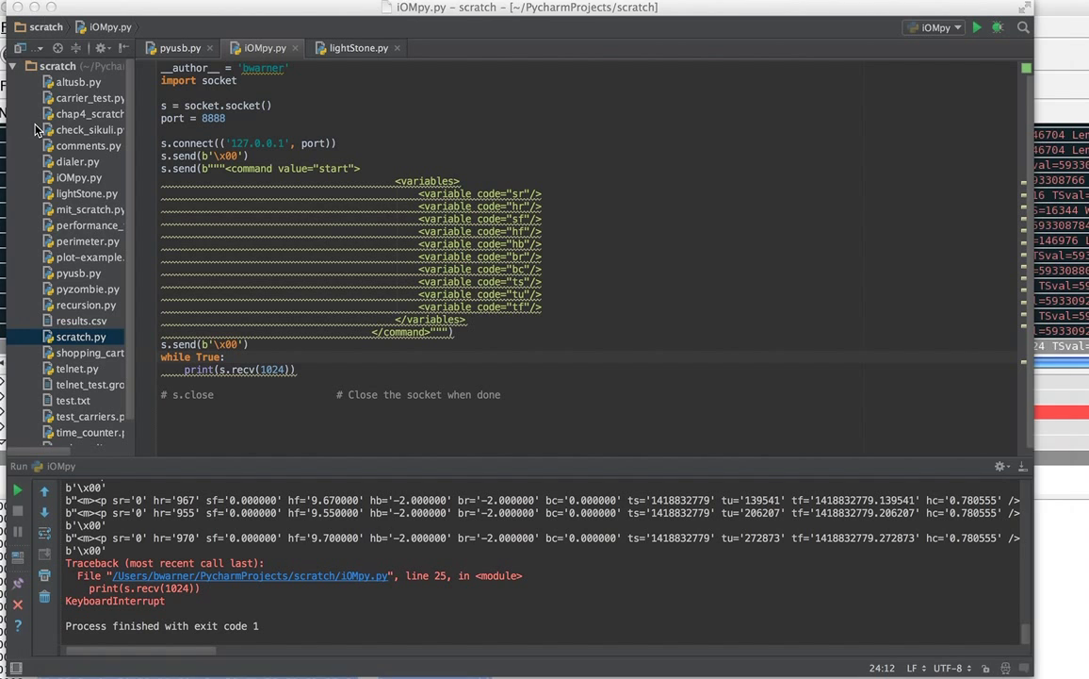
# Rerun IOMpy.py to print fresh biosensor readings, then stop it with a KeyboardInterrupt.
pyautogui.click(90, 129)
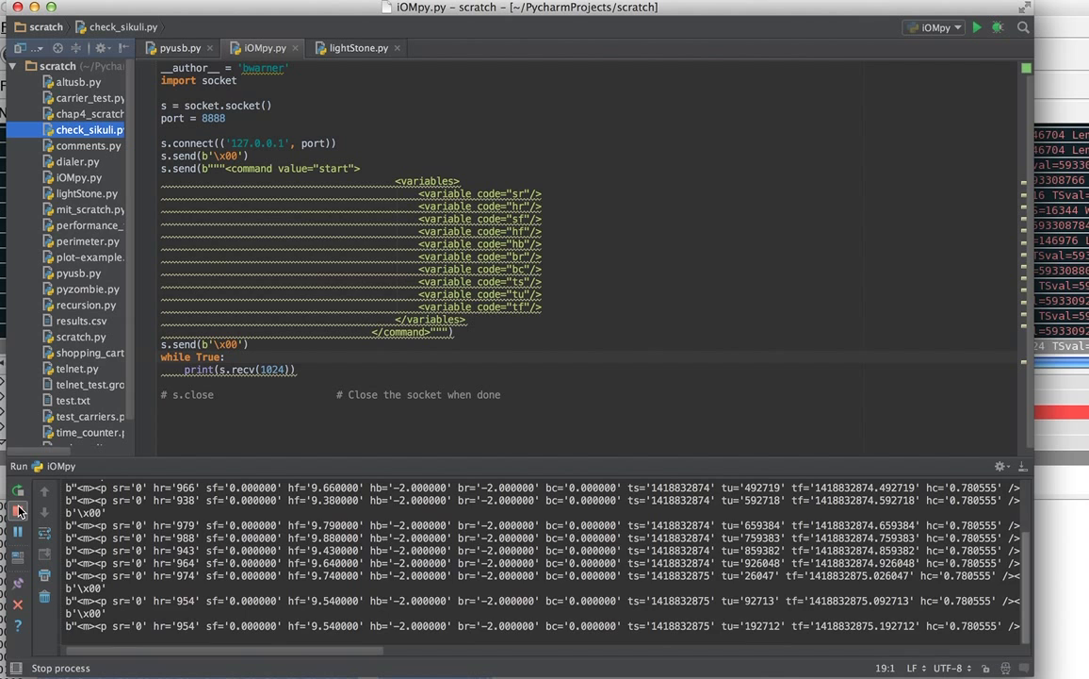
pyautogui.click(17, 508)
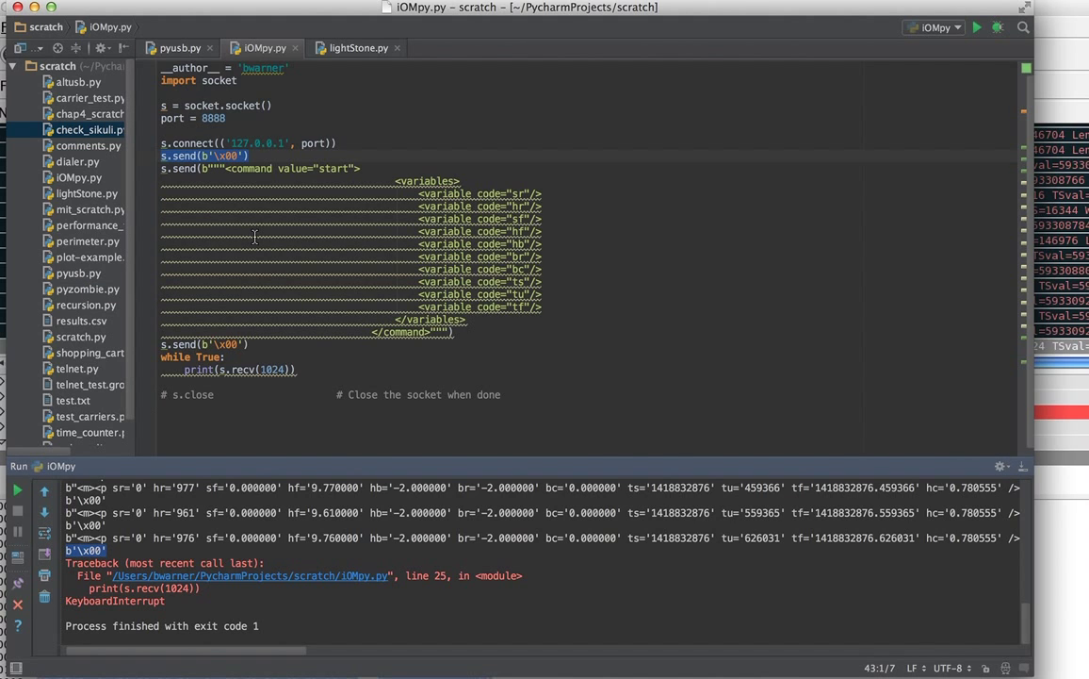
pyautogui.moveTo(321, 11)
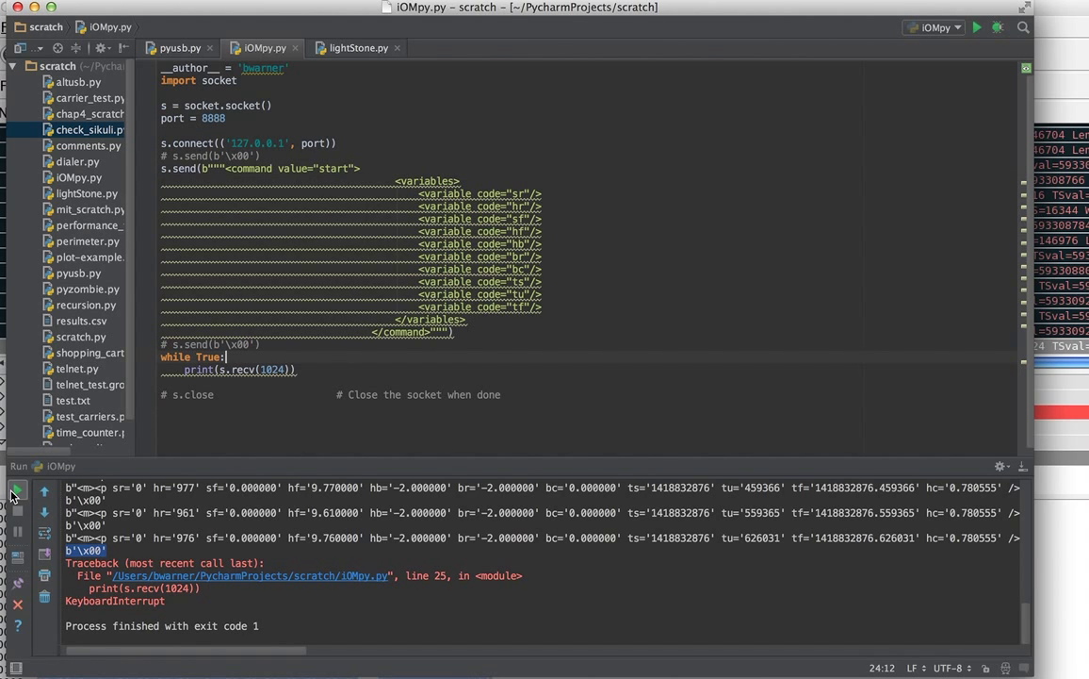
# Run the script with null-byte sends disabled, see no readings, and stop it.
pyautogui.click(976, 26)
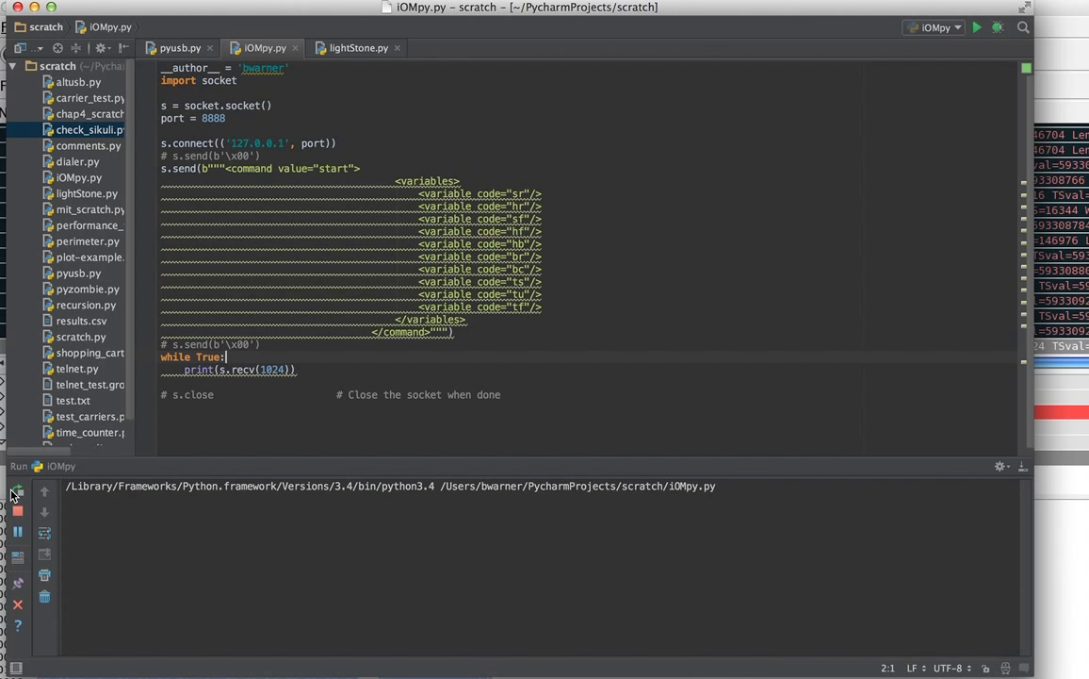
pyautogui.click(17, 493)
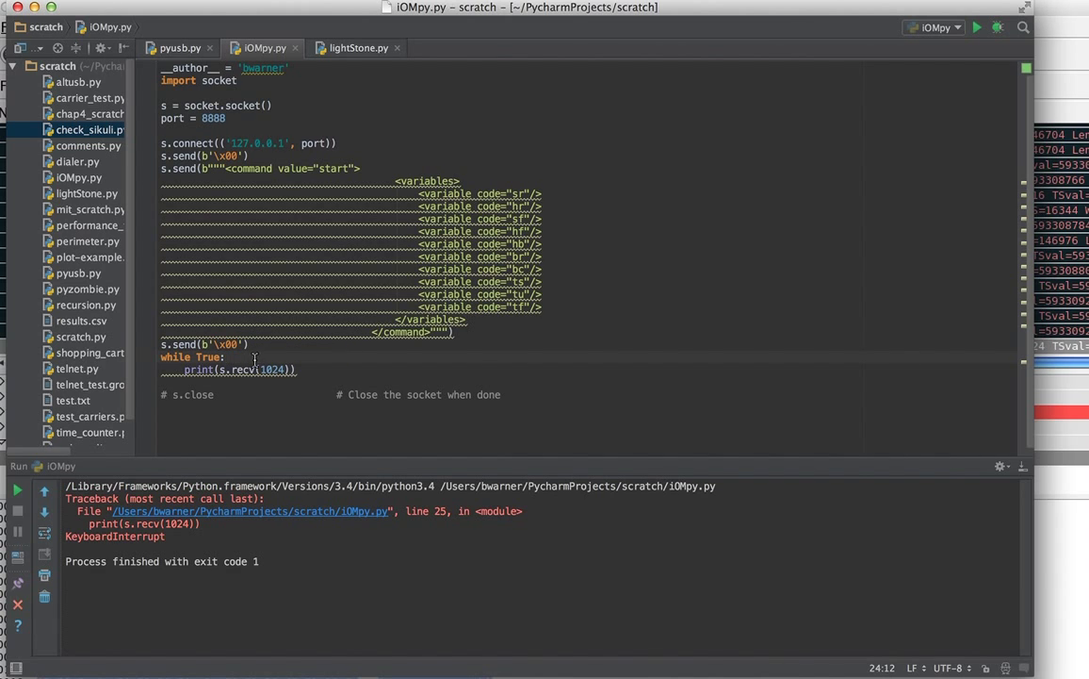
pyautogui.moveTo(17, 490)
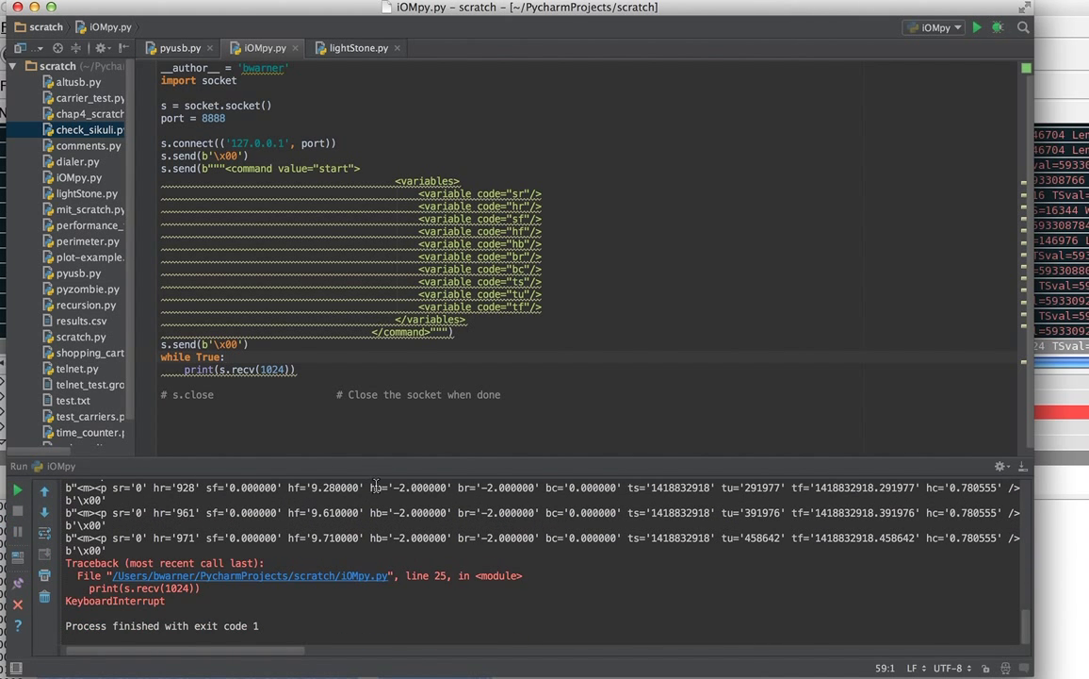
pyautogui.moveTo(463, 477)
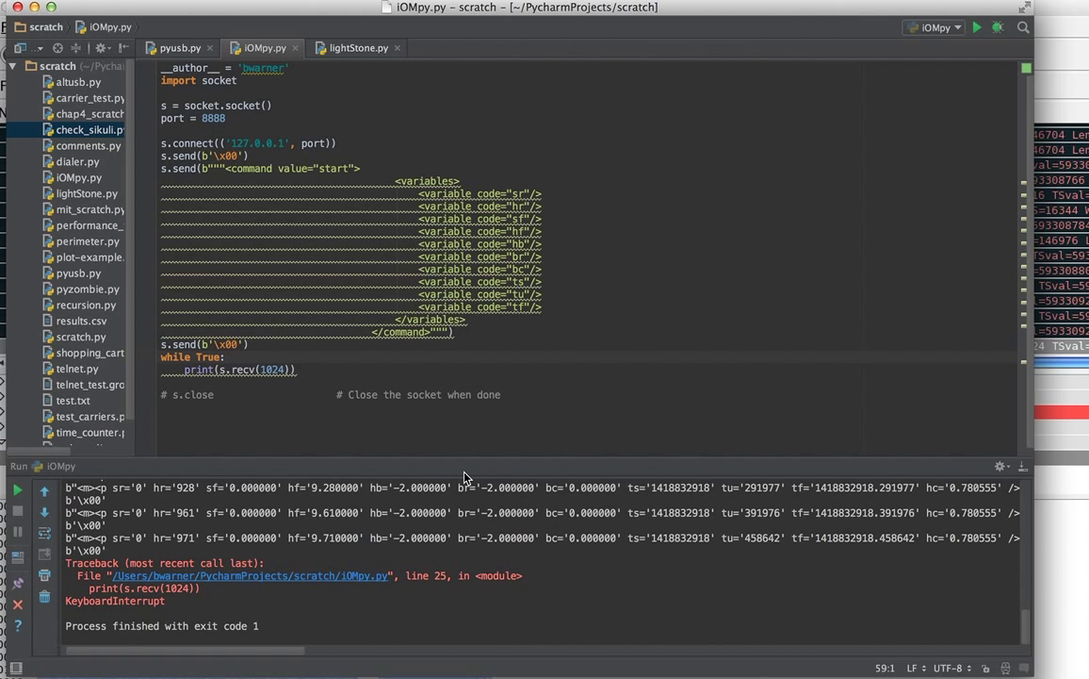
pyautogui.moveTo(303, 368)
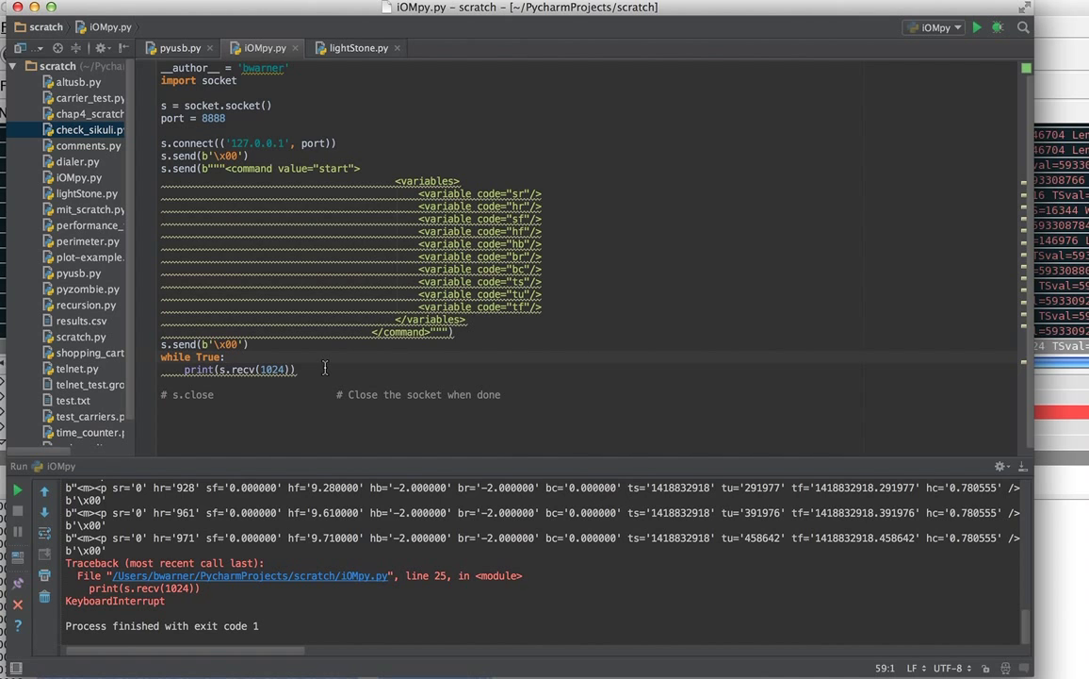
pyautogui.moveTo(302, 356)
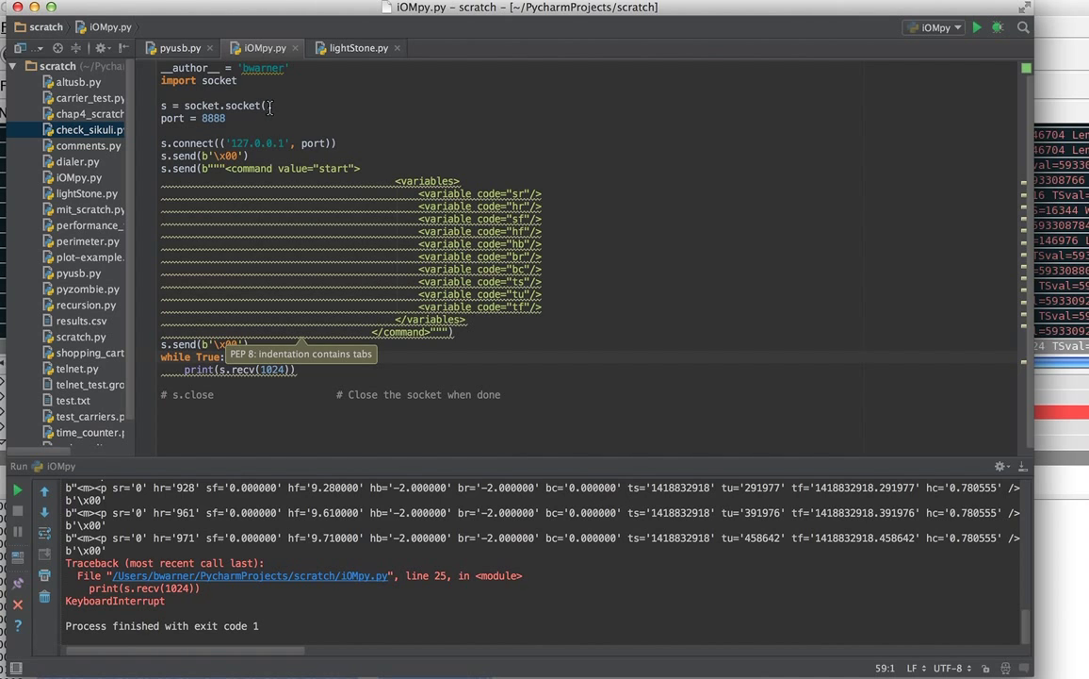
pyautogui.moveTo(273, 128)
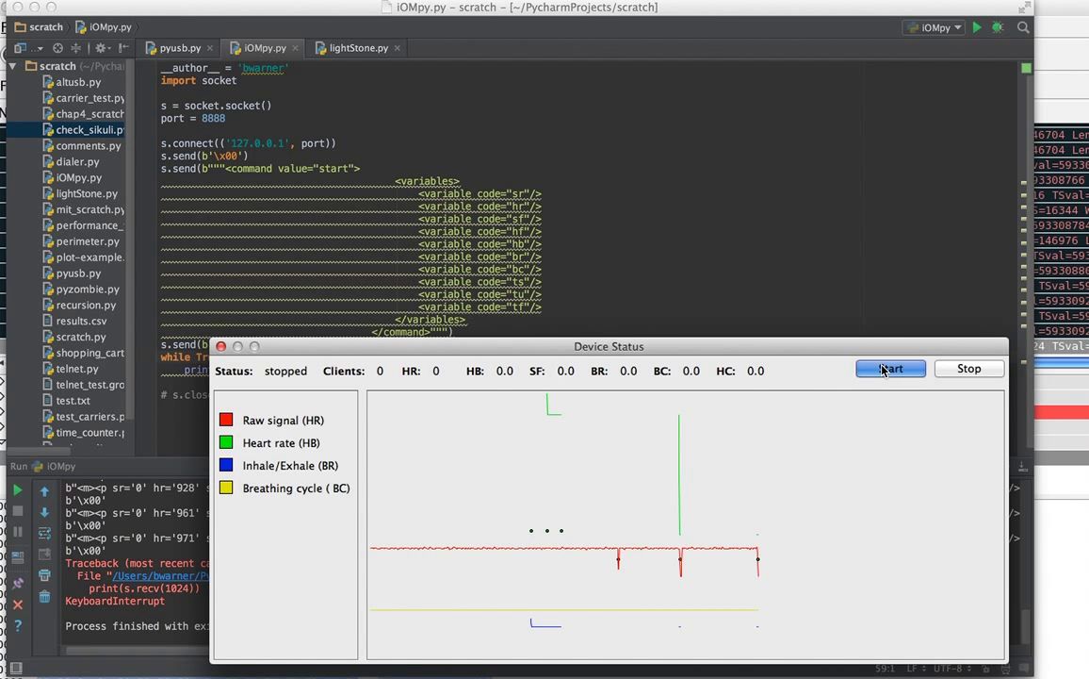
# Start the device in Device Status and rerun the script against the live stream.
pyautogui.click(889, 368)
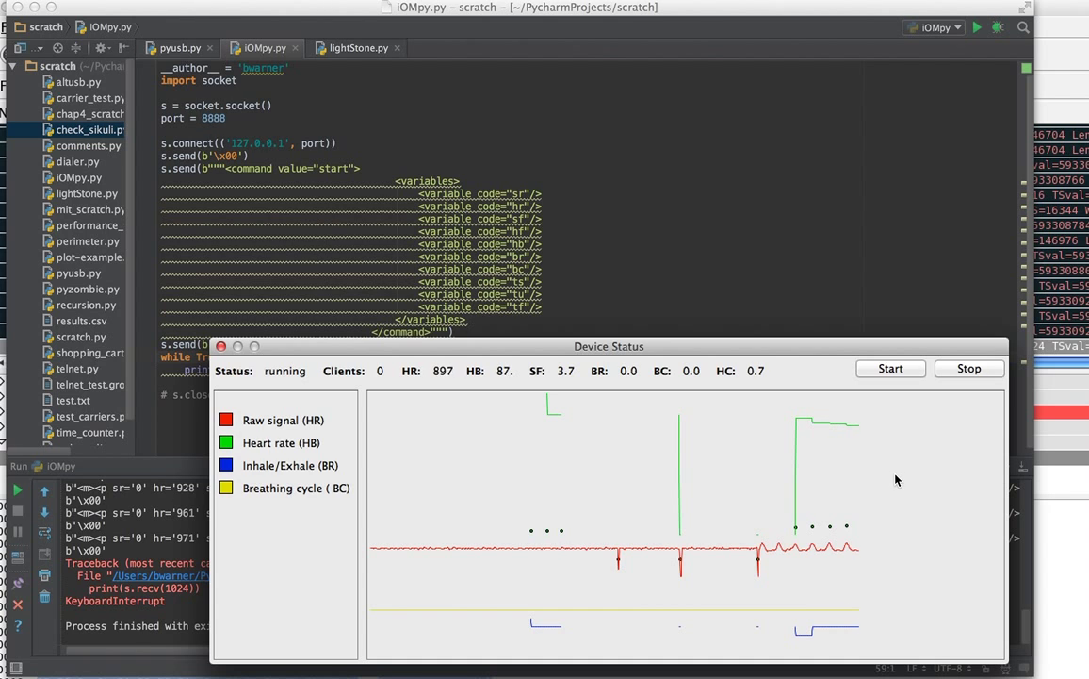
pyautogui.click(969, 367)
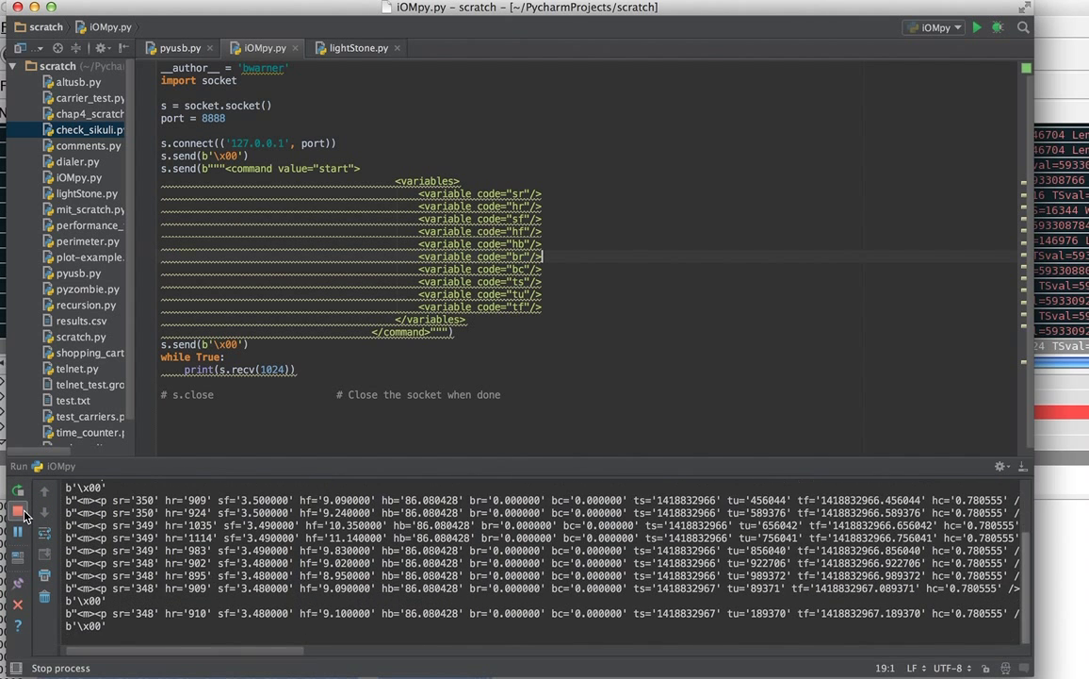
# Stop the run and review the console readings with hb values around 86 and 72.
pyautogui.click(17, 509)
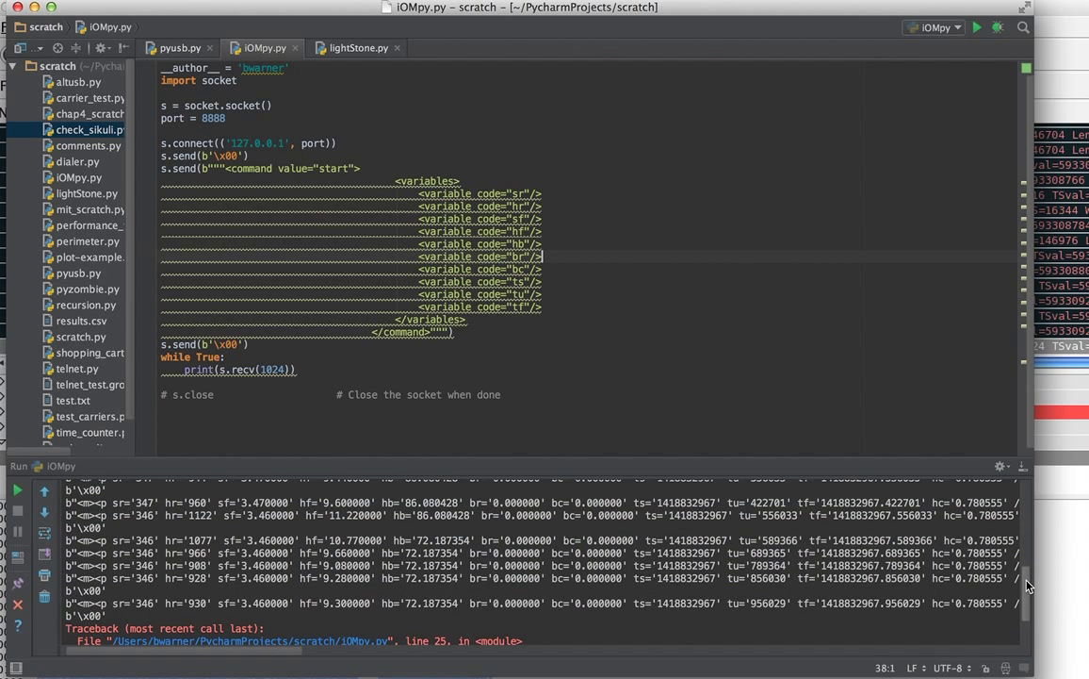
pyautogui.moveTo(243, 585)
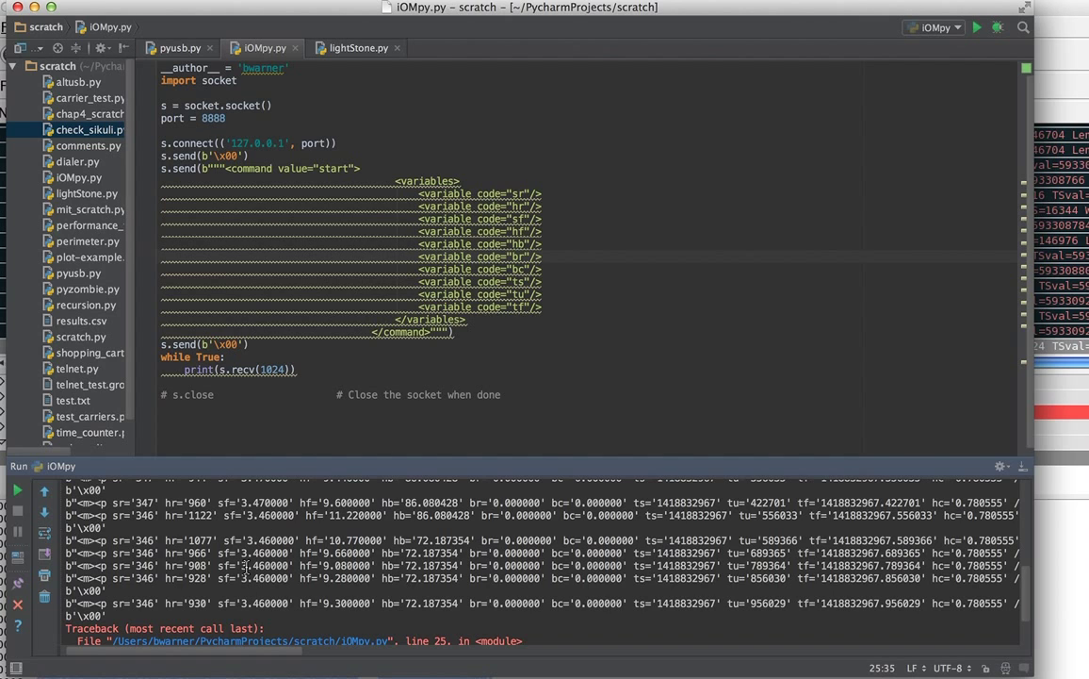
pyautogui.moveTo(257, 596)
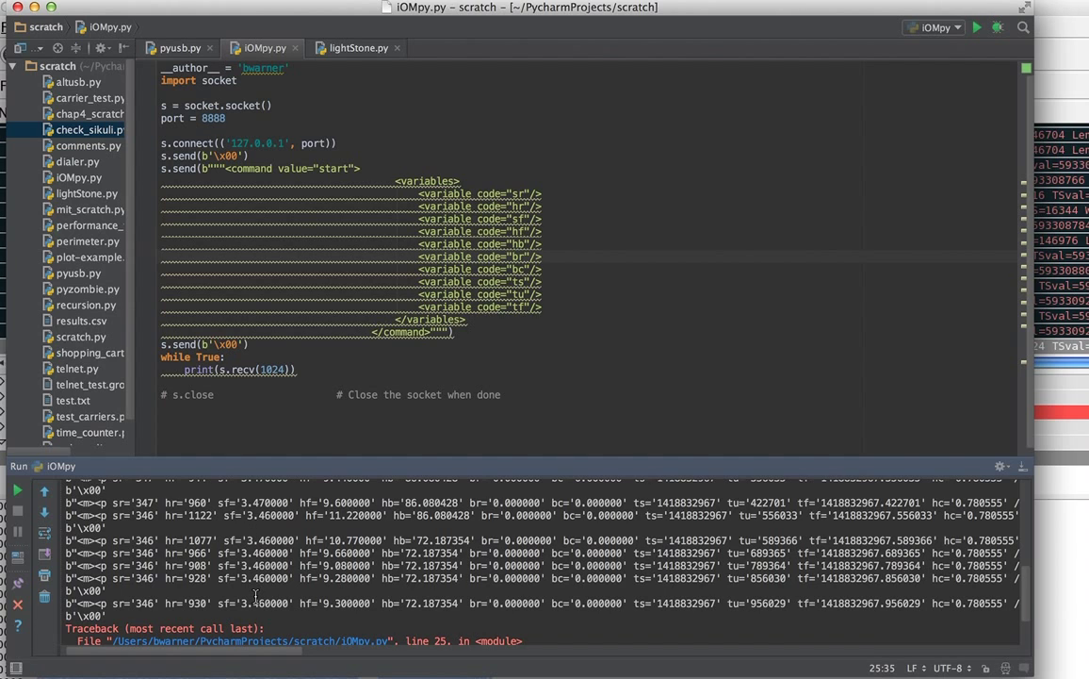
pyautogui.moveTo(252, 583)
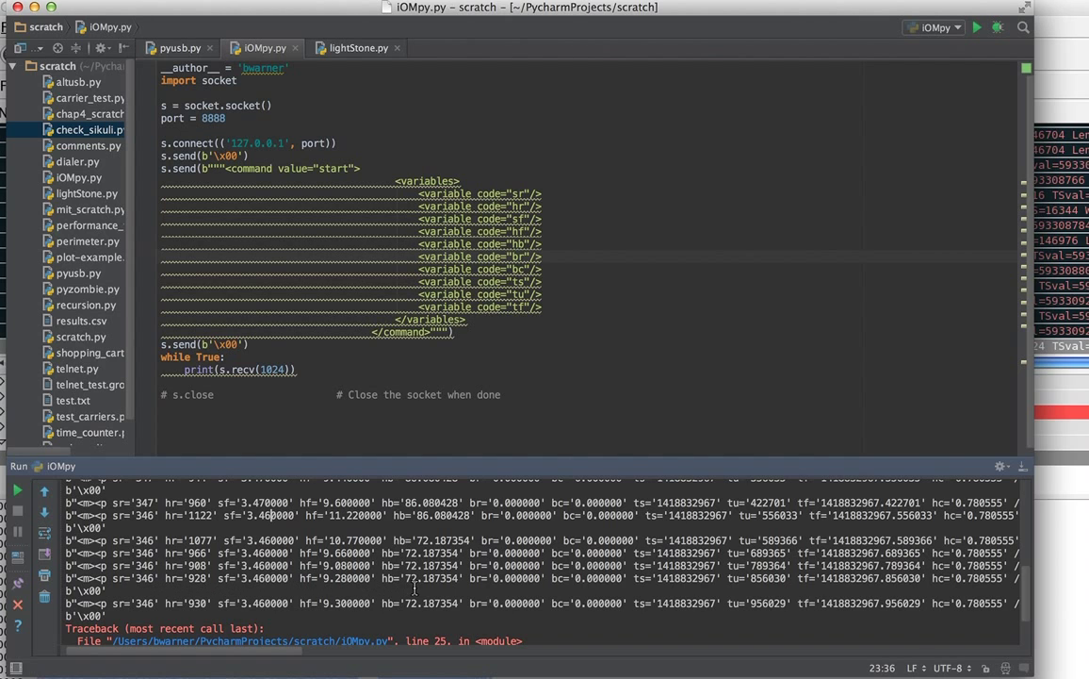
pyautogui.moveTo(421, 565)
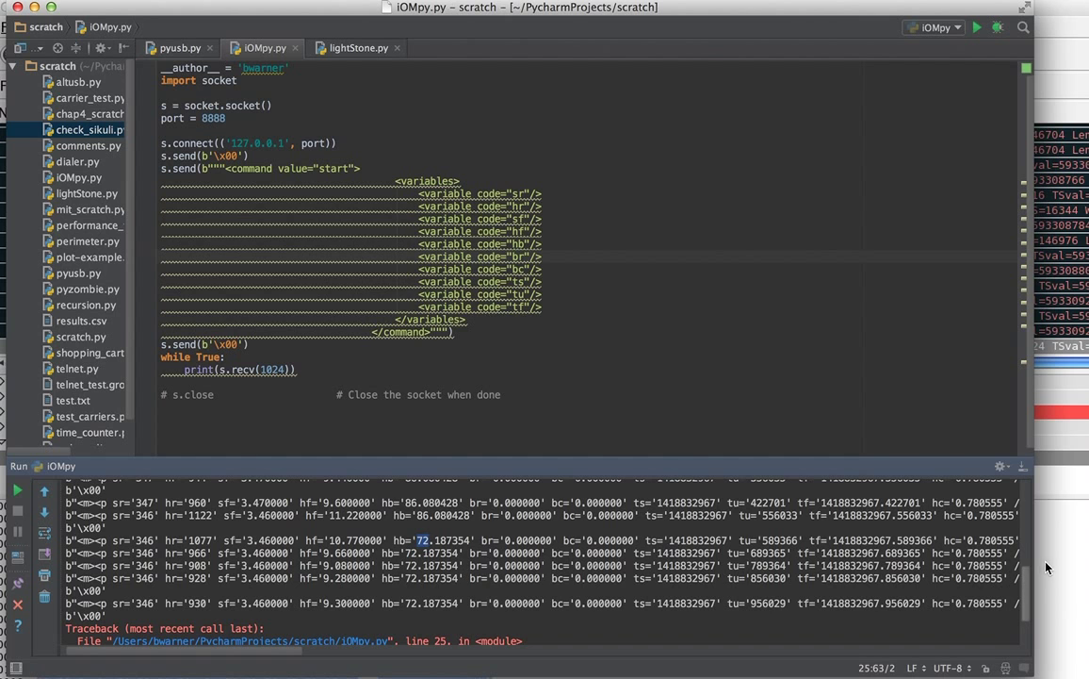
pyautogui.scroll(-3)
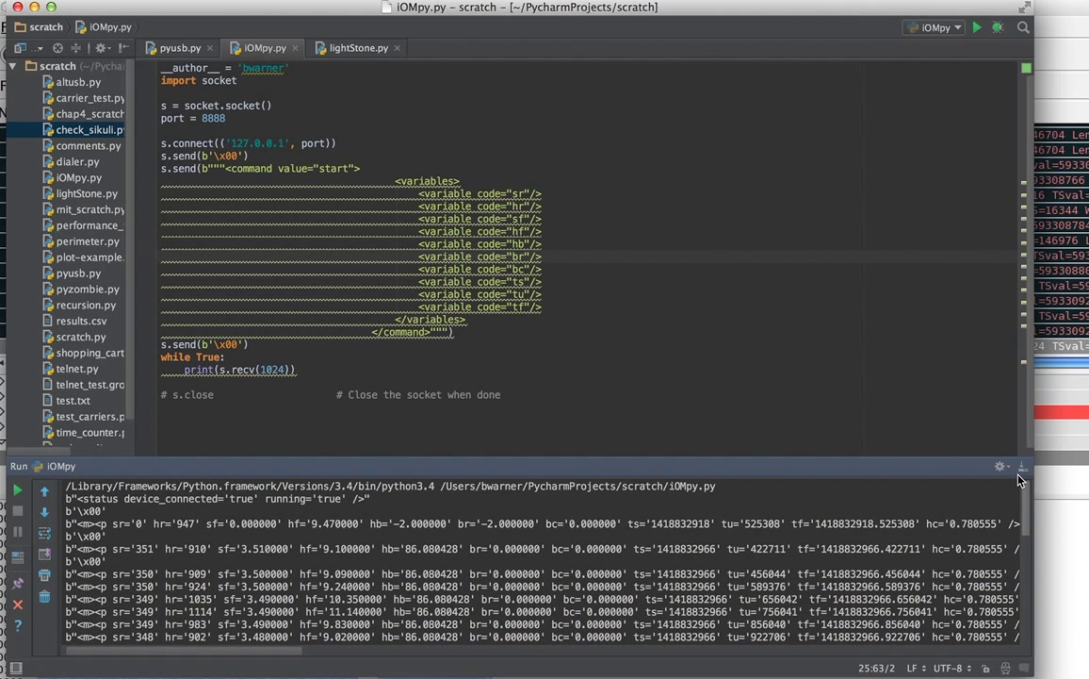
pyautogui.scroll(-3)
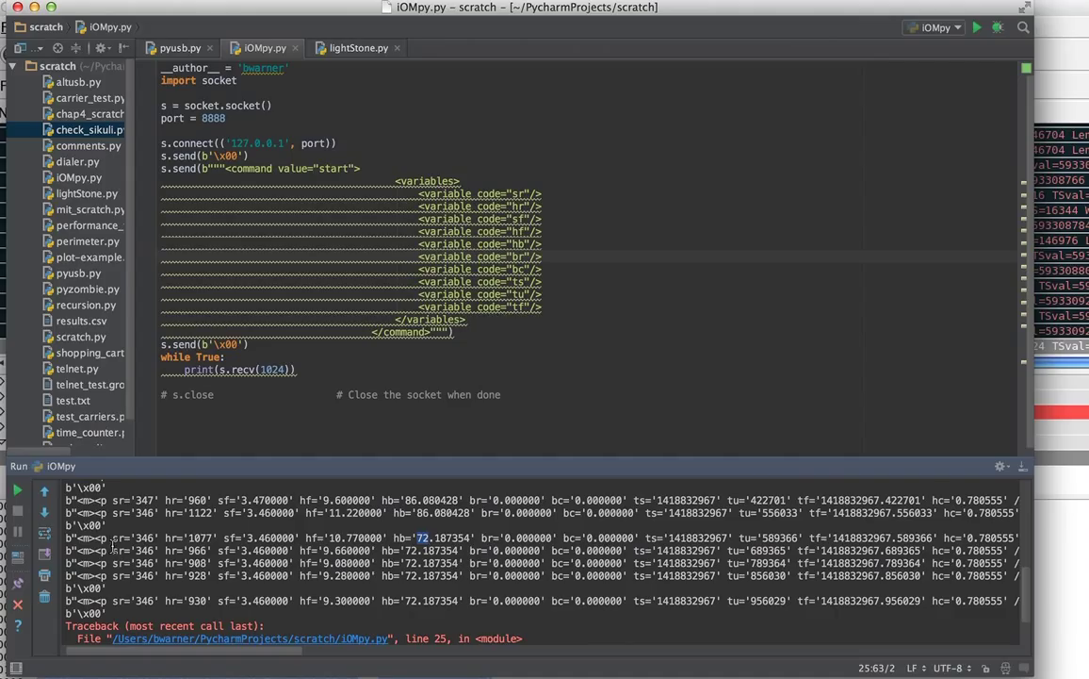
pyautogui.moveTo(227, 343)
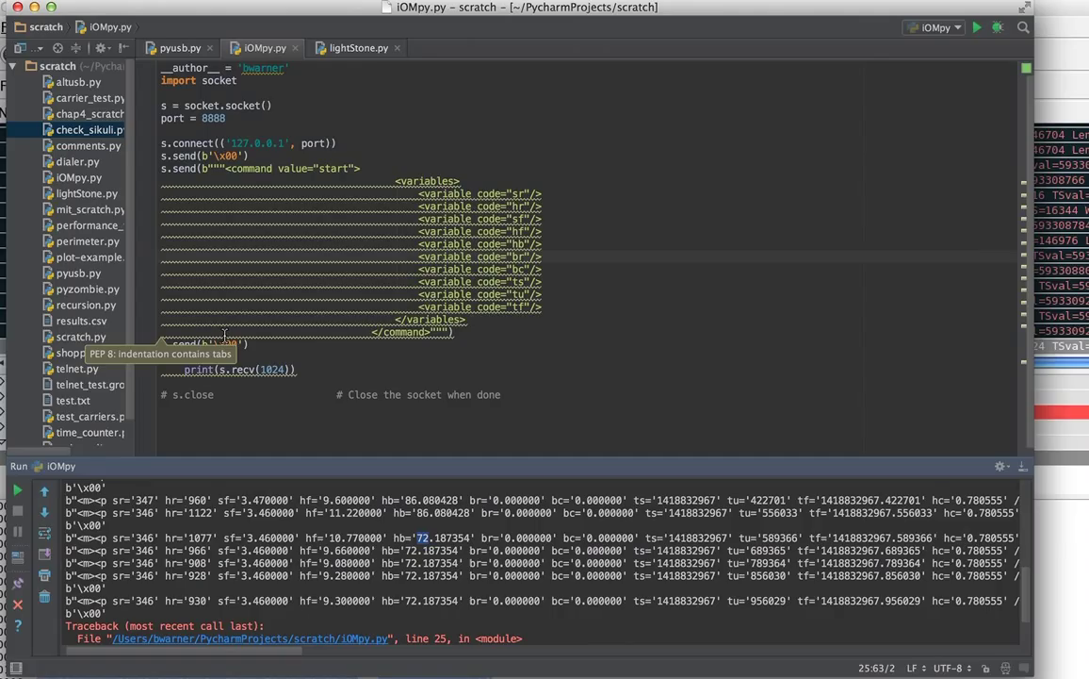